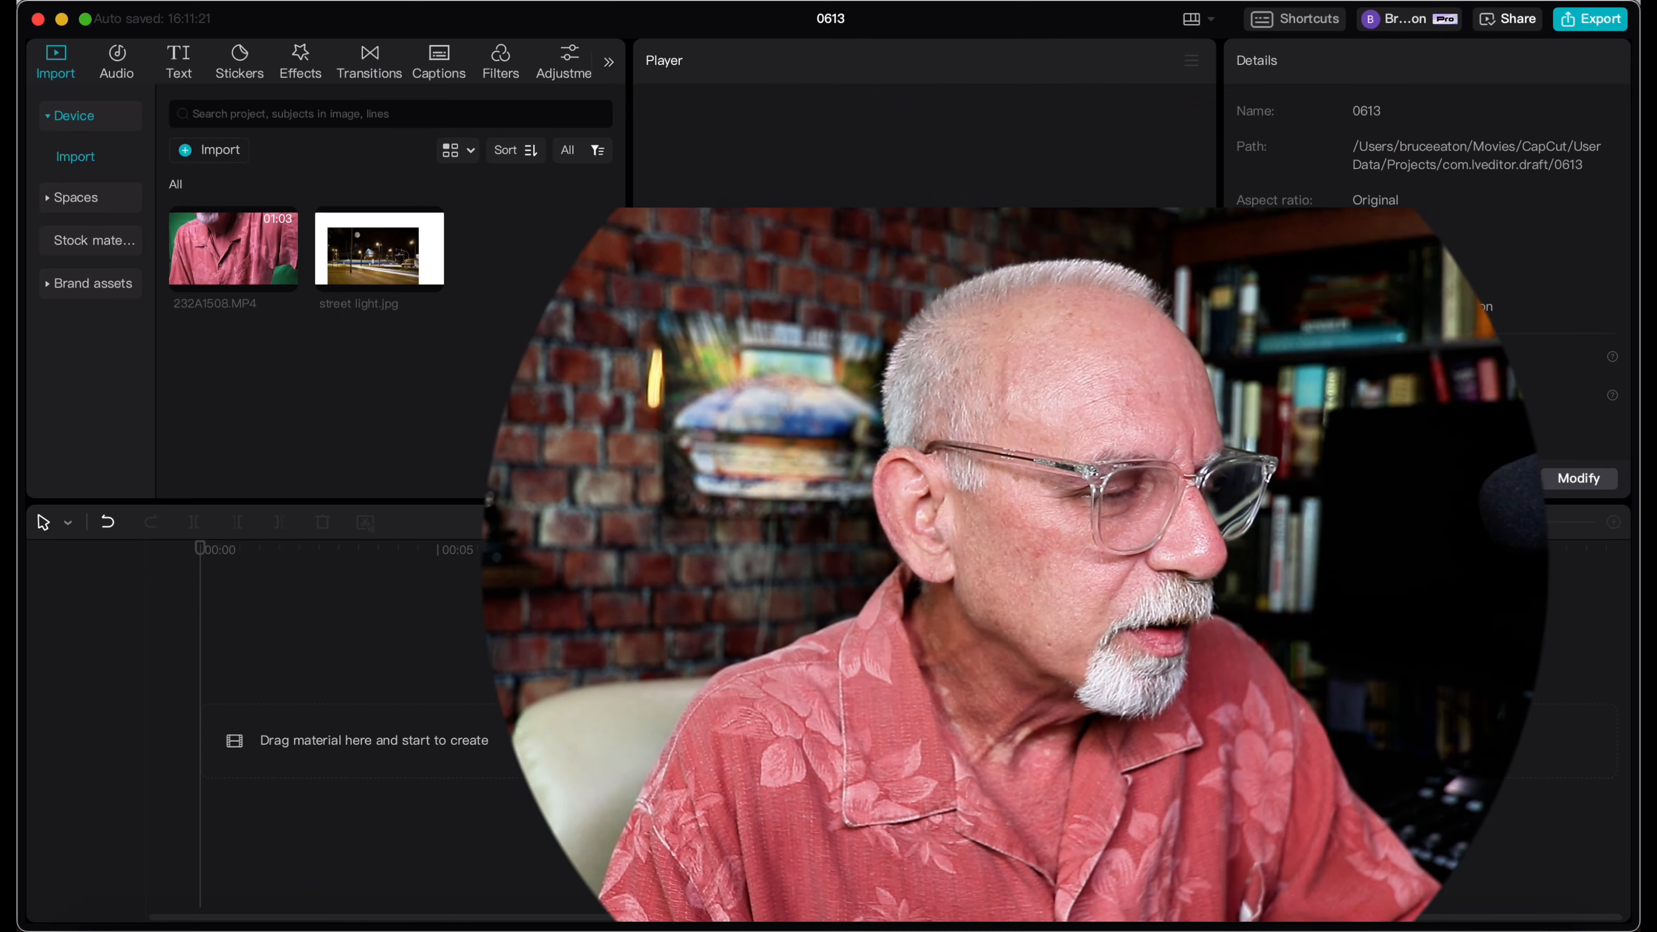
# Place street light.jpg on the timeline and scale it up to about 144%.
pyautogui.click(380, 249)
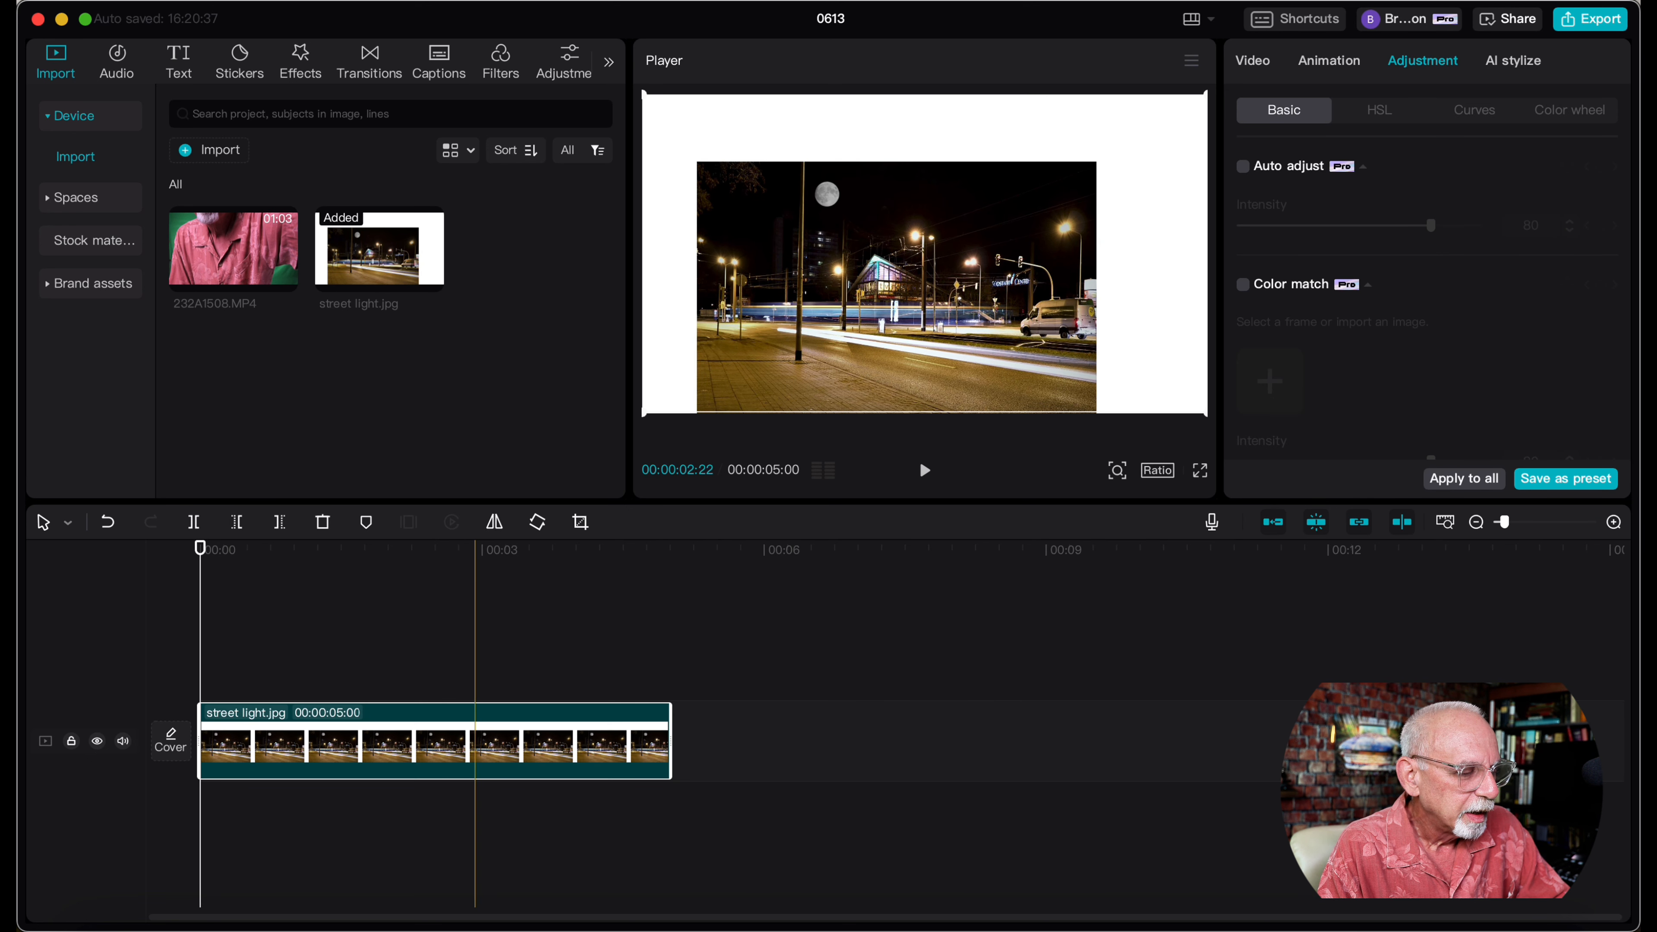
pyautogui.click(497, 734)
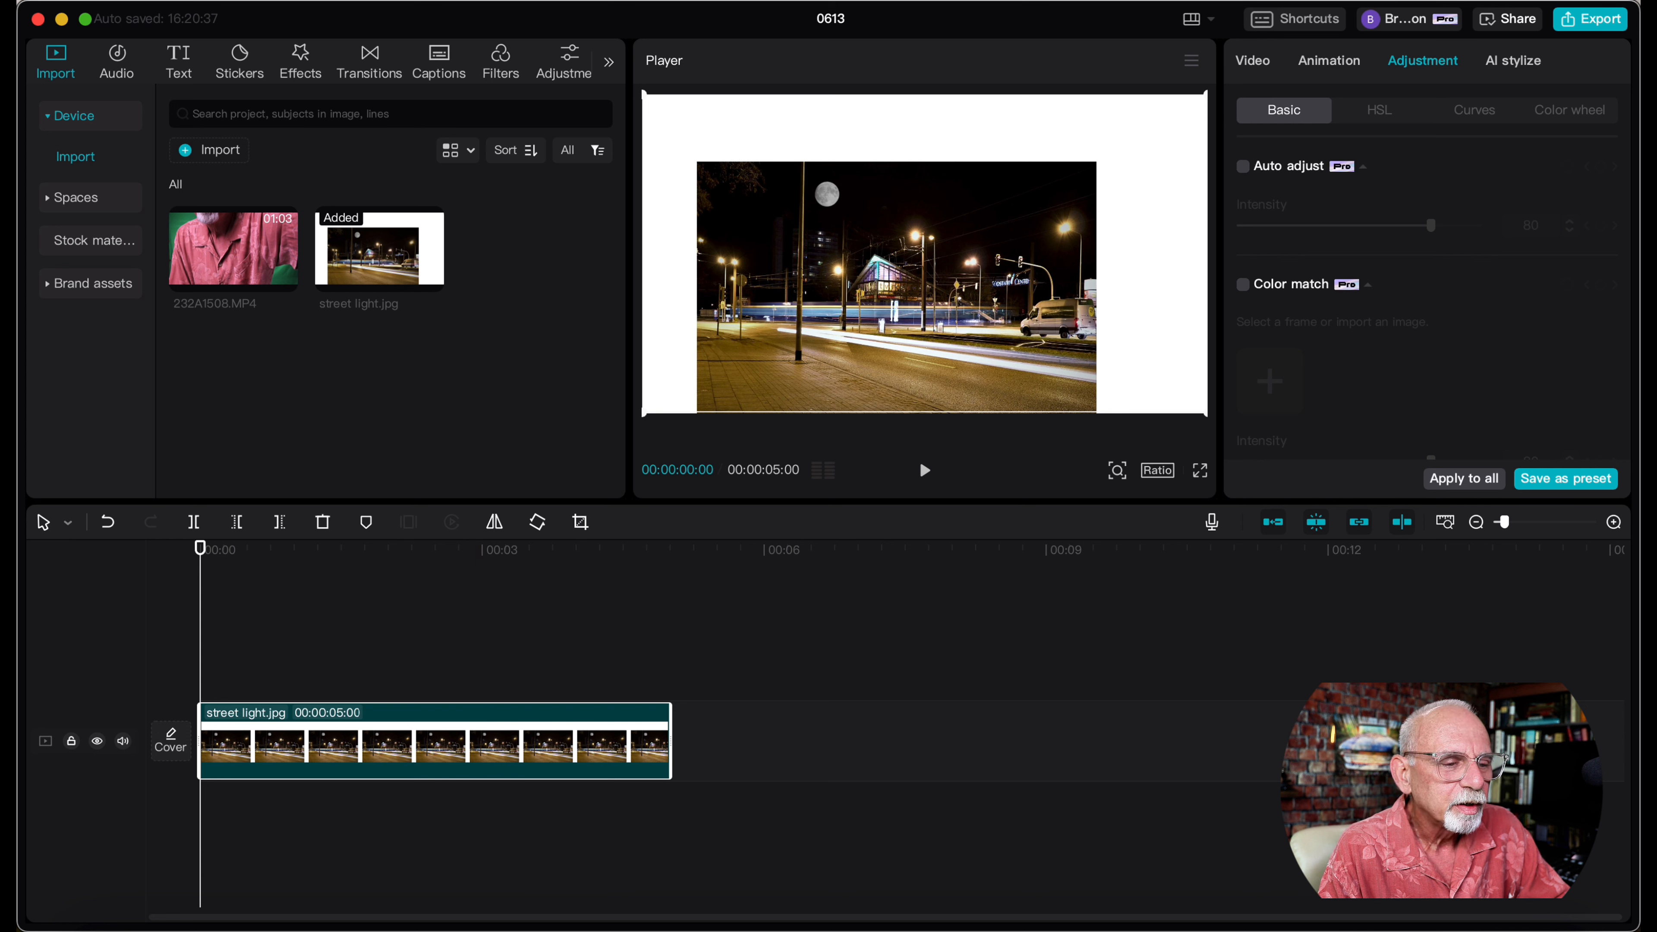
pyautogui.click(1253, 60)
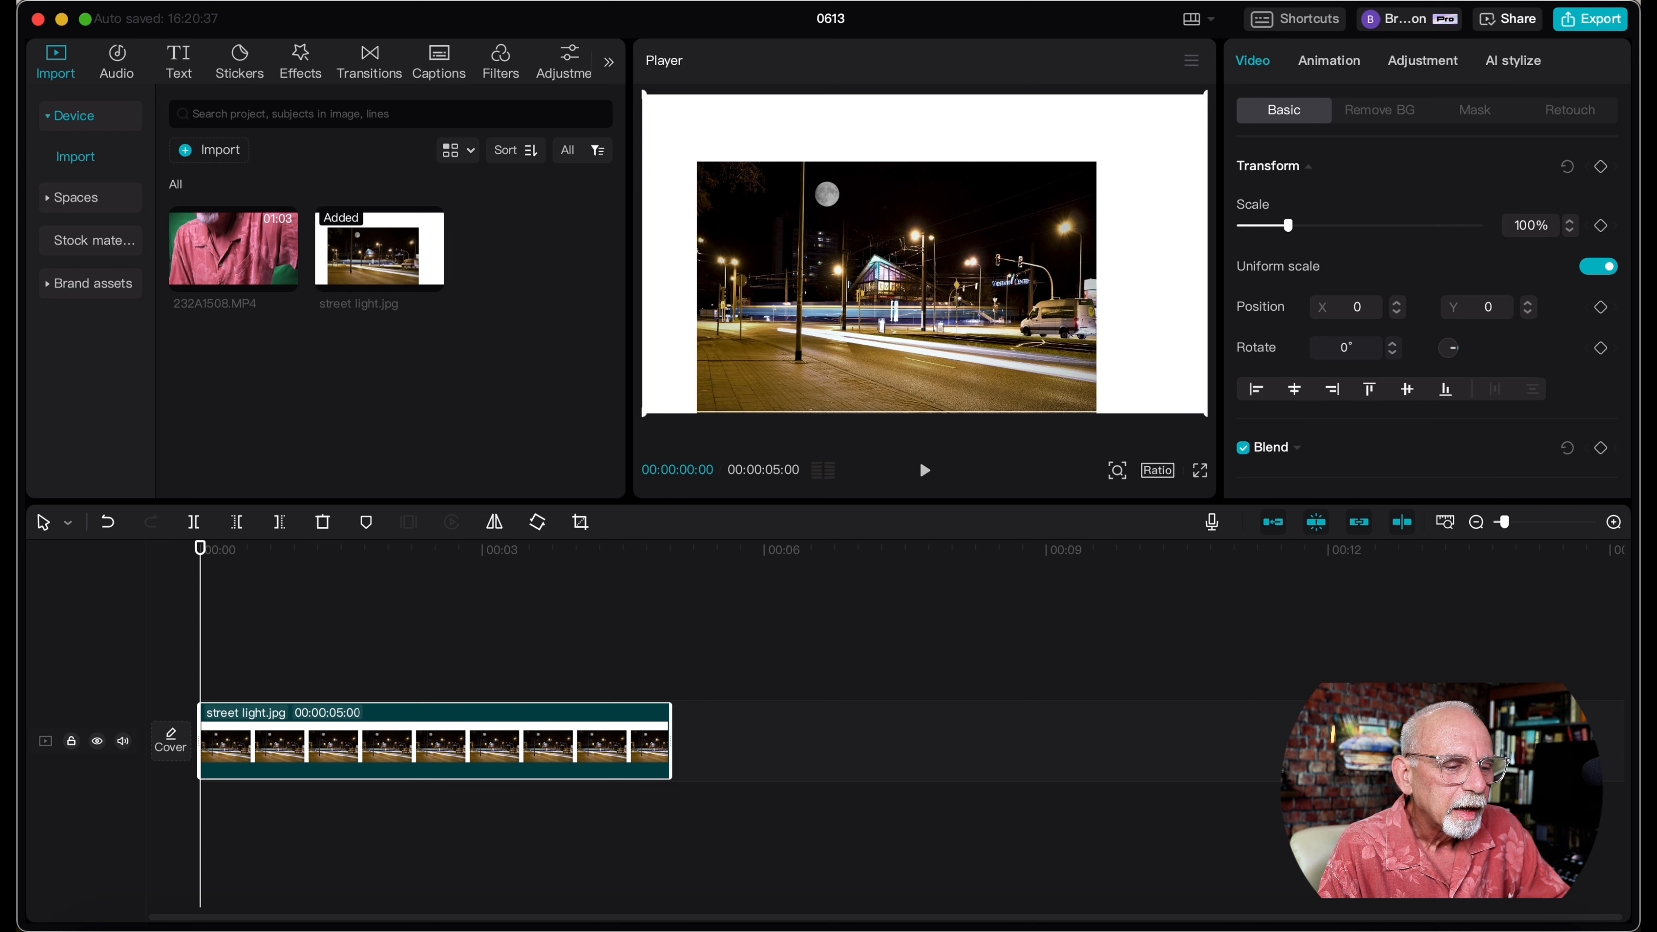
pyautogui.moveTo(1292, 224); pyautogui.dragTo(1310, 224)
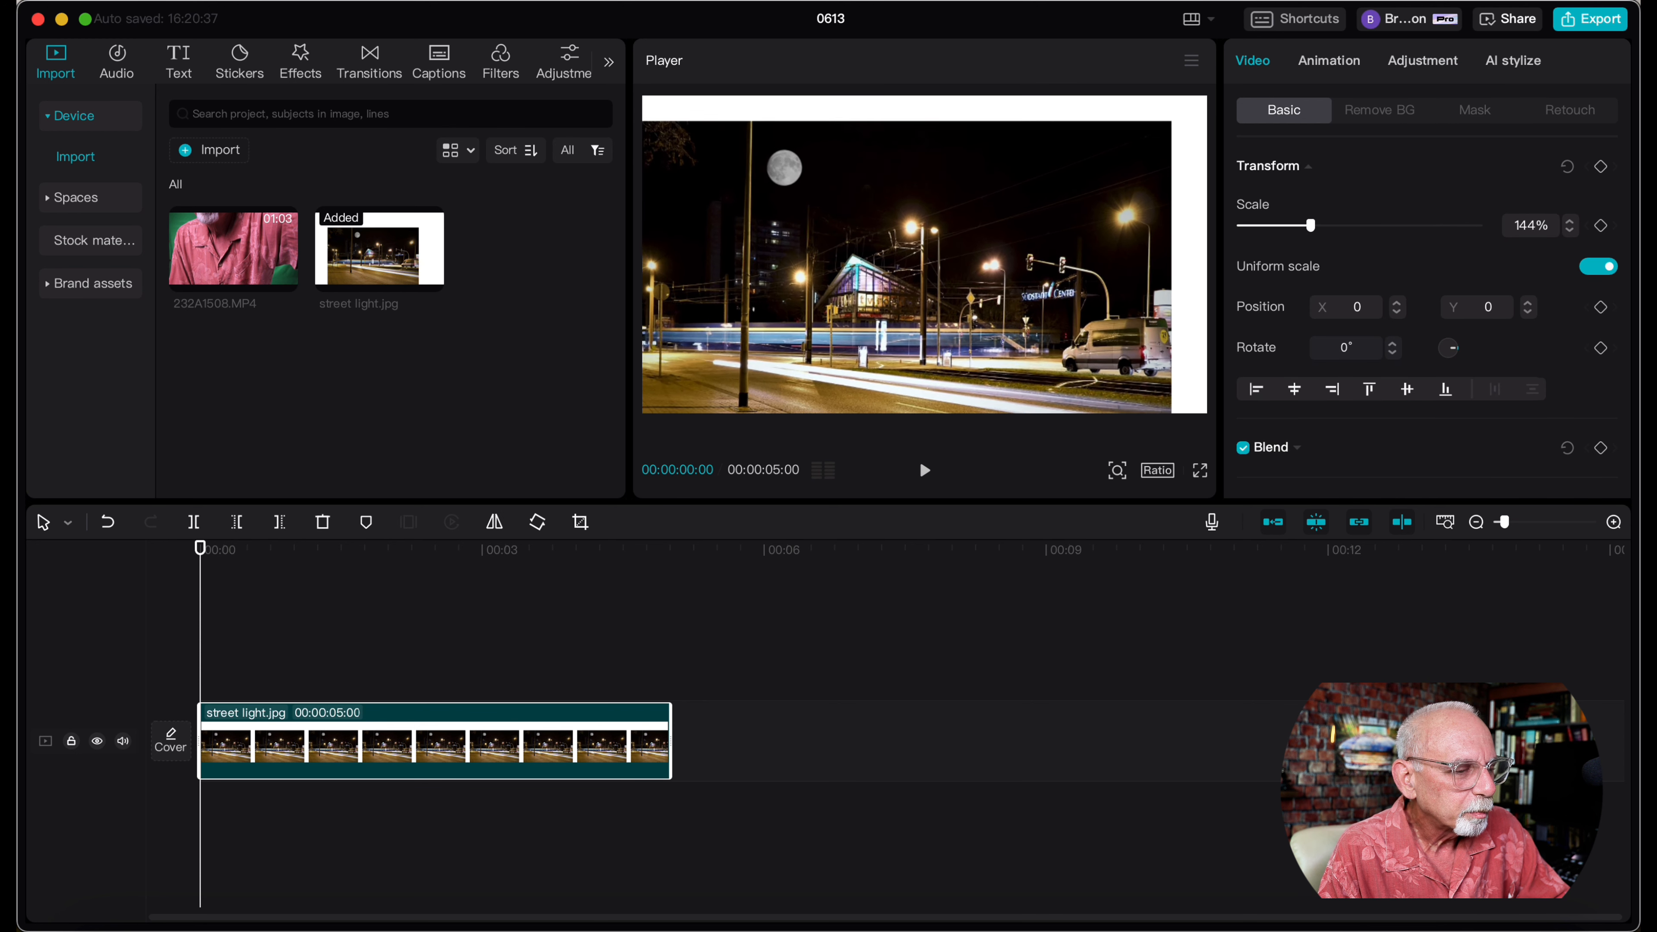
pyautogui.moveTo(1310, 225); pyautogui.dragTo(1336, 225)
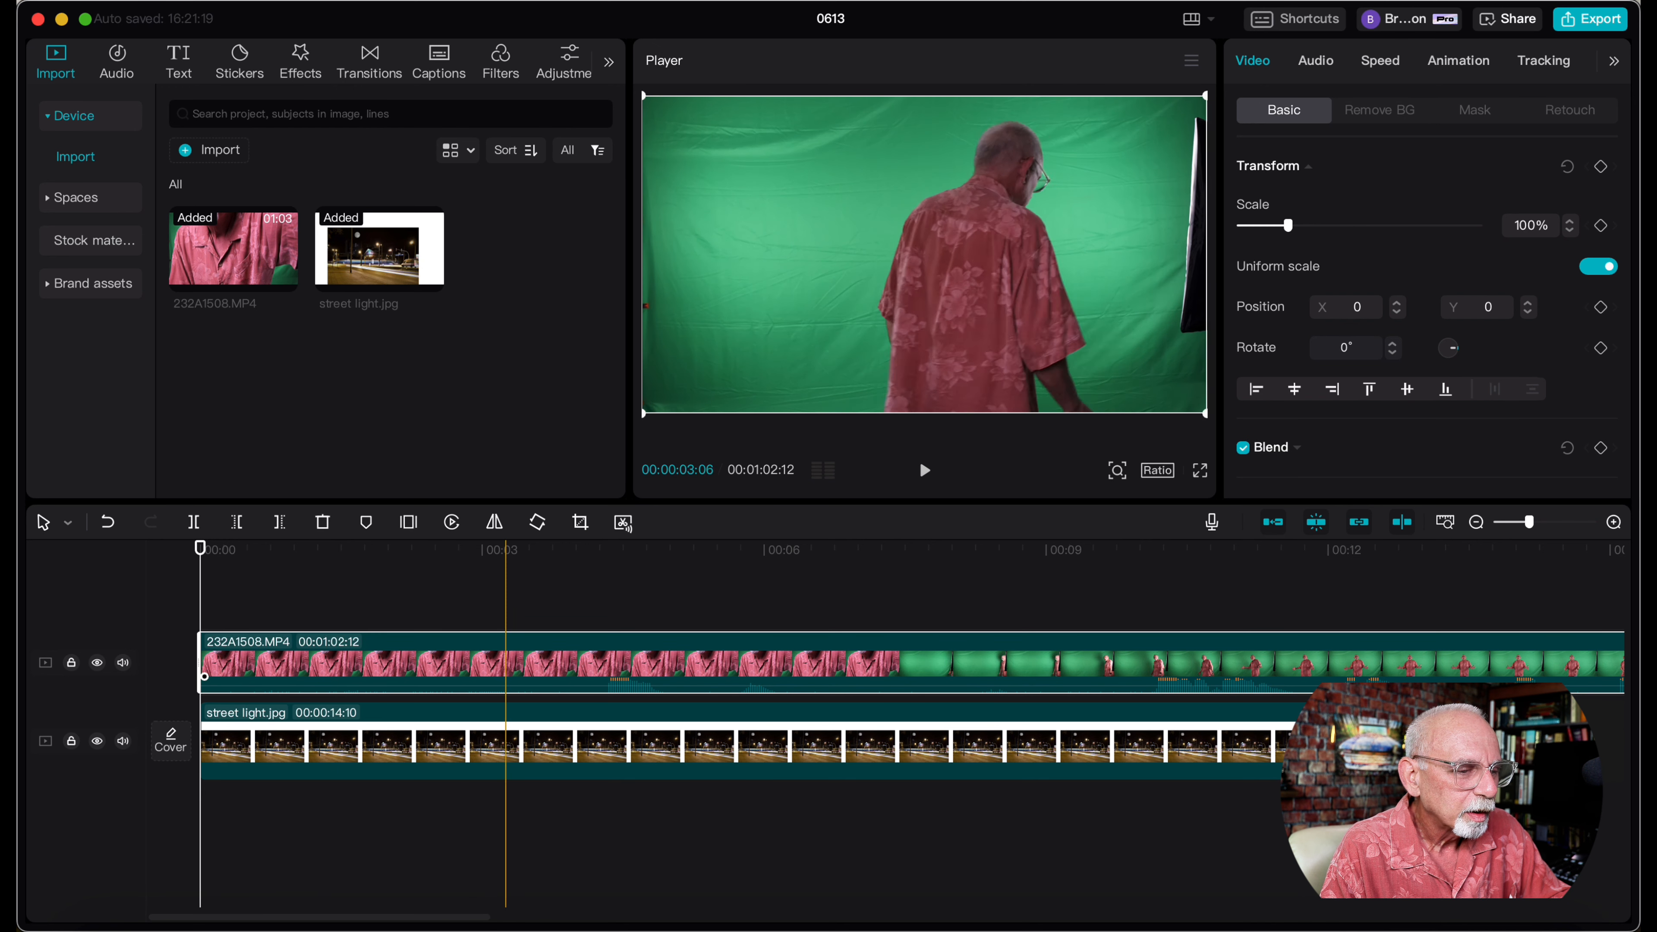
# Cut away the walk-in before the presenter stands, leaving about 54 seconds of 232A1508.MP4.
pyautogui.click(751, 550)
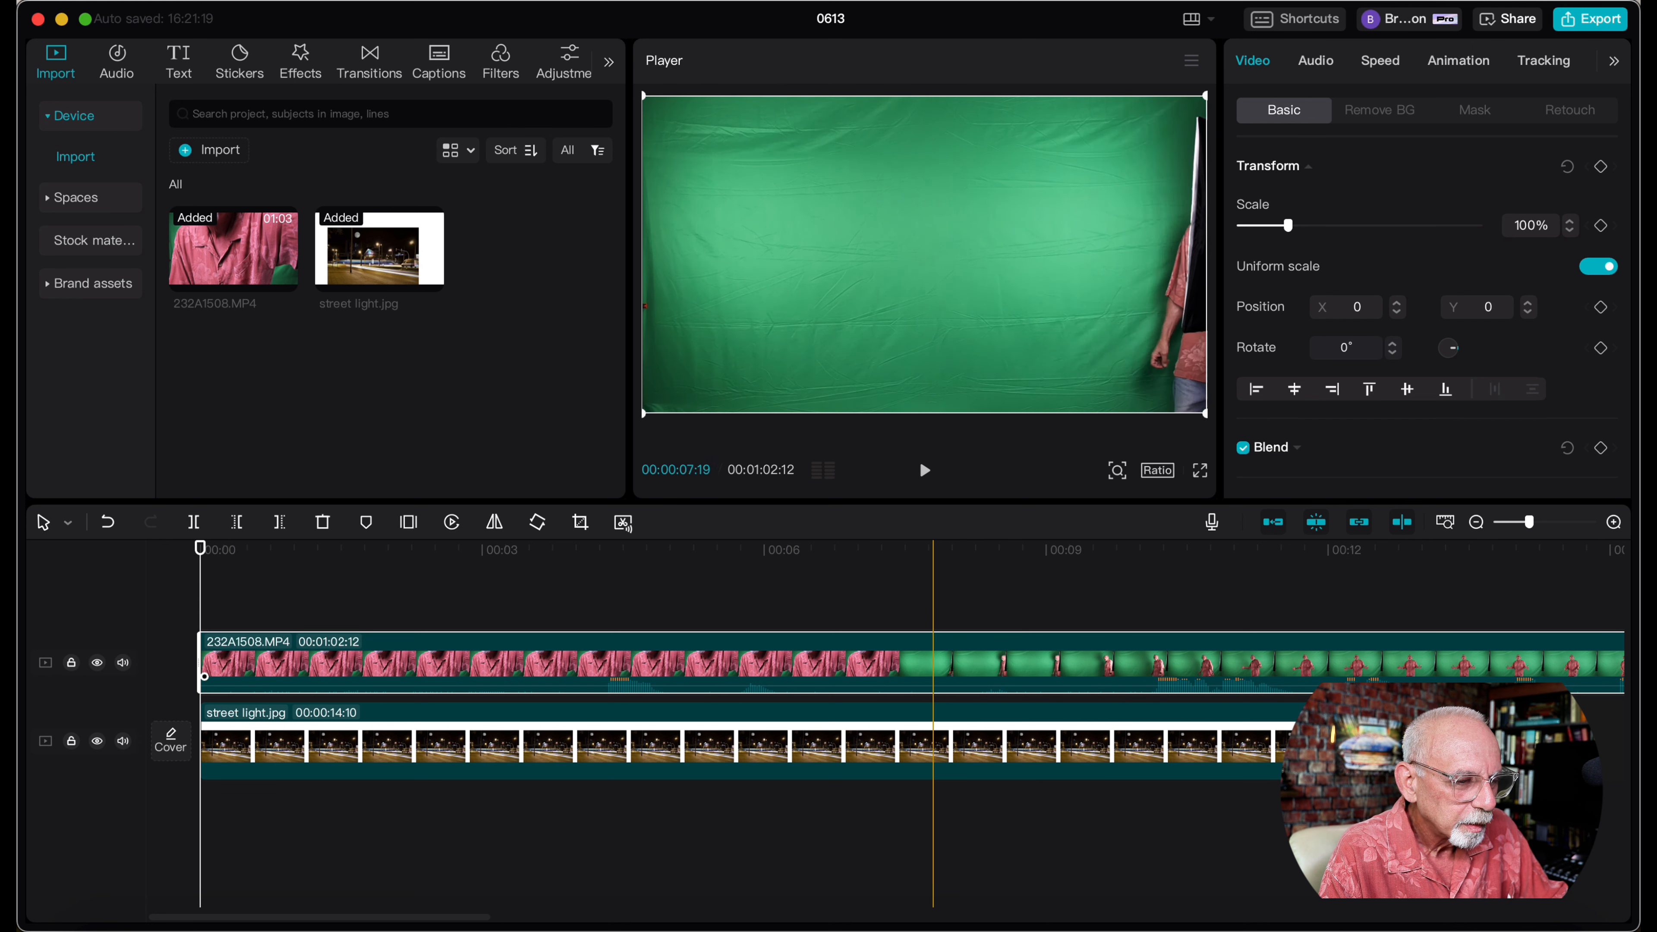
pyautogui.click(953, 682)
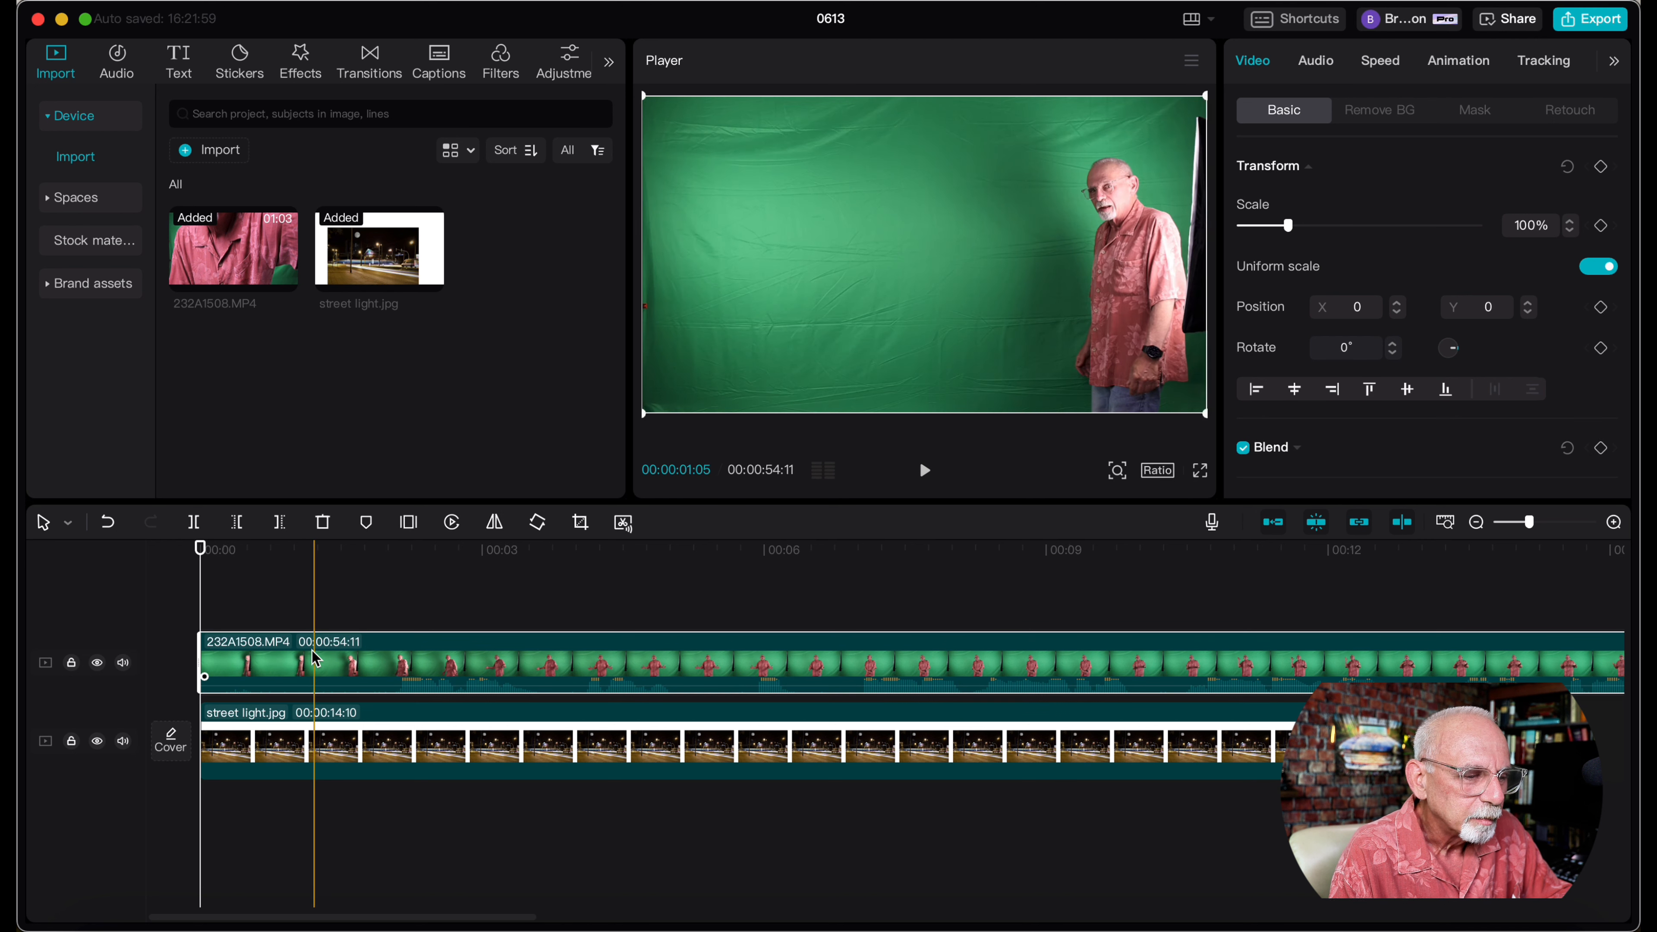
pyautogui.click(753, 550)
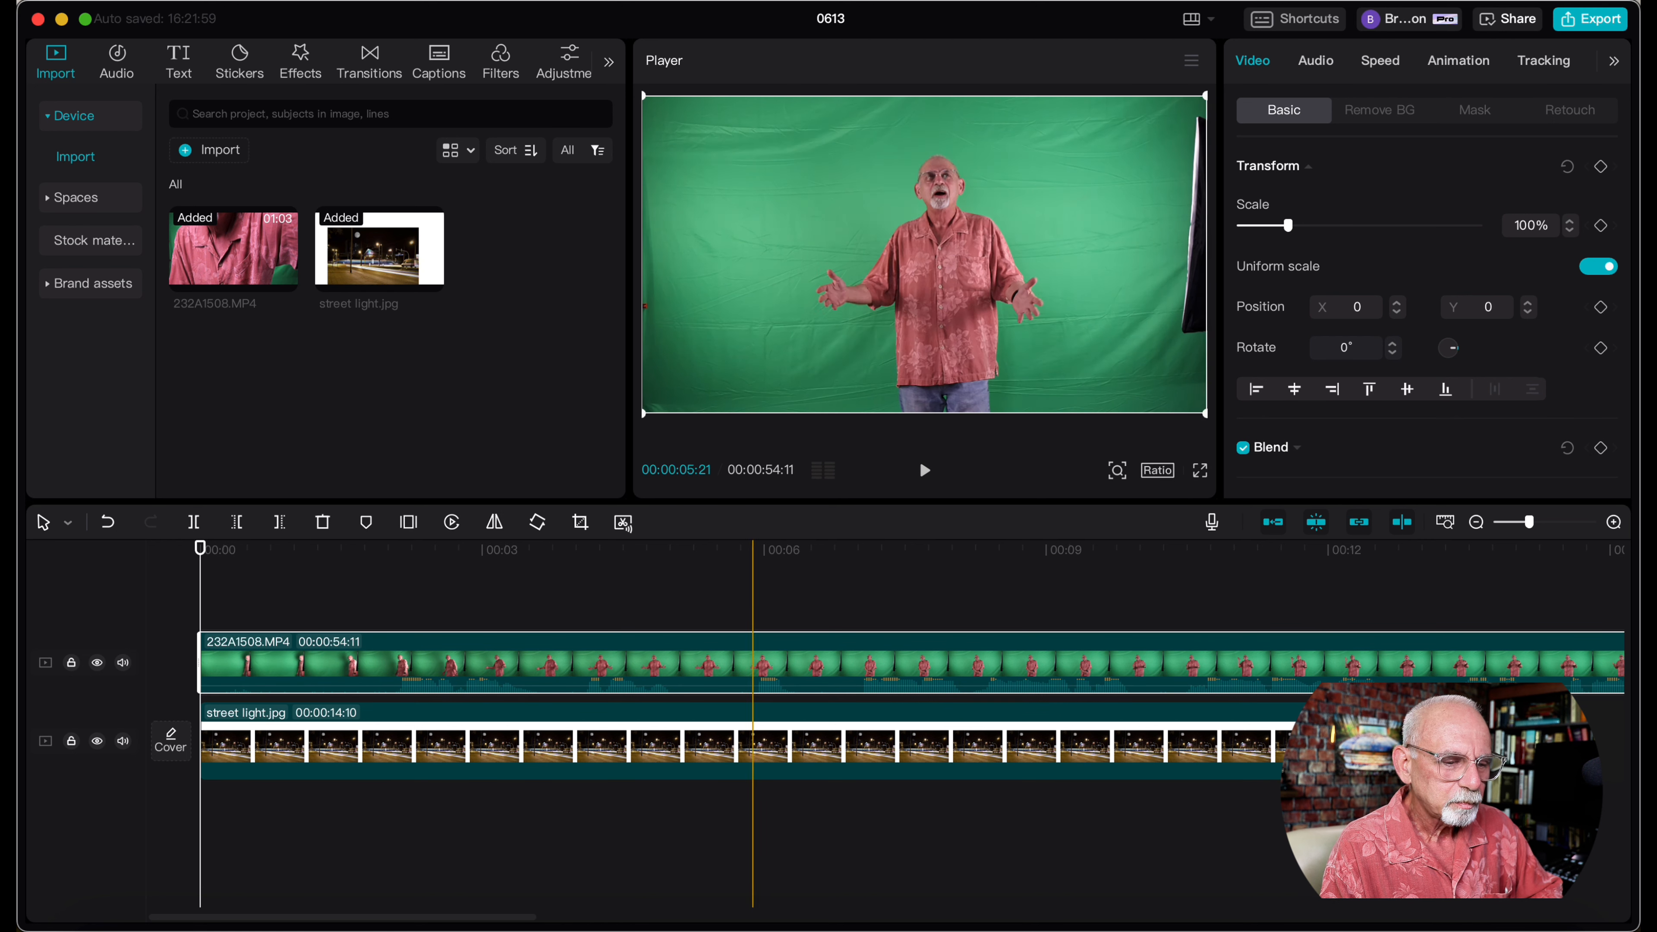
pyautogui.click(1446, 522)
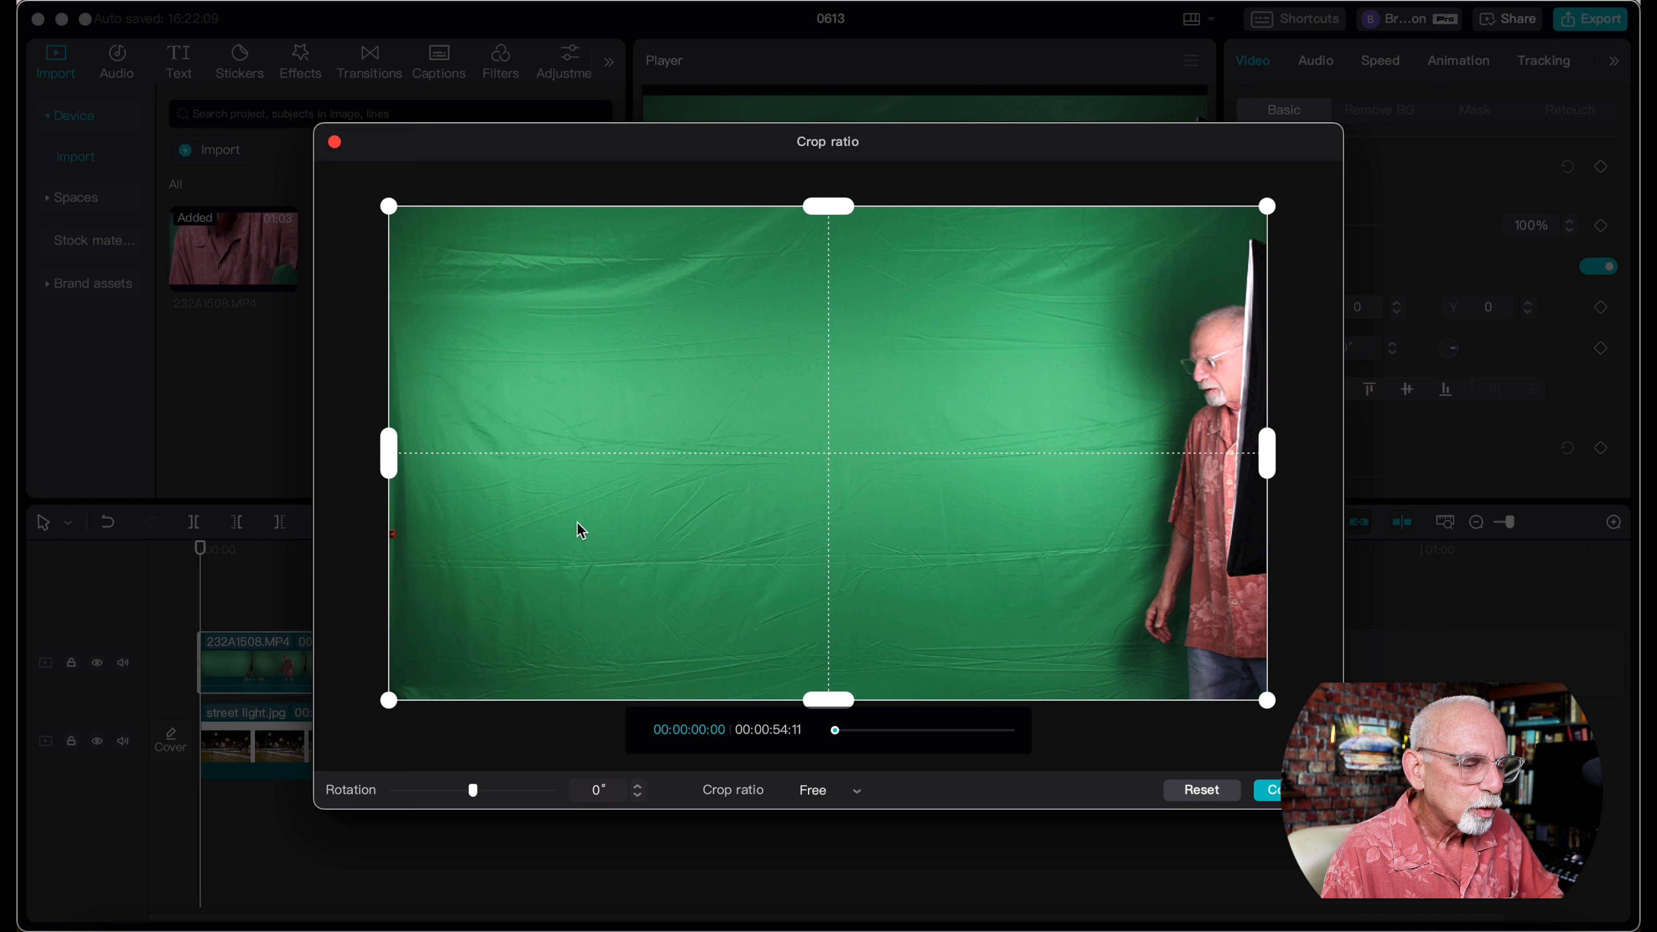
# Crop the presenter clip inward on right and left to remove the light stand and confirm.
pyautogui.moveTo(1268, 453); pyautogui.dragTo(1244, 453)
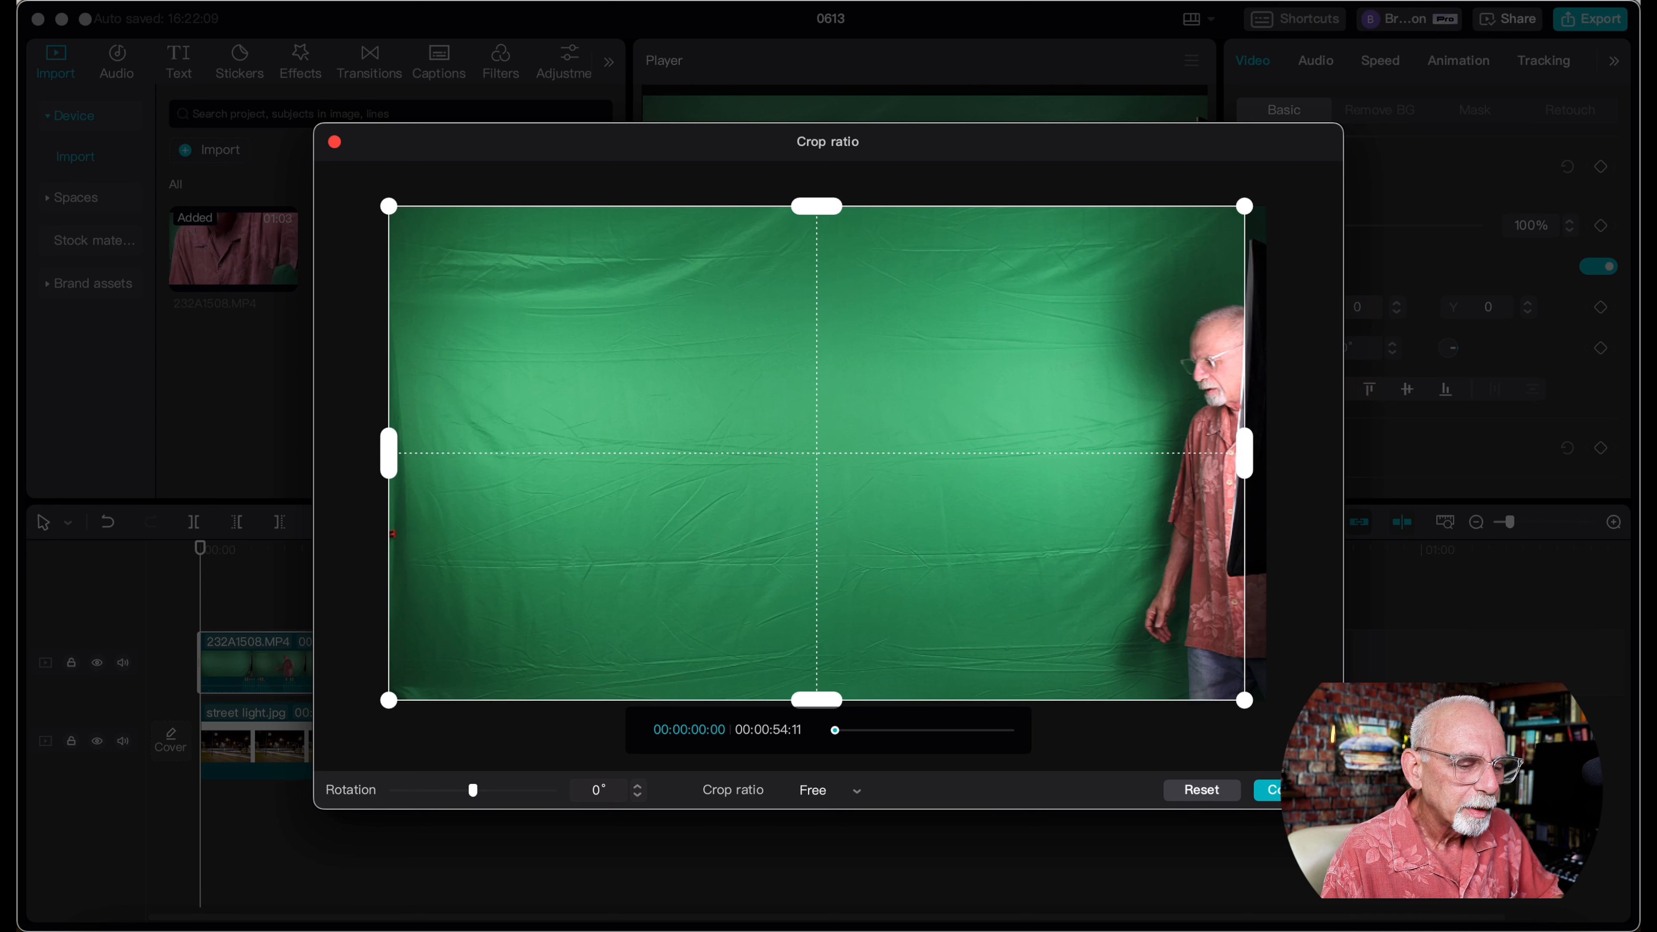
pyautogui.moveTo(1245, 455); pyautogui.dragTo(1205, 455)
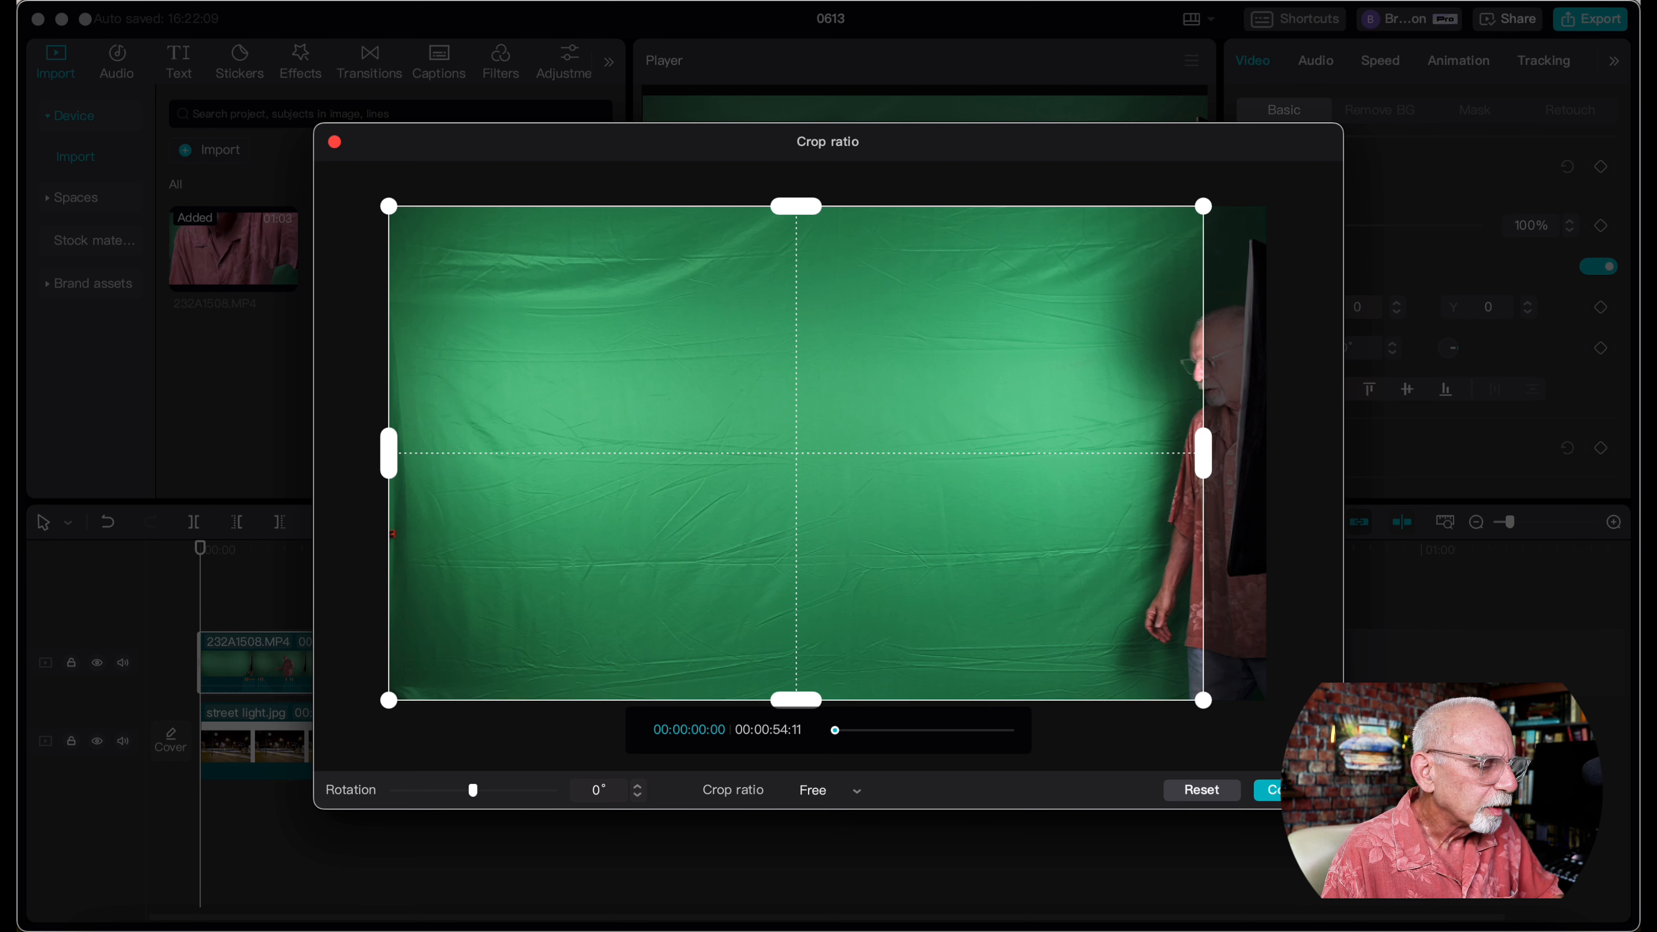
pyautogui.moveTo(389, 455); pyautogui.dragTo(452, 455)
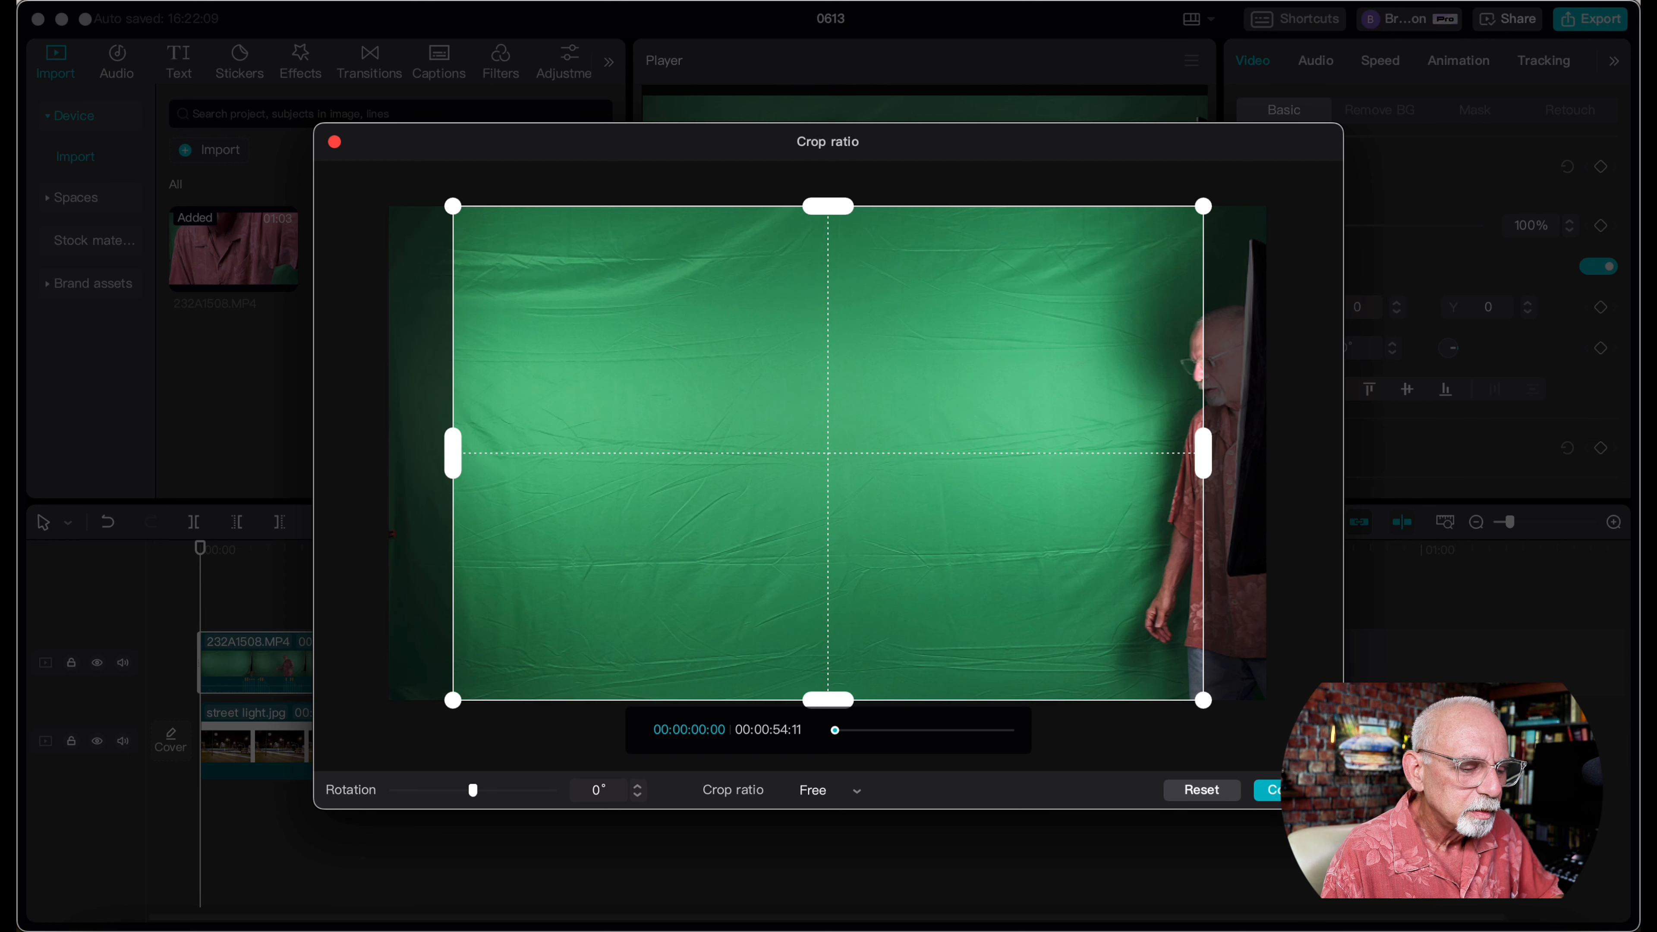
pyautogui.click(1277, 790)
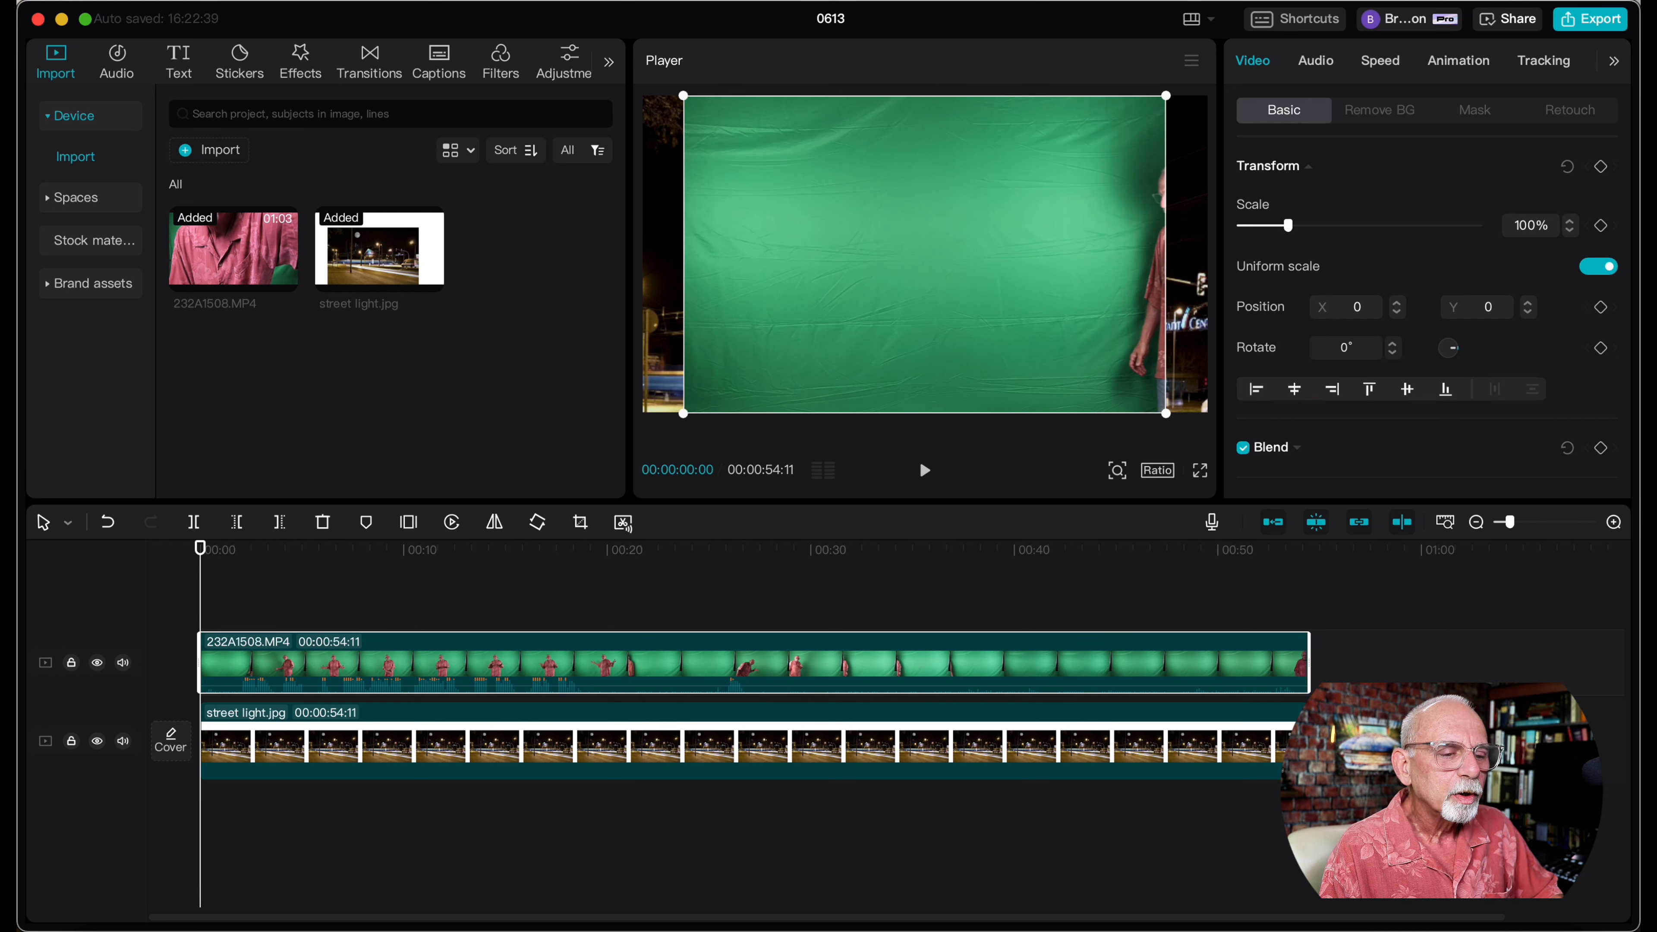
# Key out the green backdrop with Chroma key, sampling the green screen colour in the Player.
pyautogui.click(1379, 110)
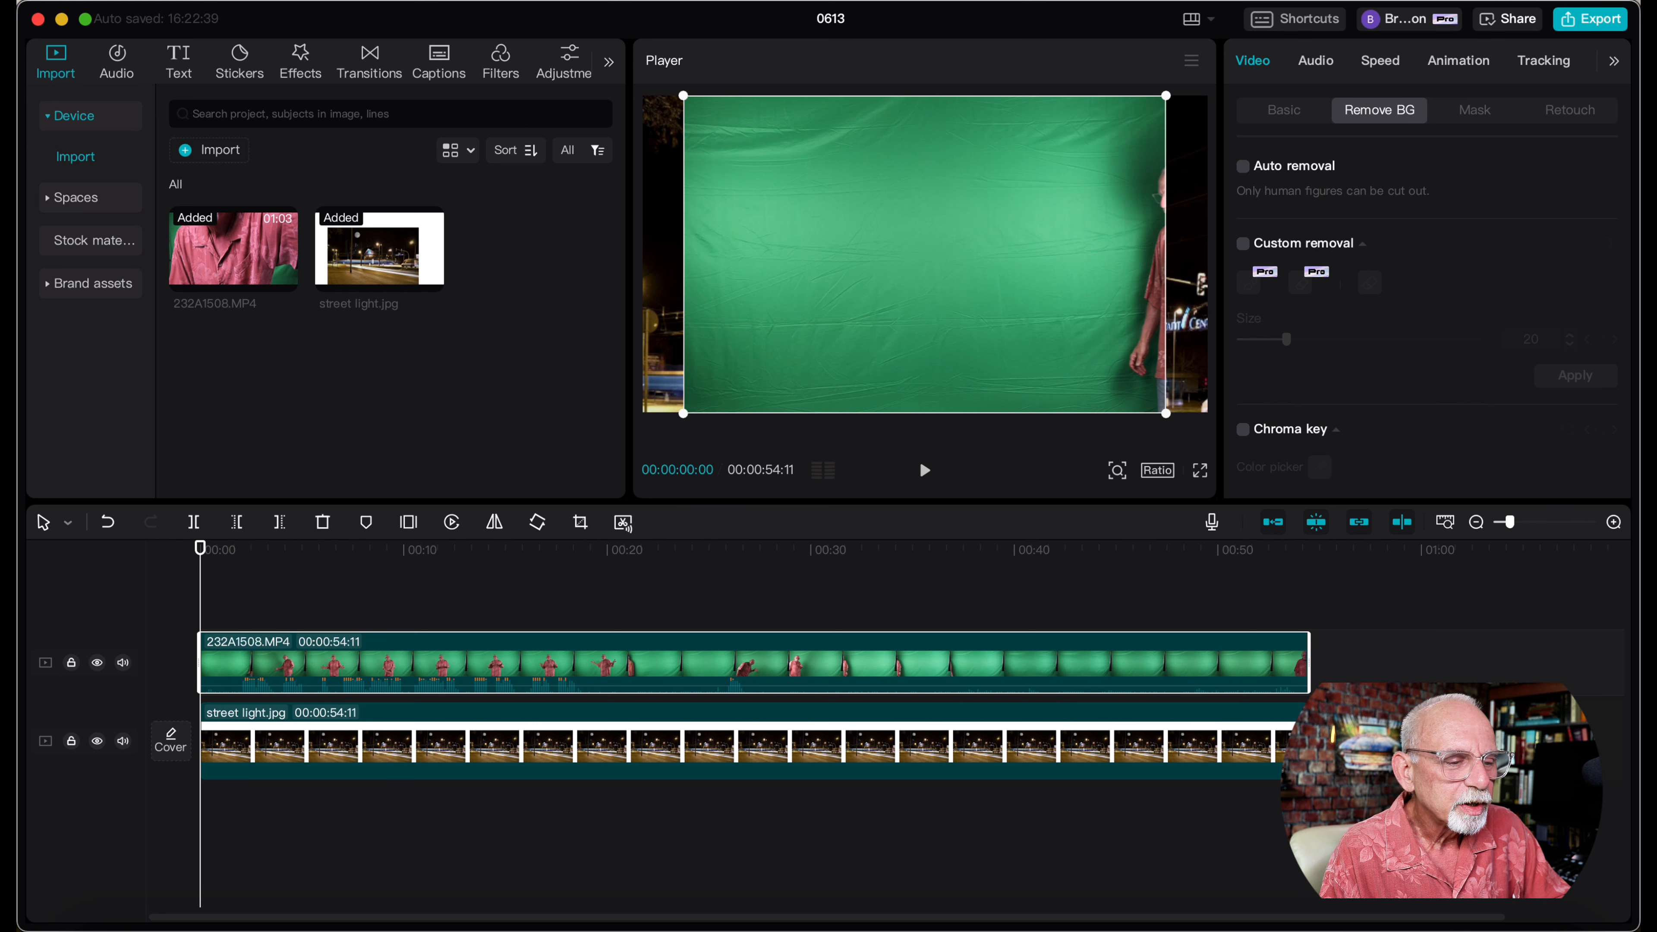
pyautogui.moveTo(1253, 176)
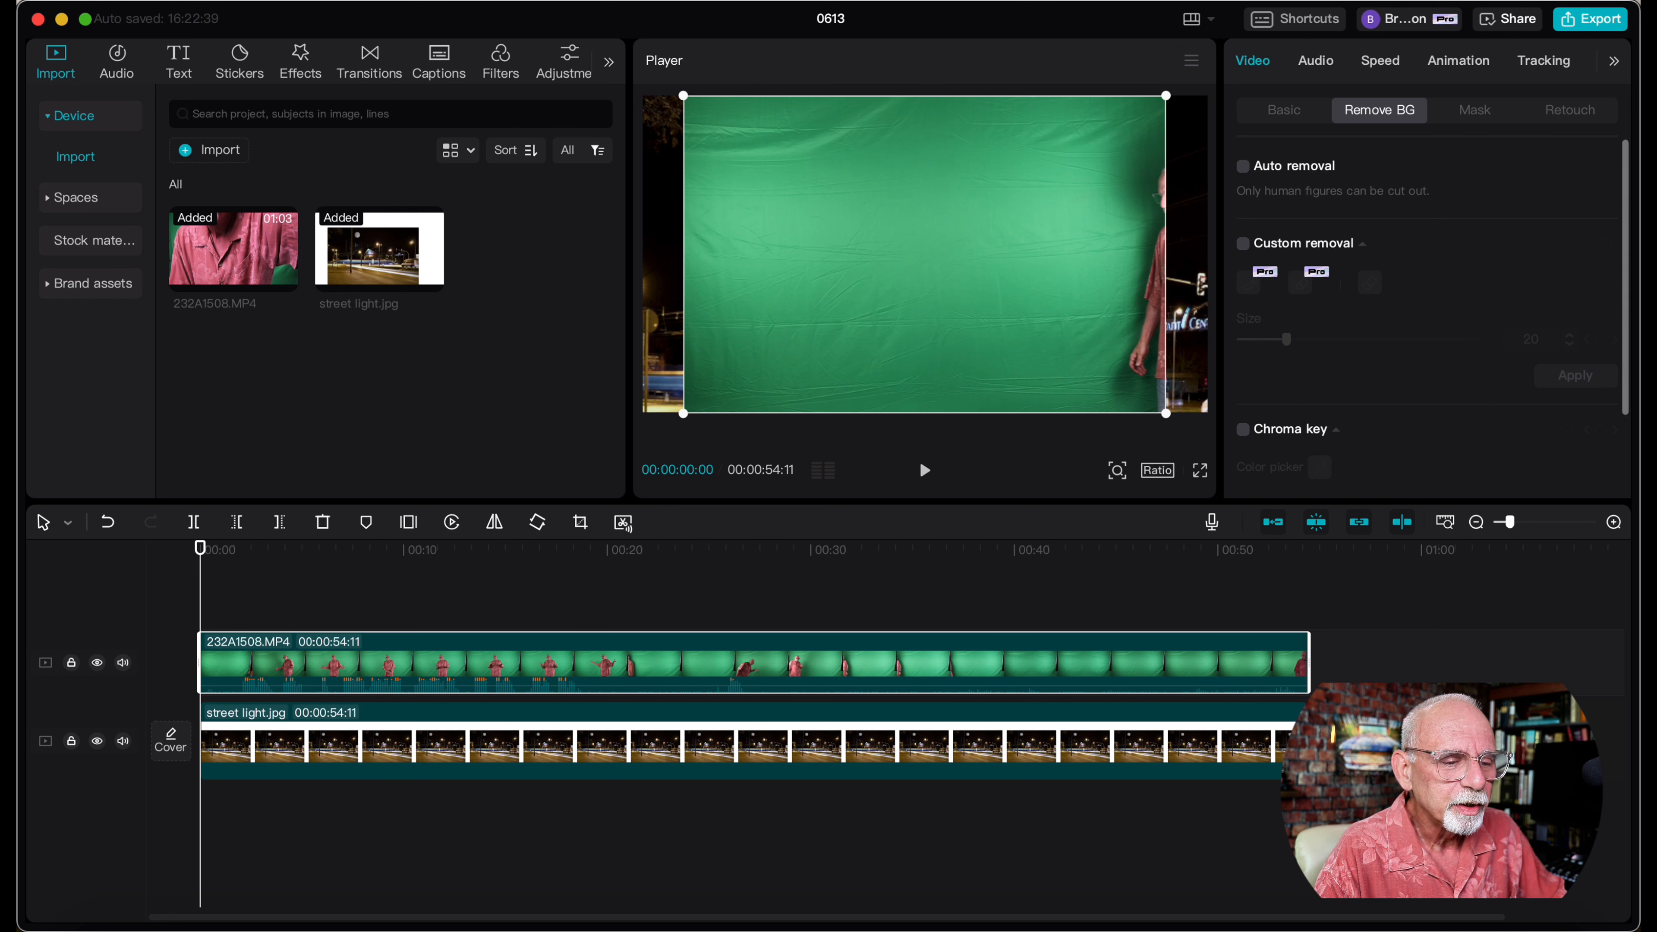
pyautogui.scroll(-3)
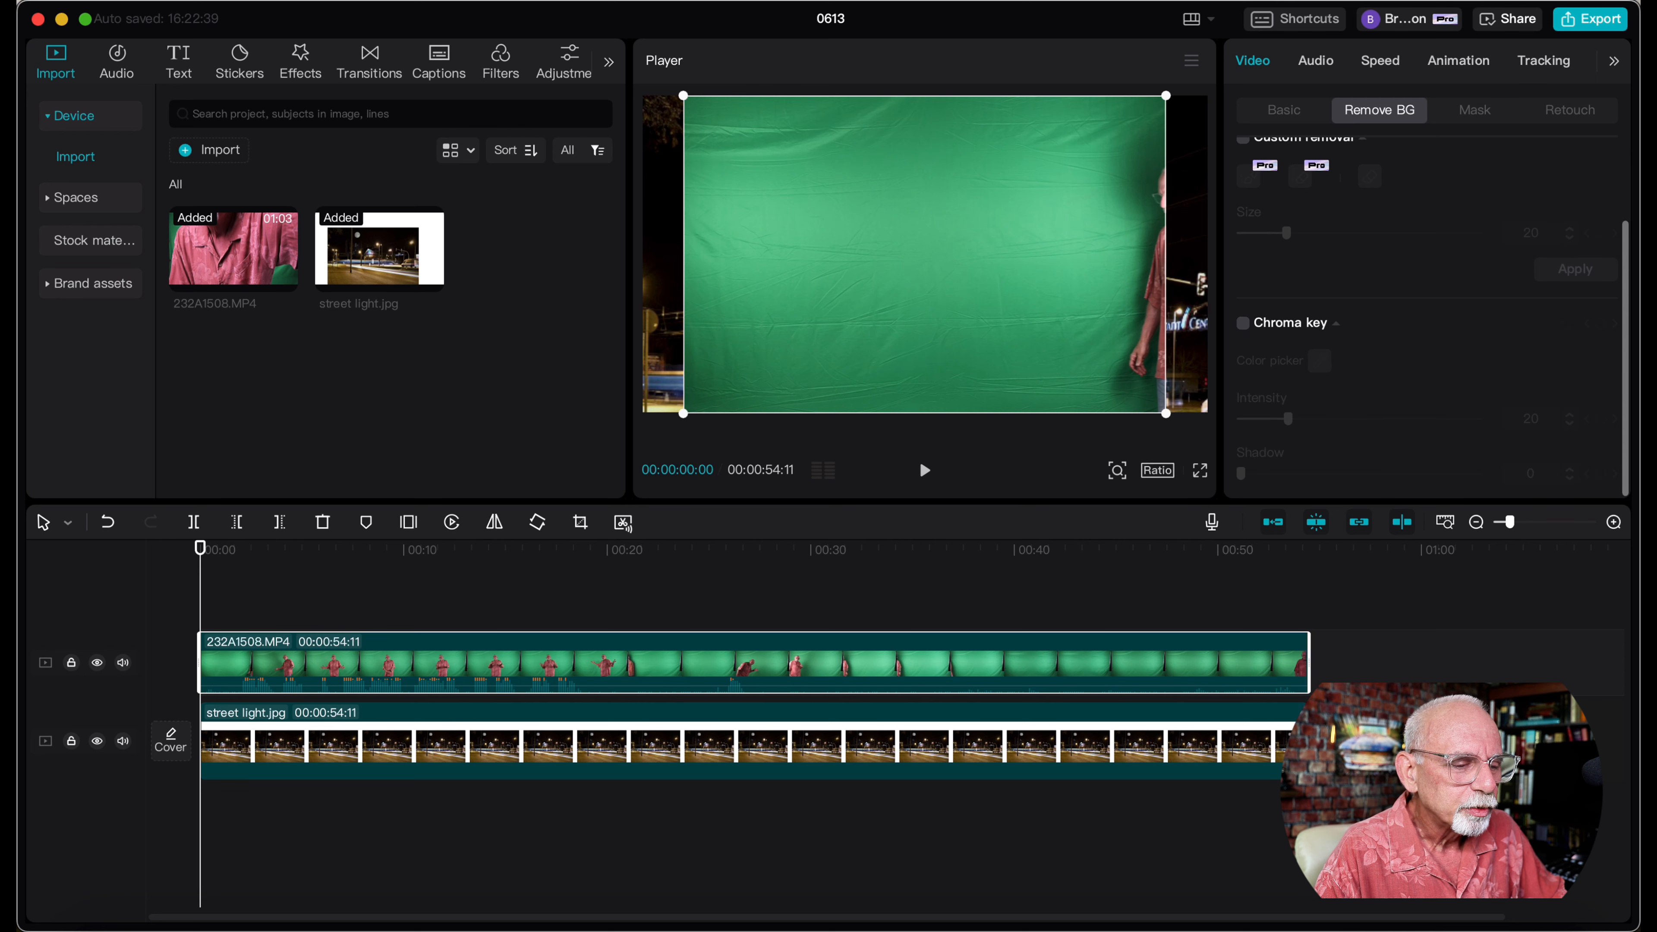
pyautogui.click(1244, 322)
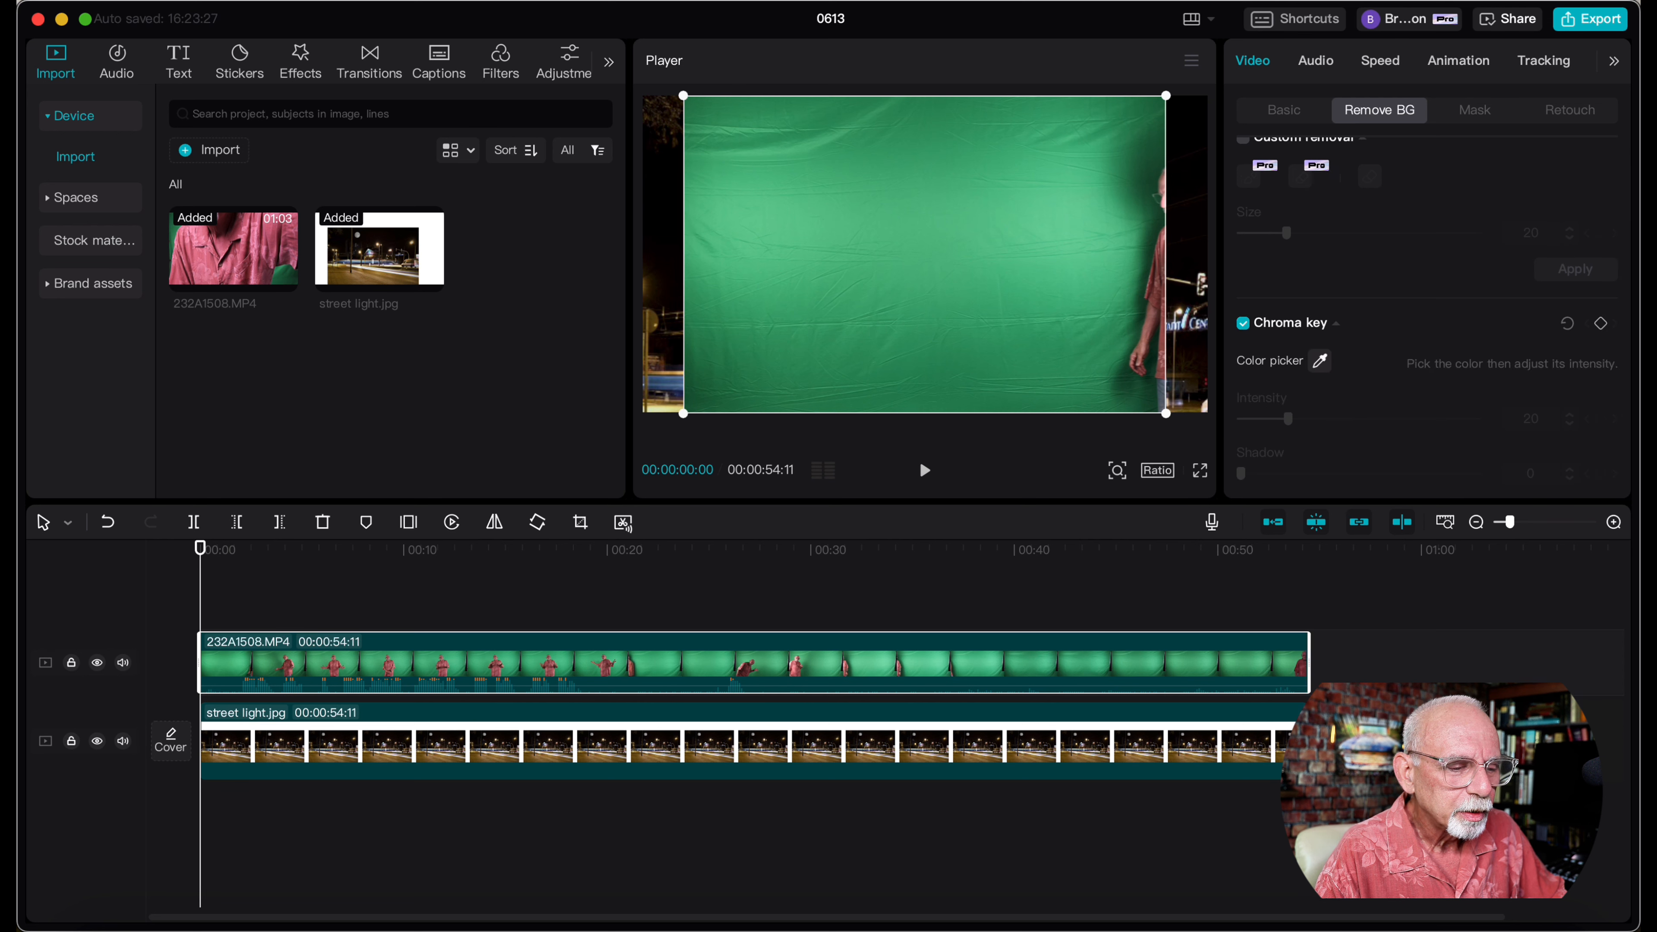
pyautogui.click(1318, 361)
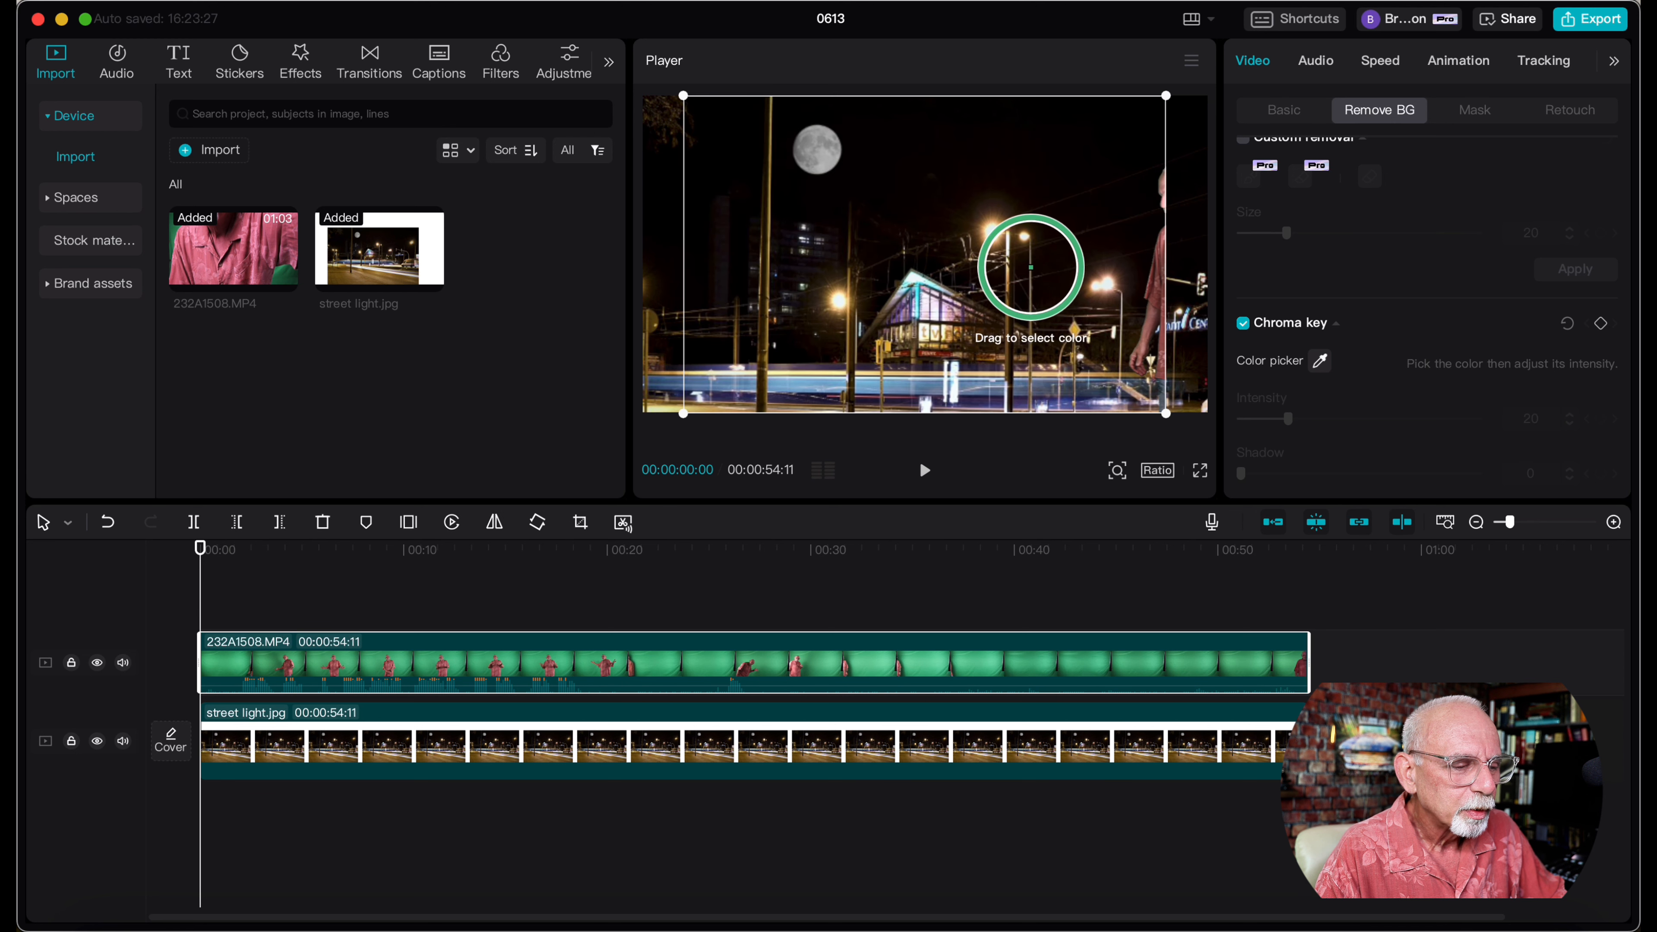
pyautogui.click(1031, 267)
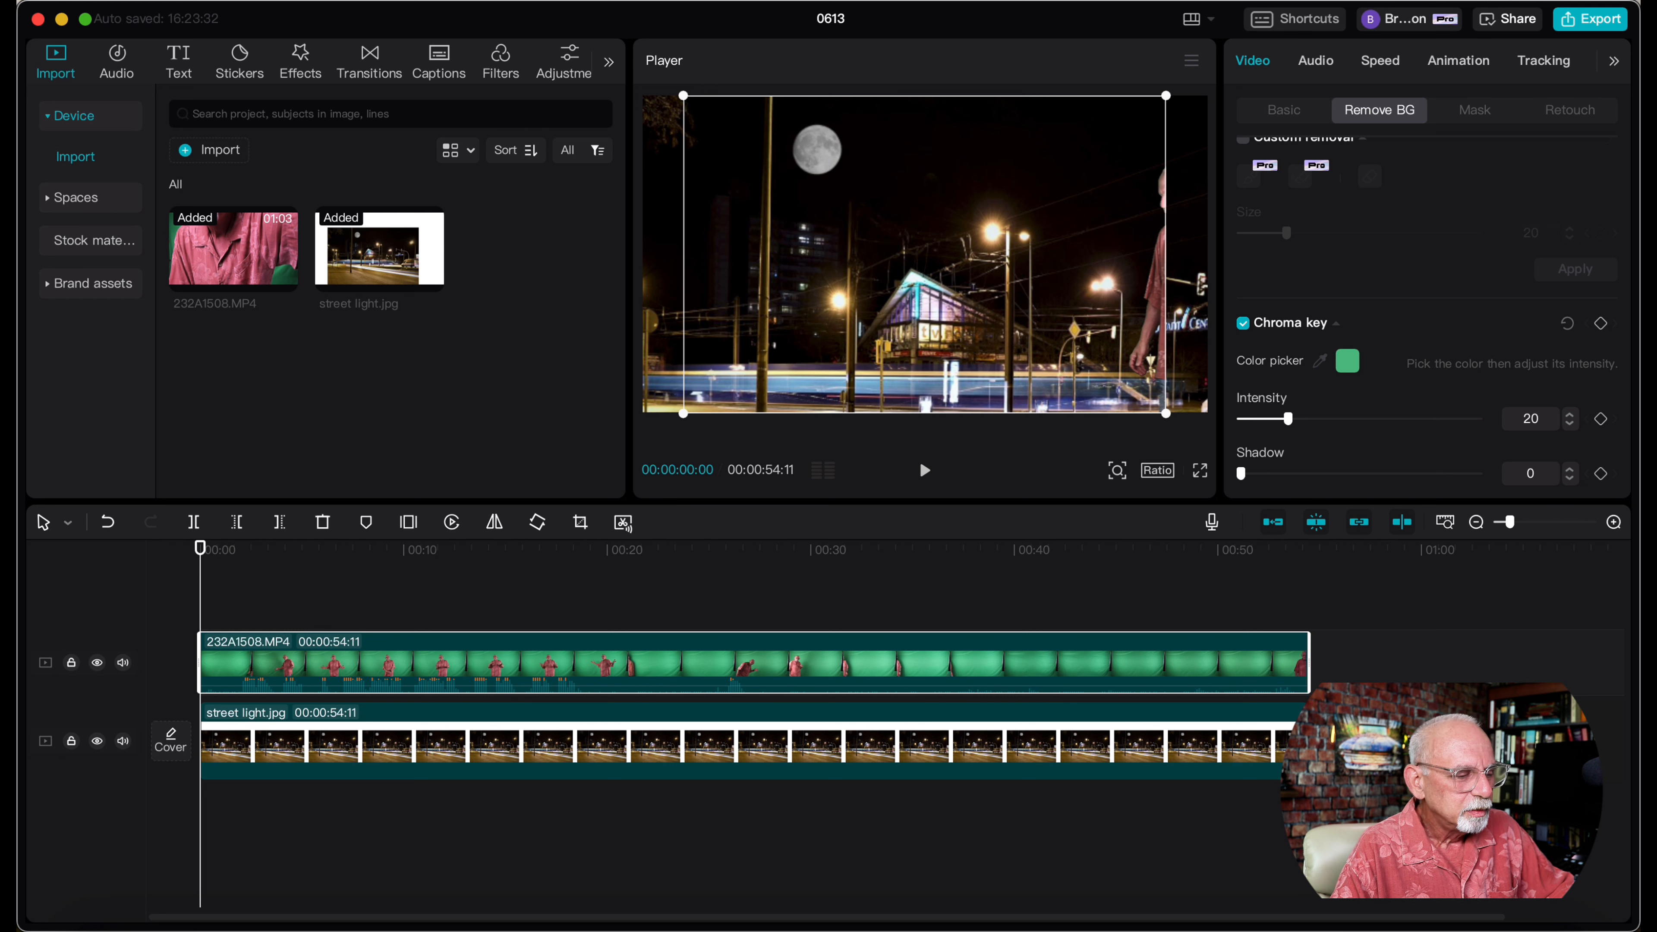
pyautogui.click(924, 470)
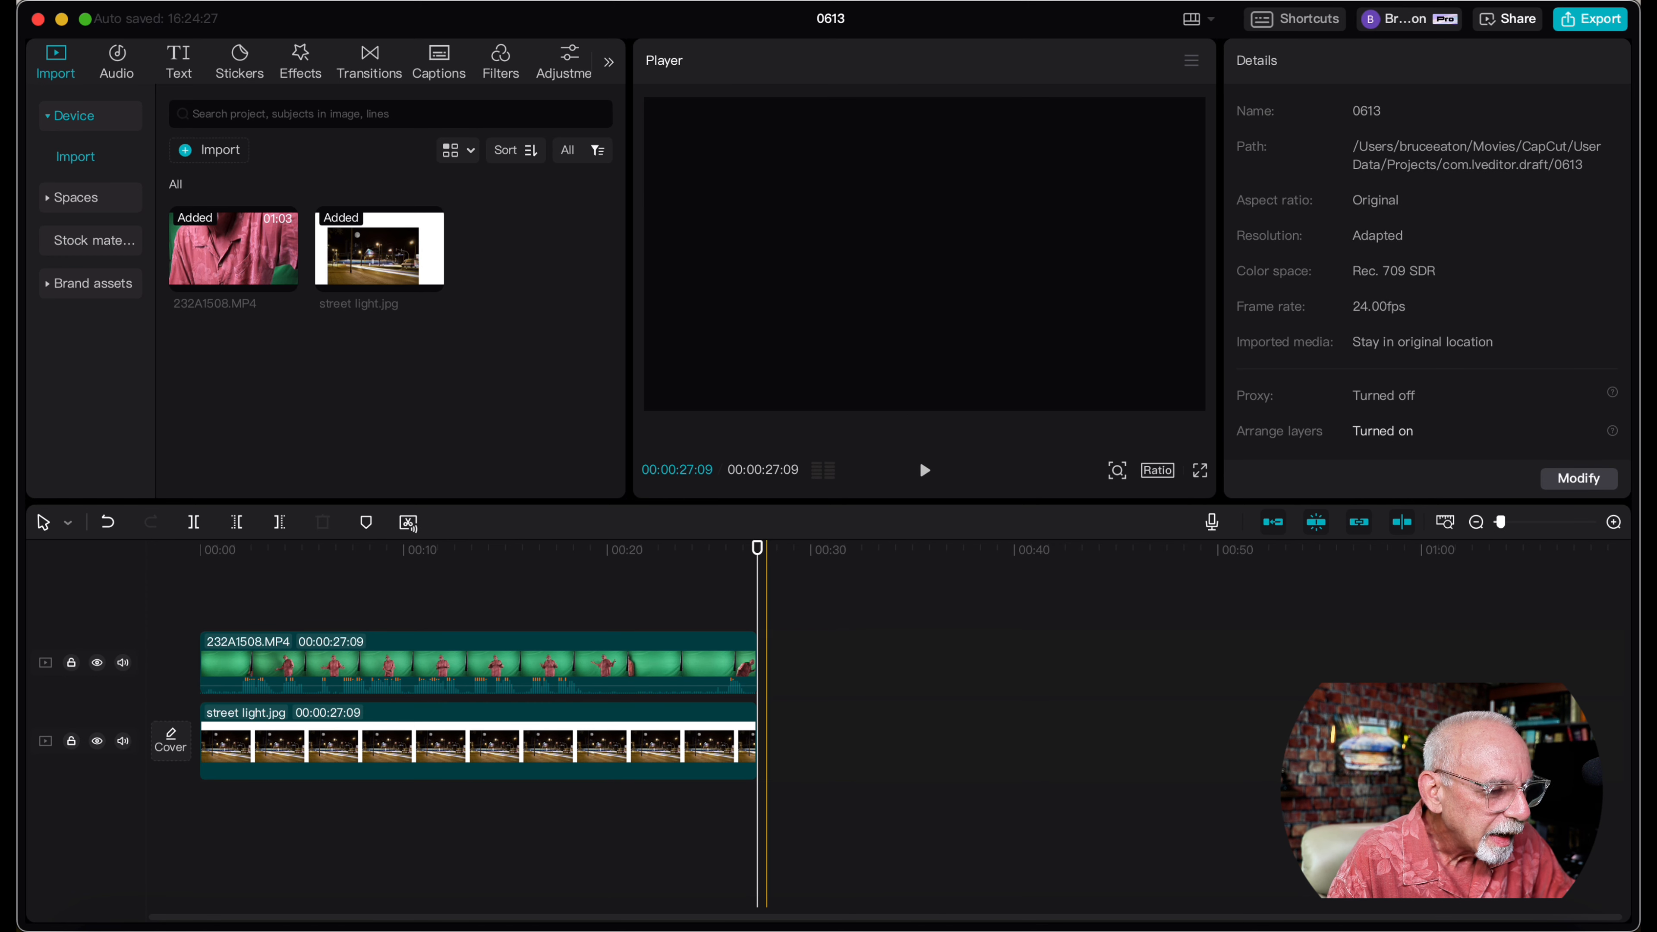
# Trim both clips to about 25 seconds and preview the keyed presenter over the street scene.
pyautogui.click(642, 549)
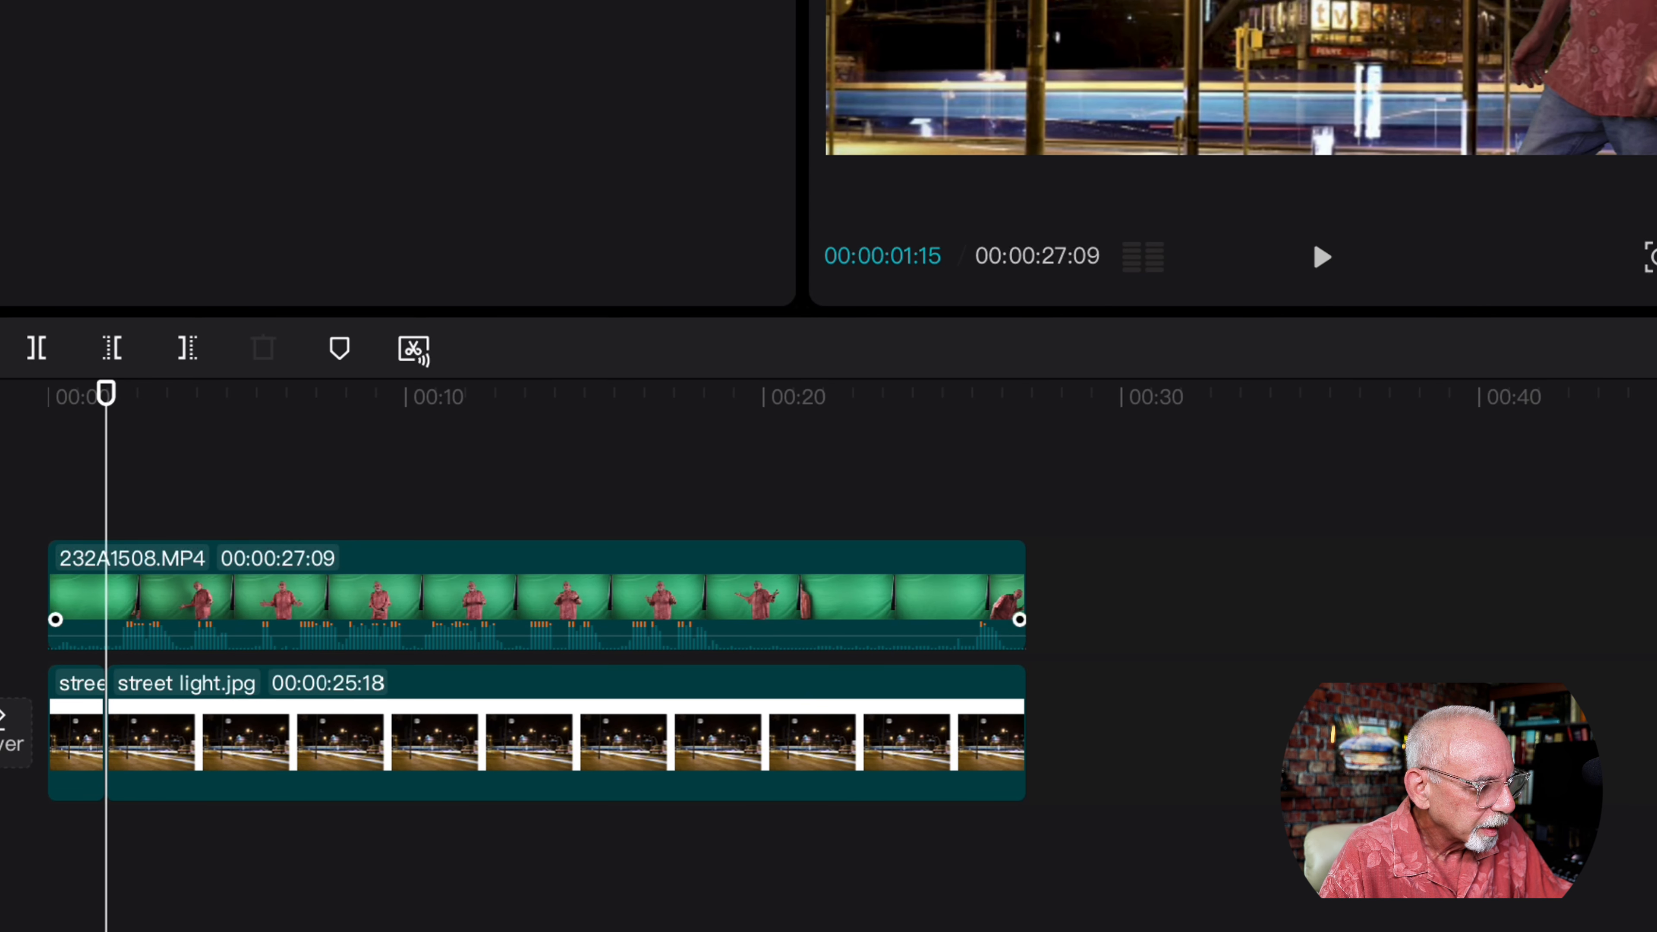
pyautogui.click(529, 592)
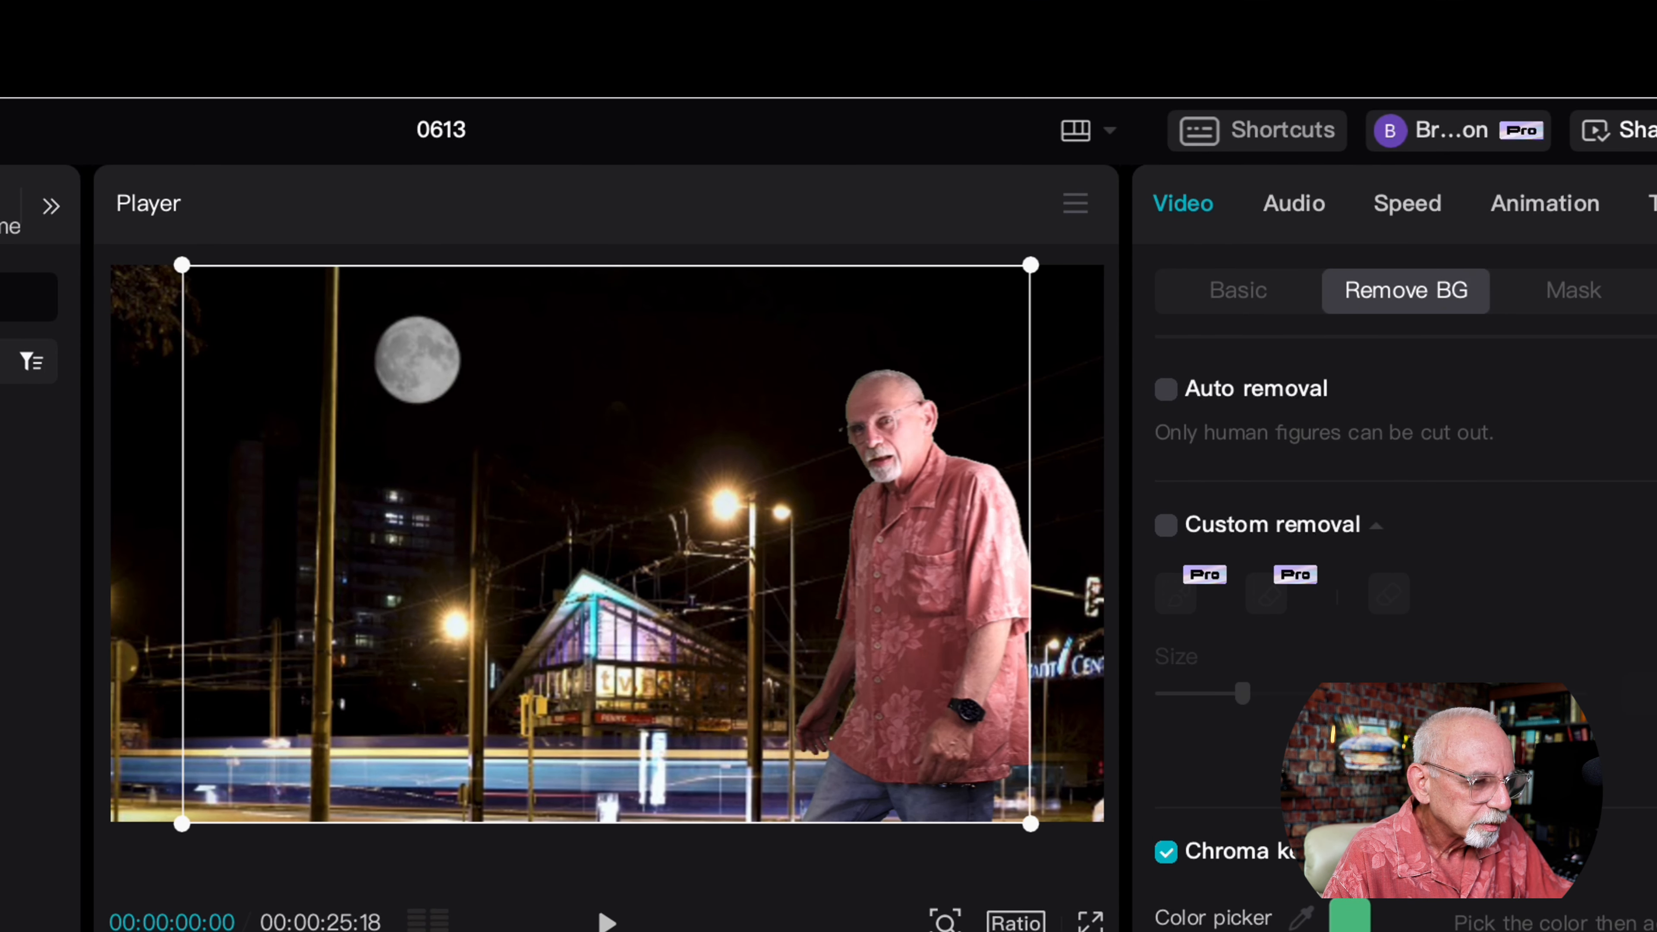
pyautogui.click(606, 921)
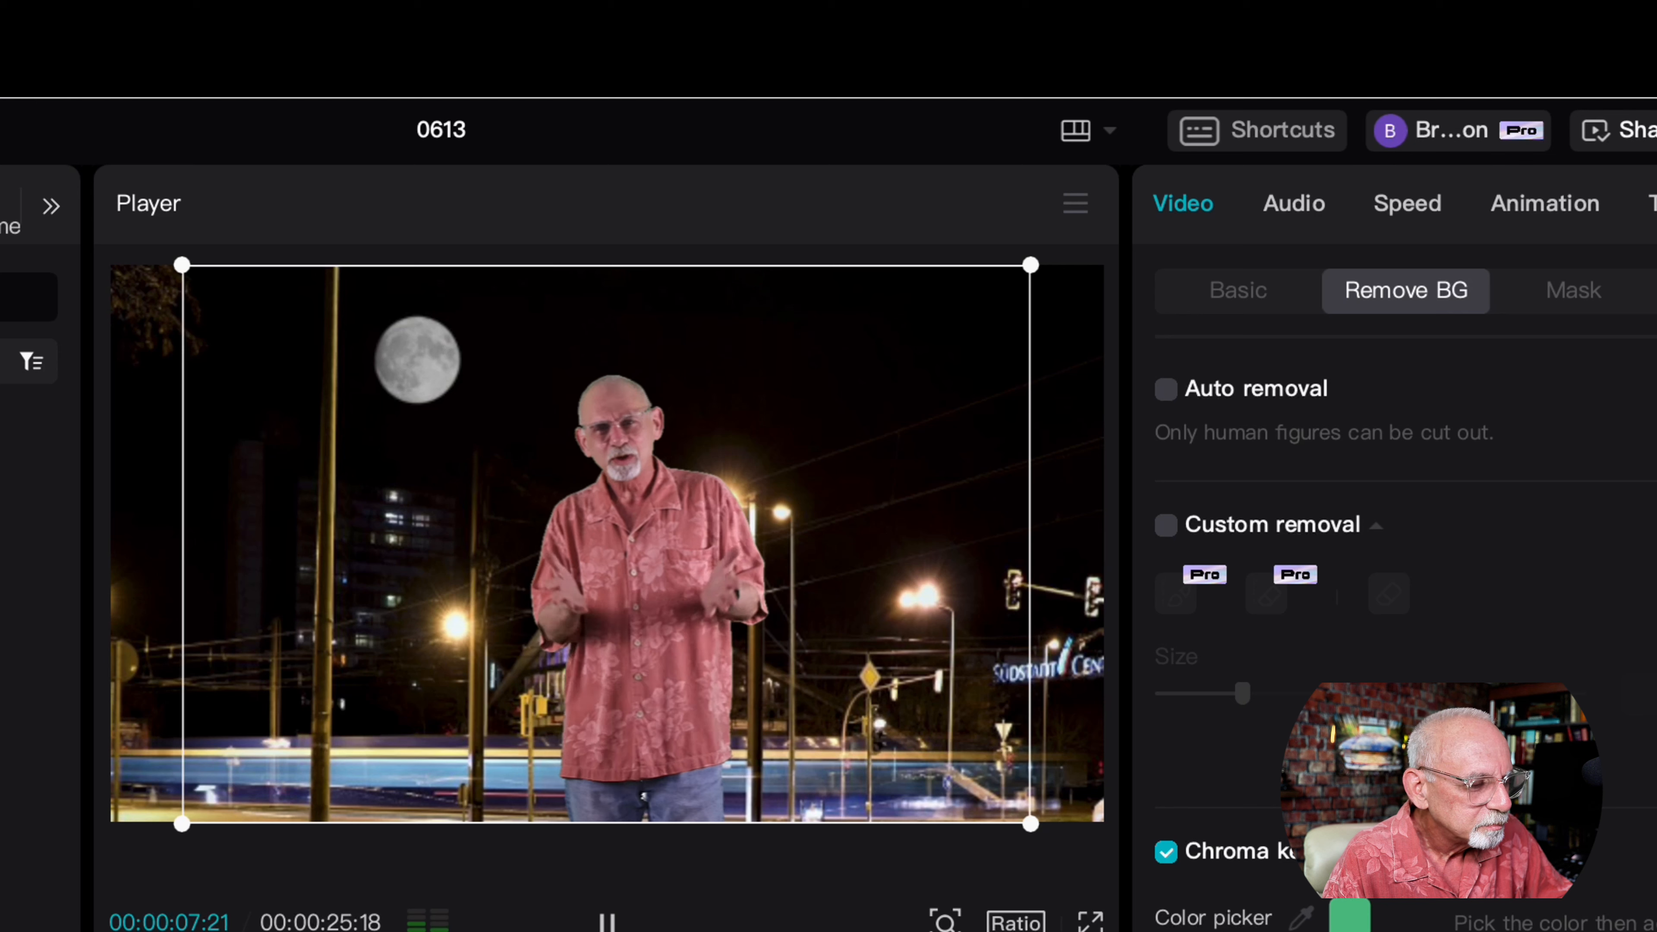
pyautogui.click(606, 923)
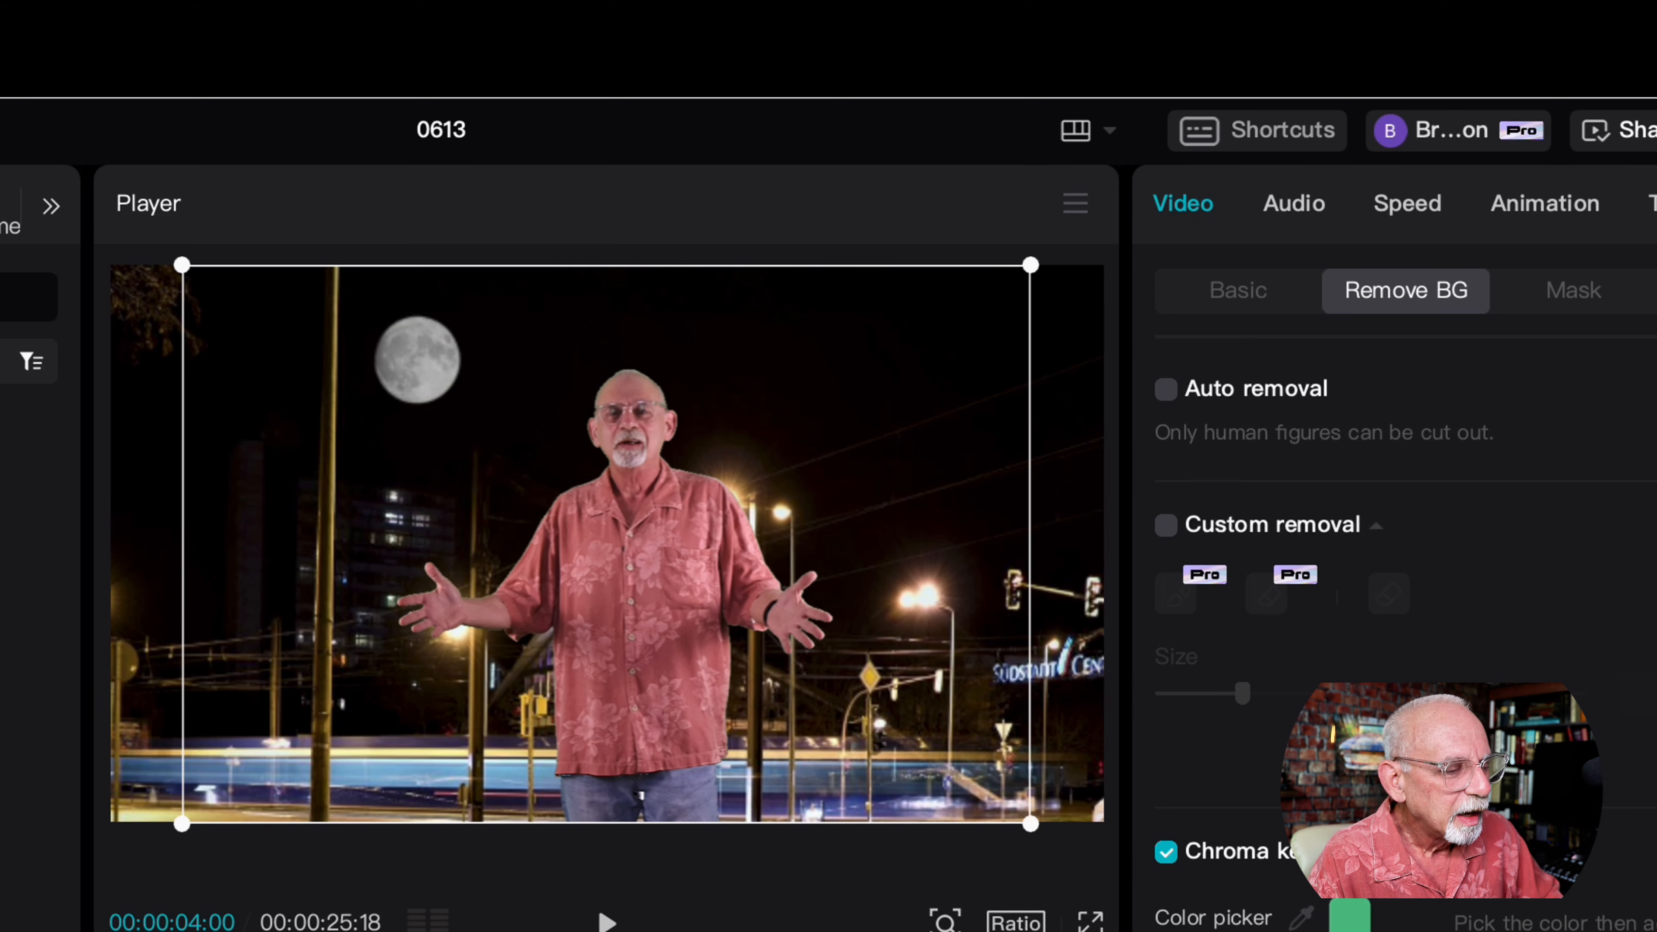
pyautogui.click(606, 922)
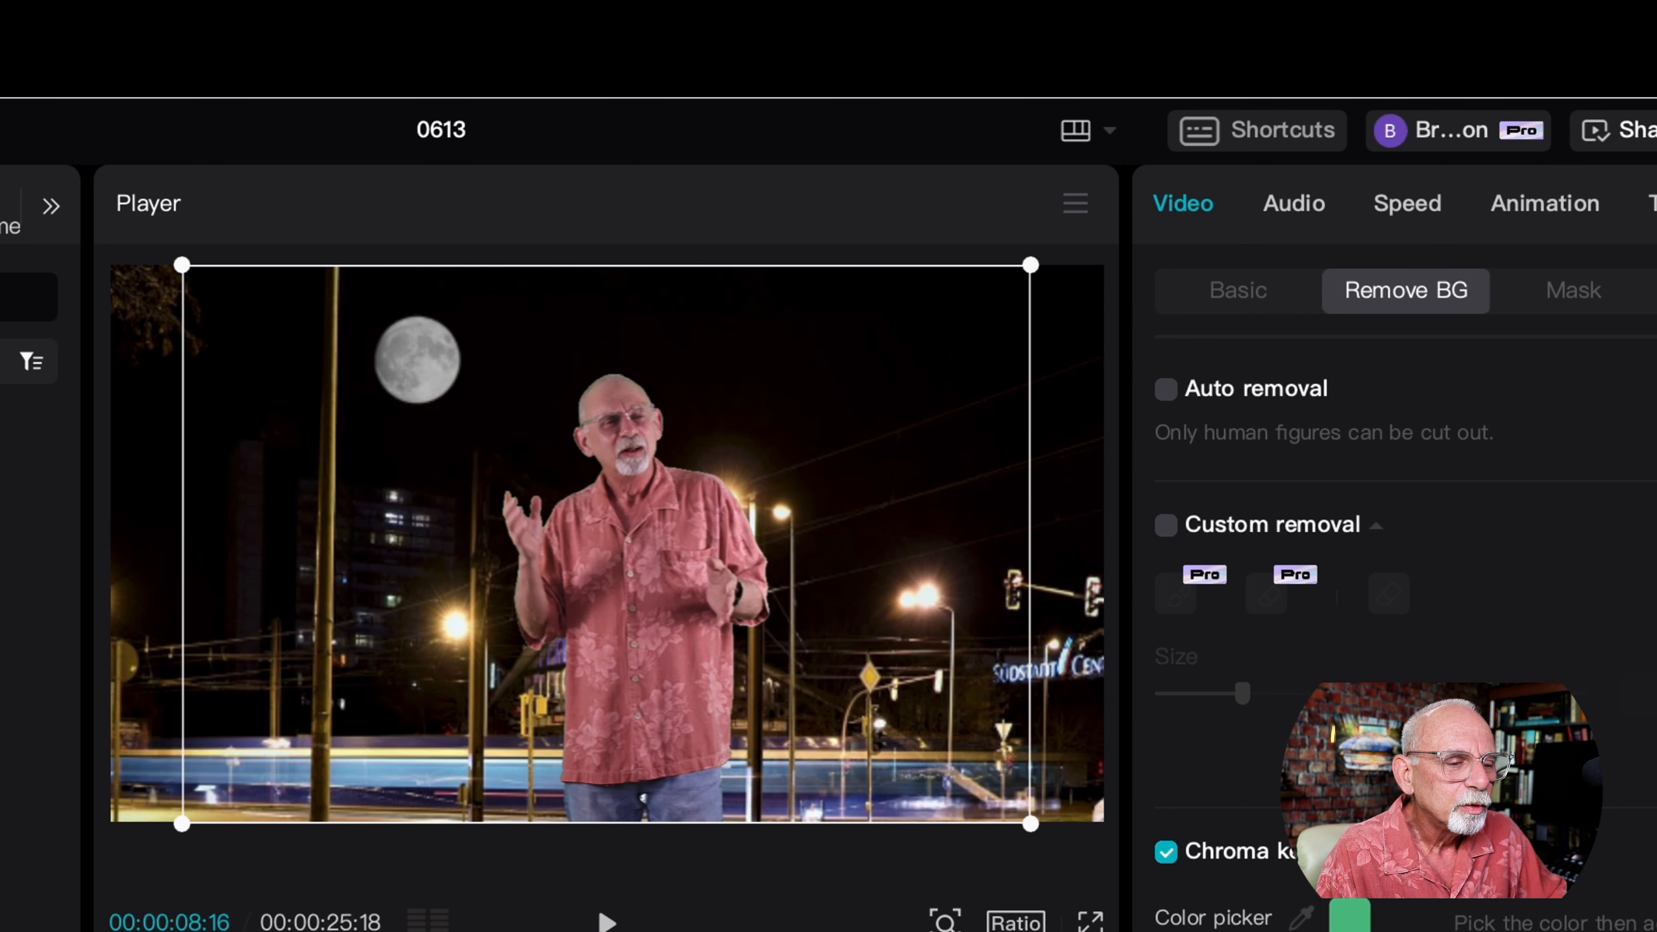
# Switch on masking for the presenter clip and choose a mask shape preset.
pyautogui.click(1574, 291)
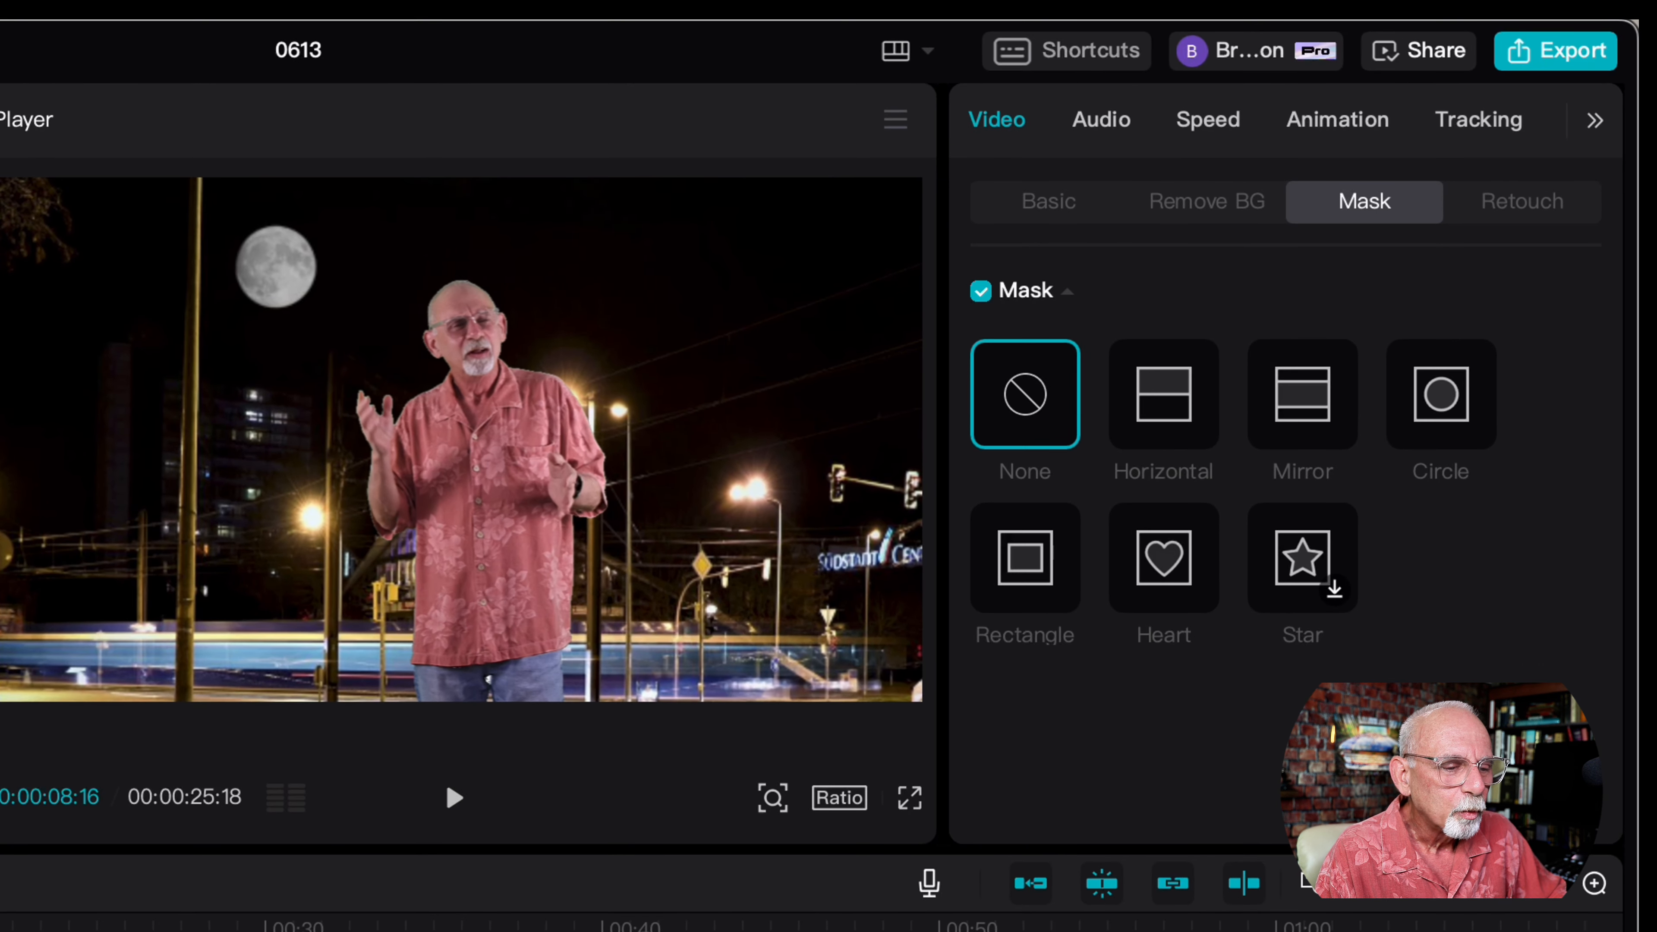
pyautogui.click(1163, 394)
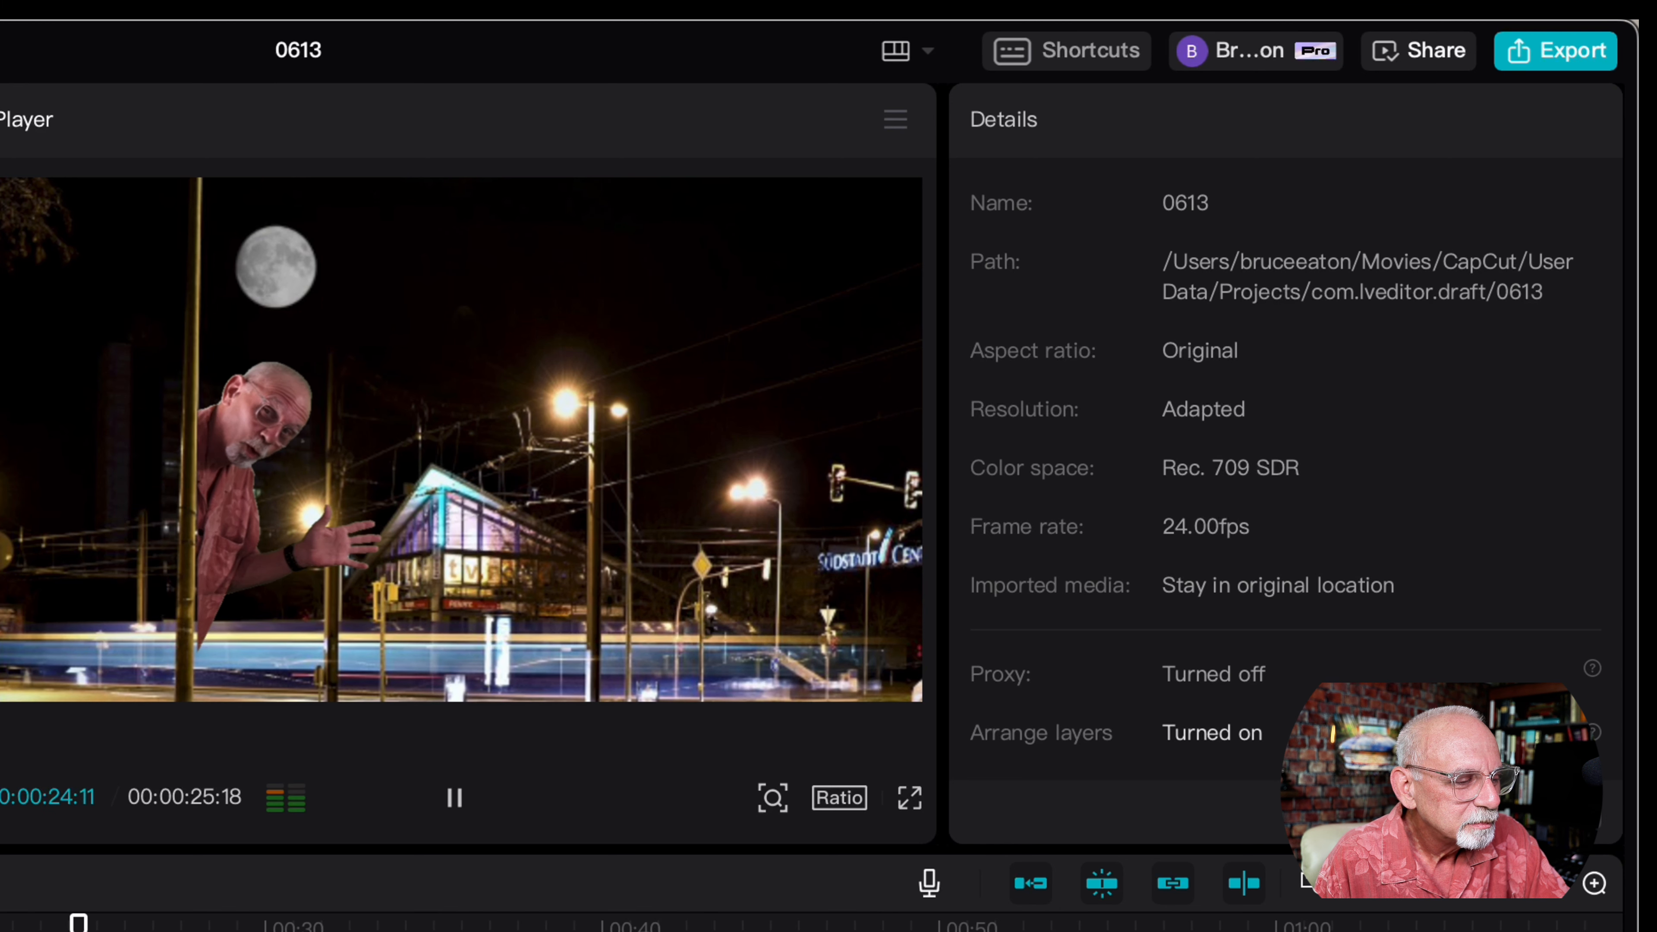
# Stop playback ready to split both clips at about the 19-second mark.
pyautogui.click(453, 798)
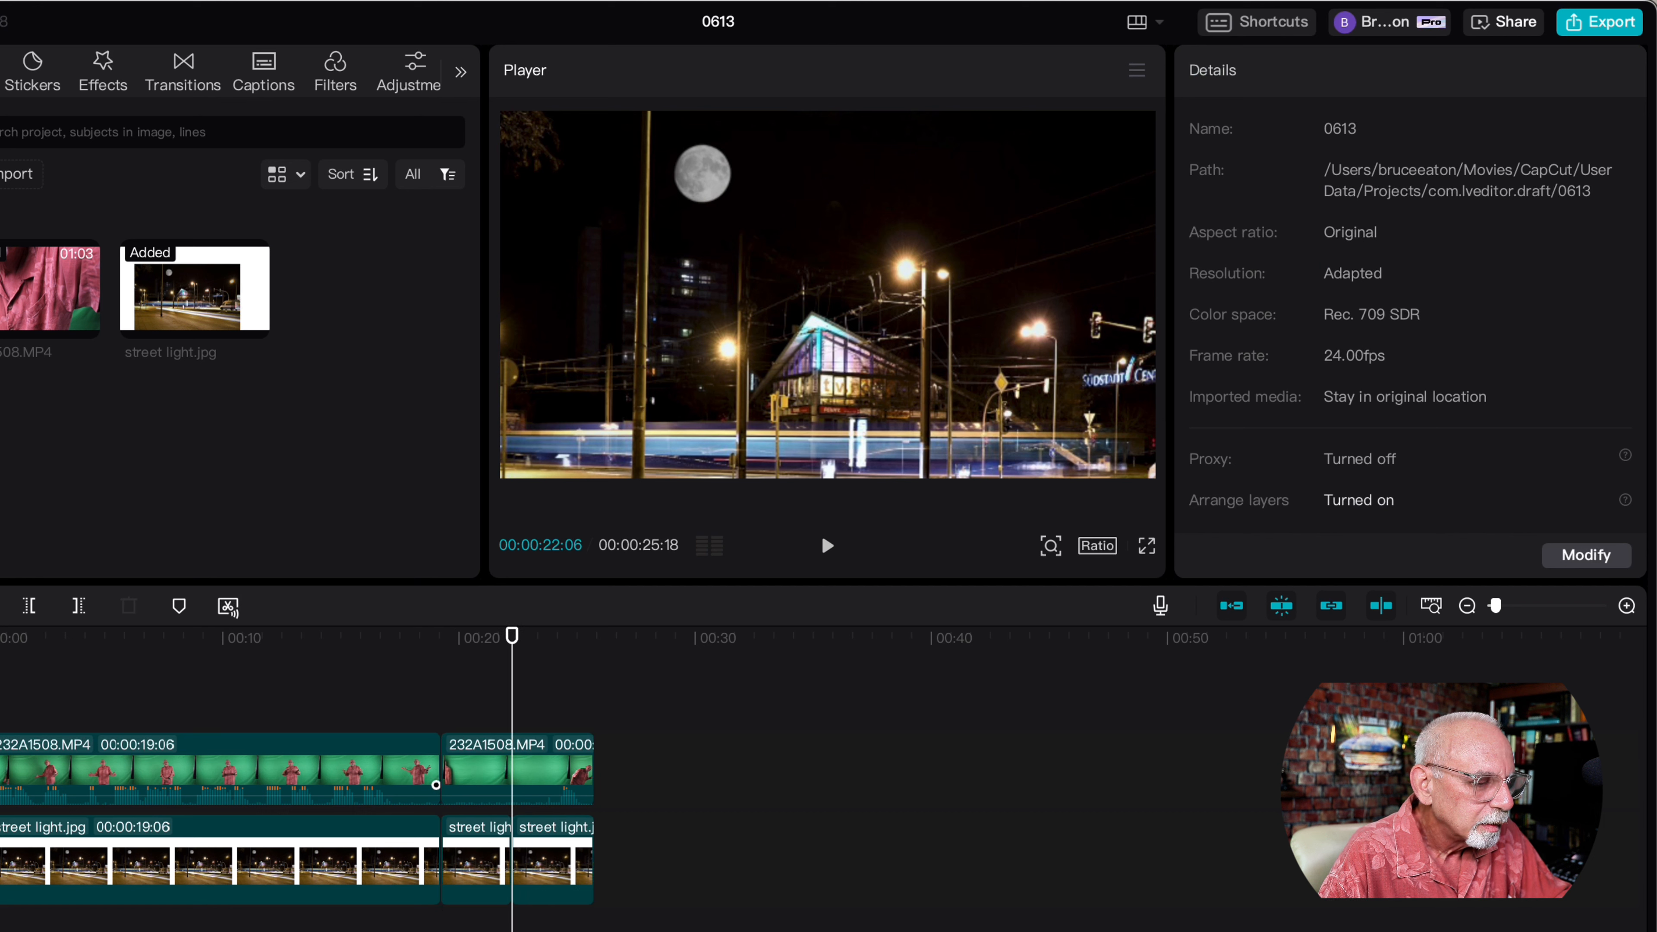
# Remove the chunk after the 19-second split from both tracks so the project ends near 00:22.
pyautogui.click(517, 768)
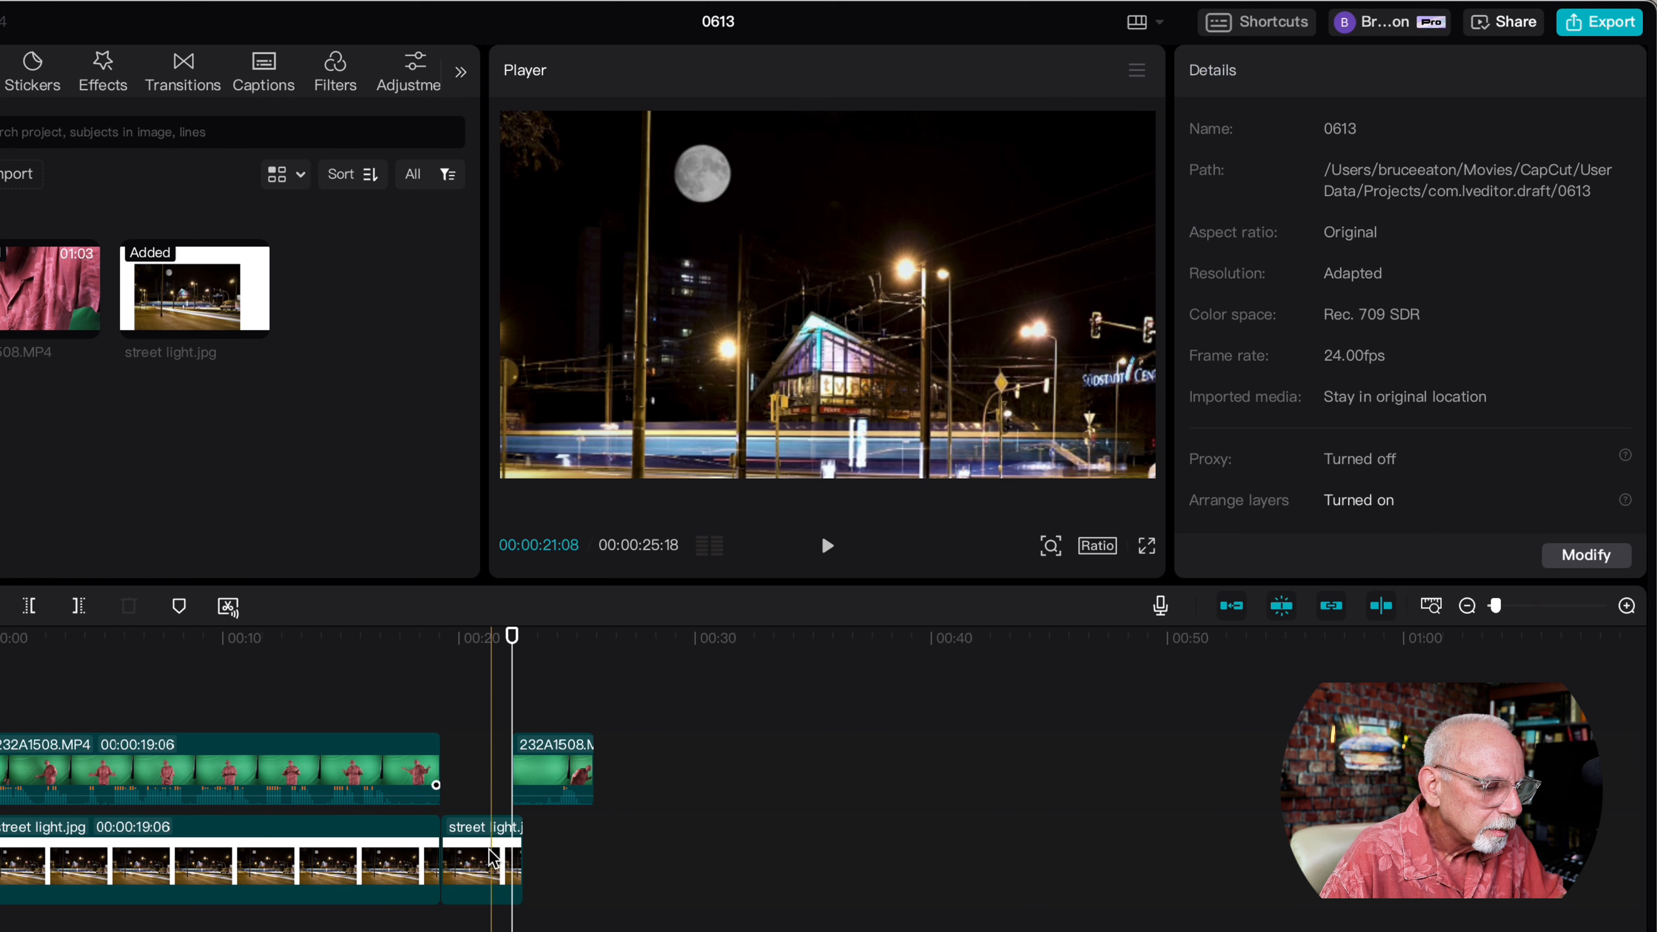
pyautogui.click(491, 765)
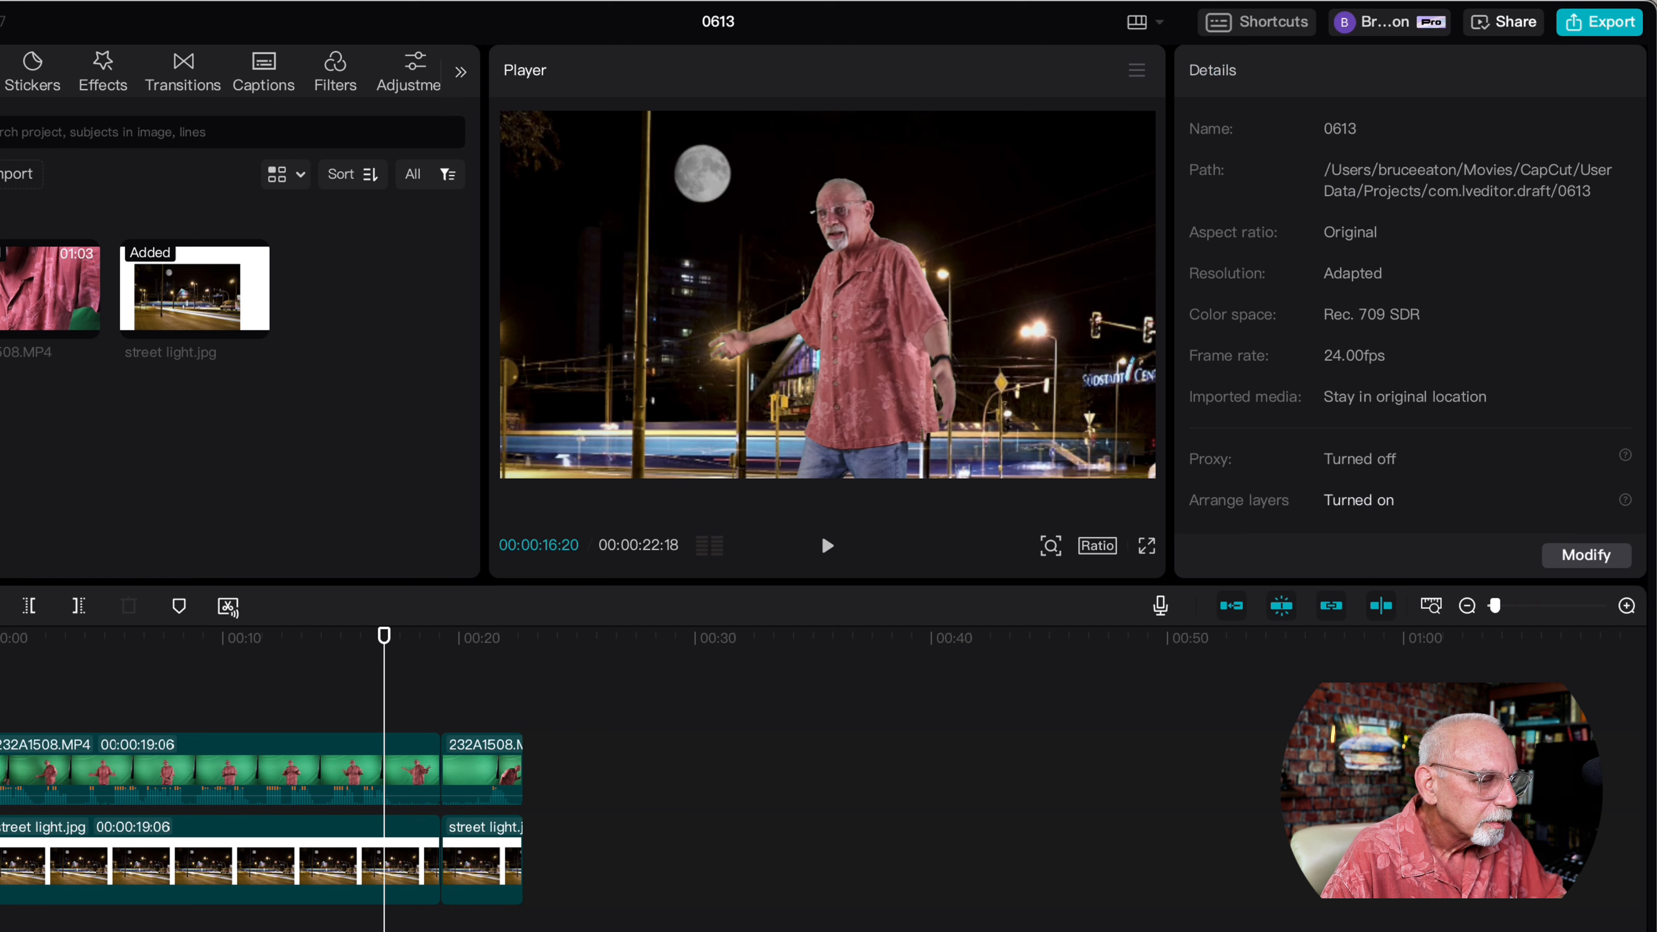
pyautogui.click(828, 546)
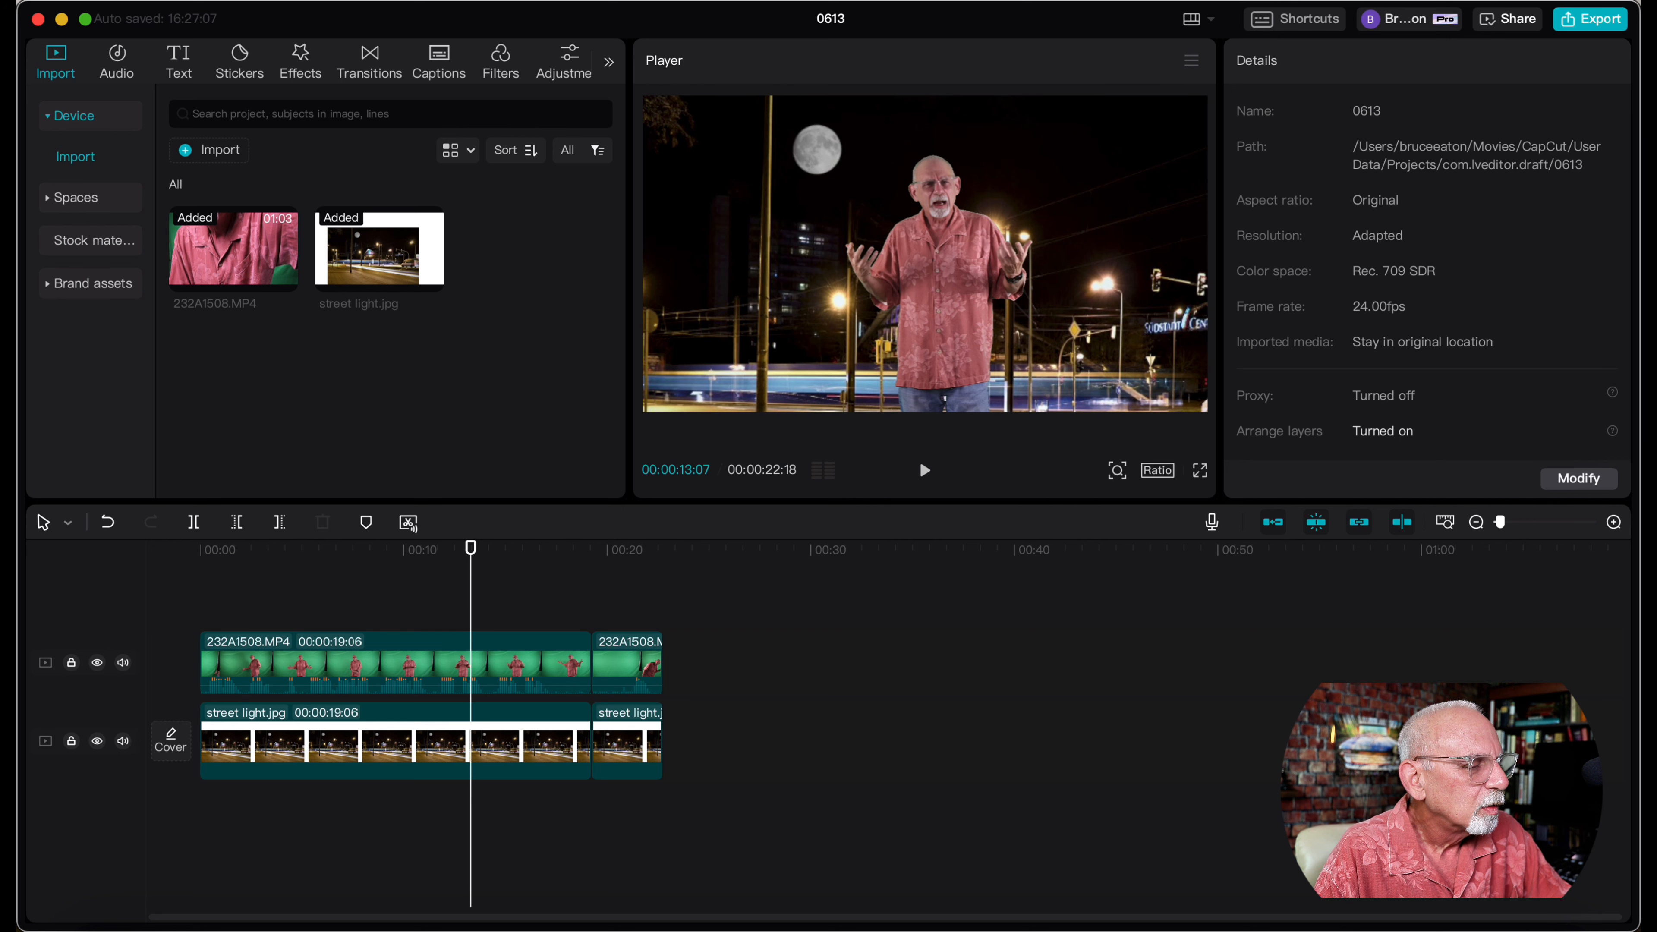
# Browse Effects > Body effects down to Lightning Eyes for the presenter clip.
pyautogui.click(300, 60)
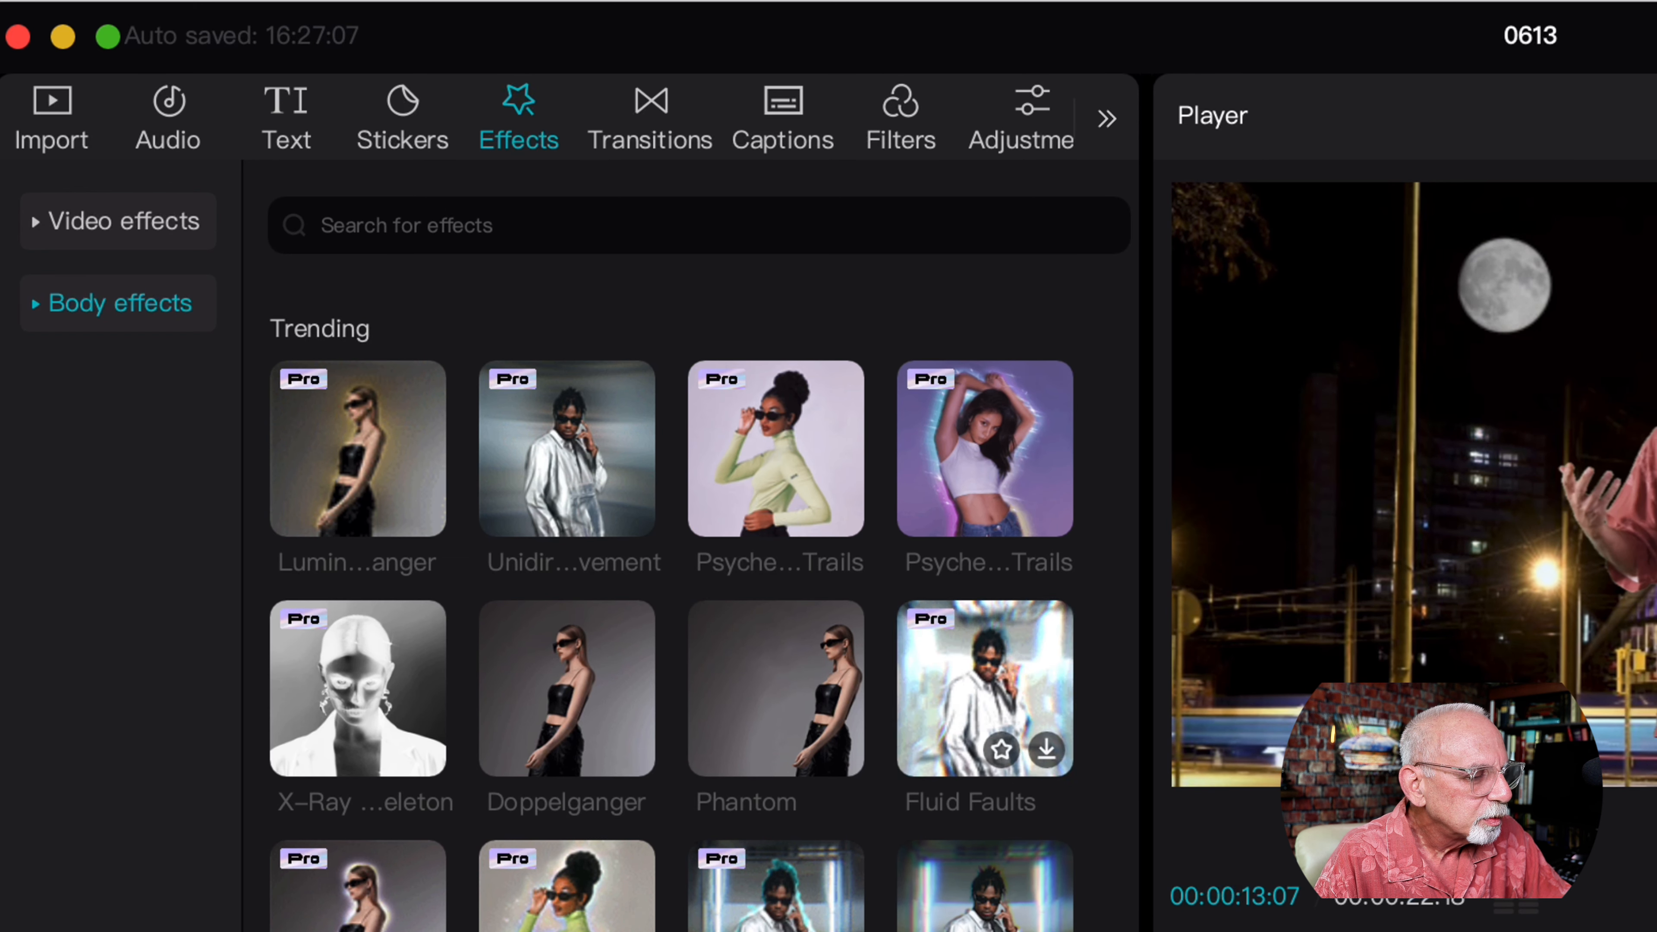
pyautogui.scroll(-3)
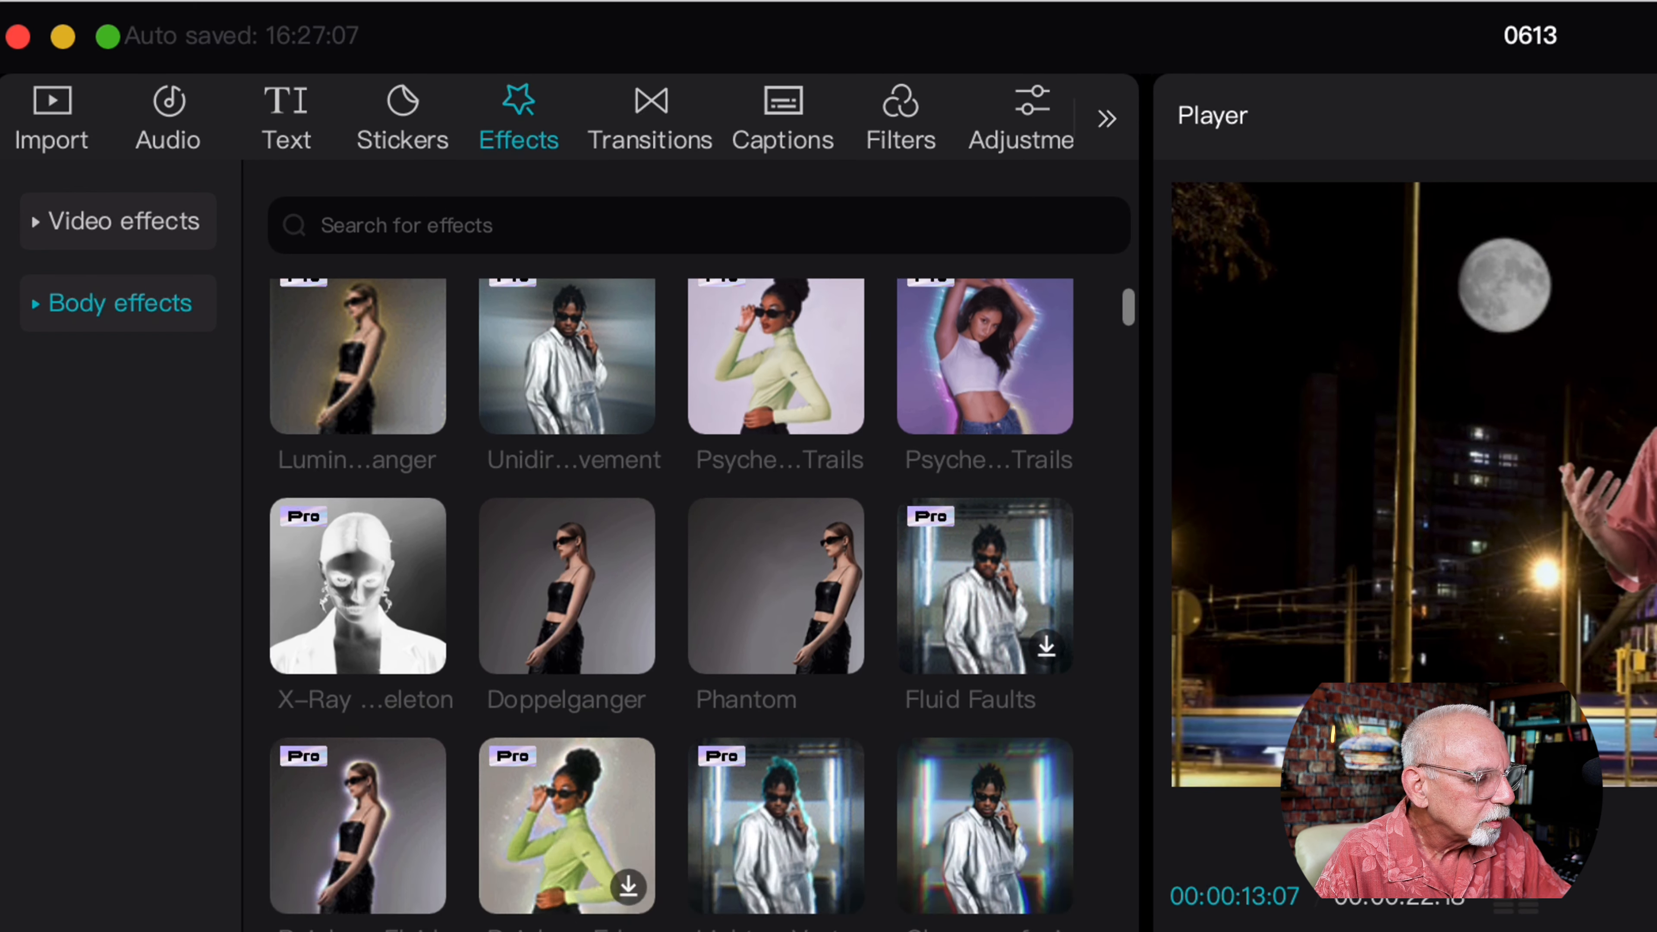
pyautogui.scroll(-3)
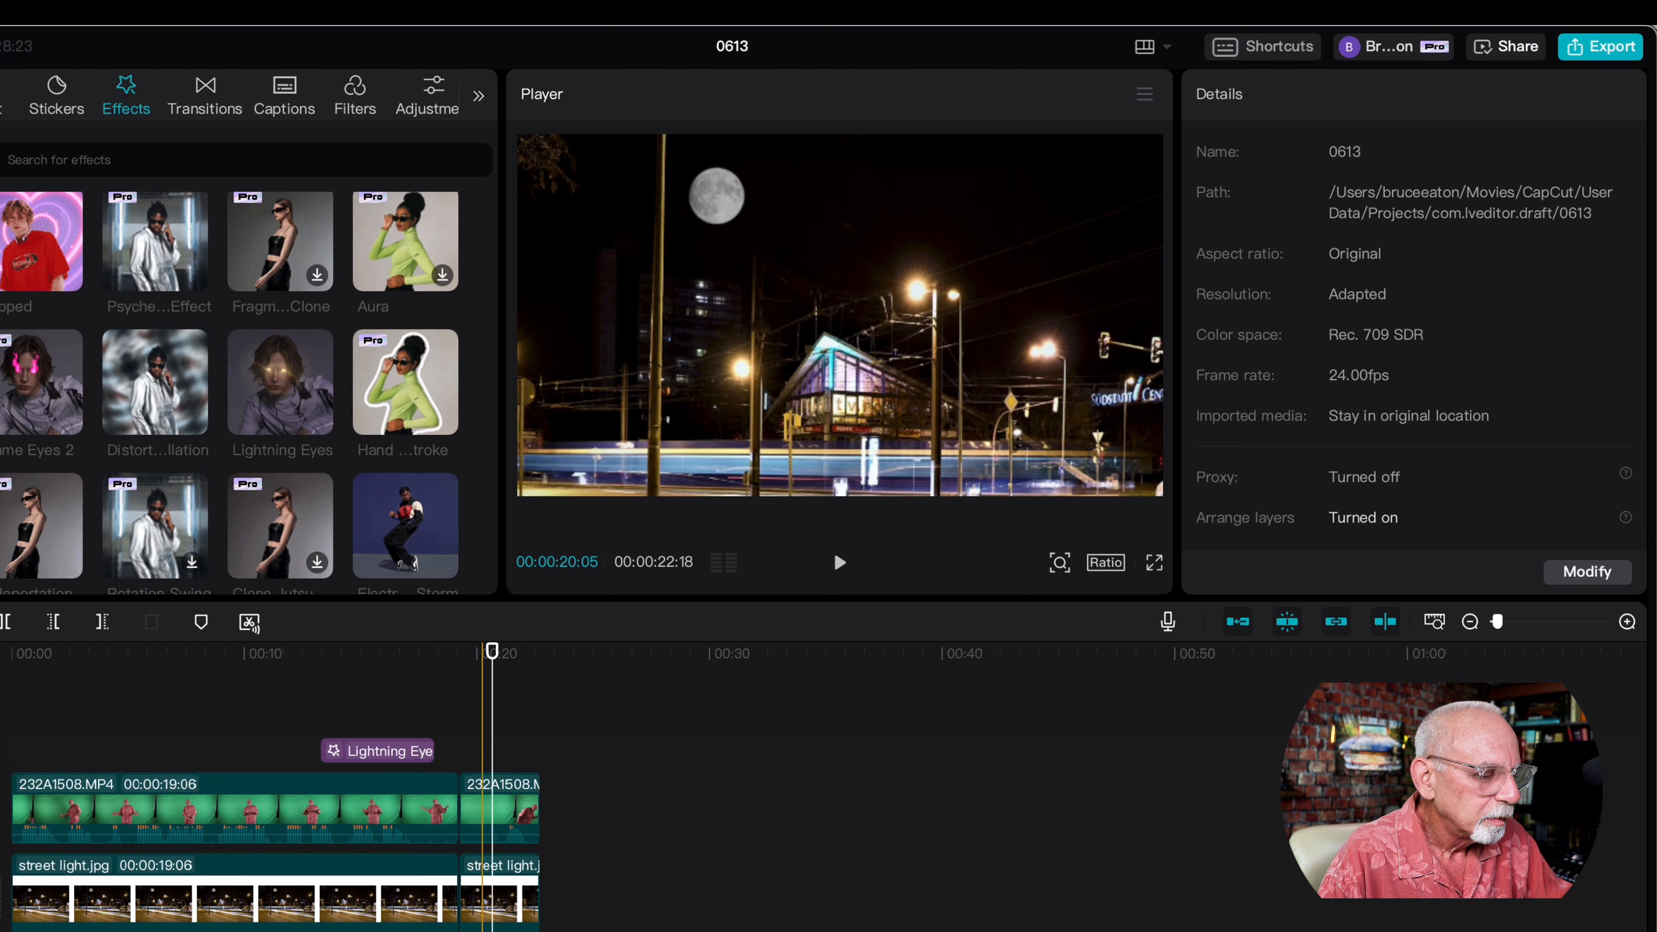
# Add a second Lightning Eyes near 20 seconds and a Negative Strobe effect on its own track.
pyautogui.click(840, 562)
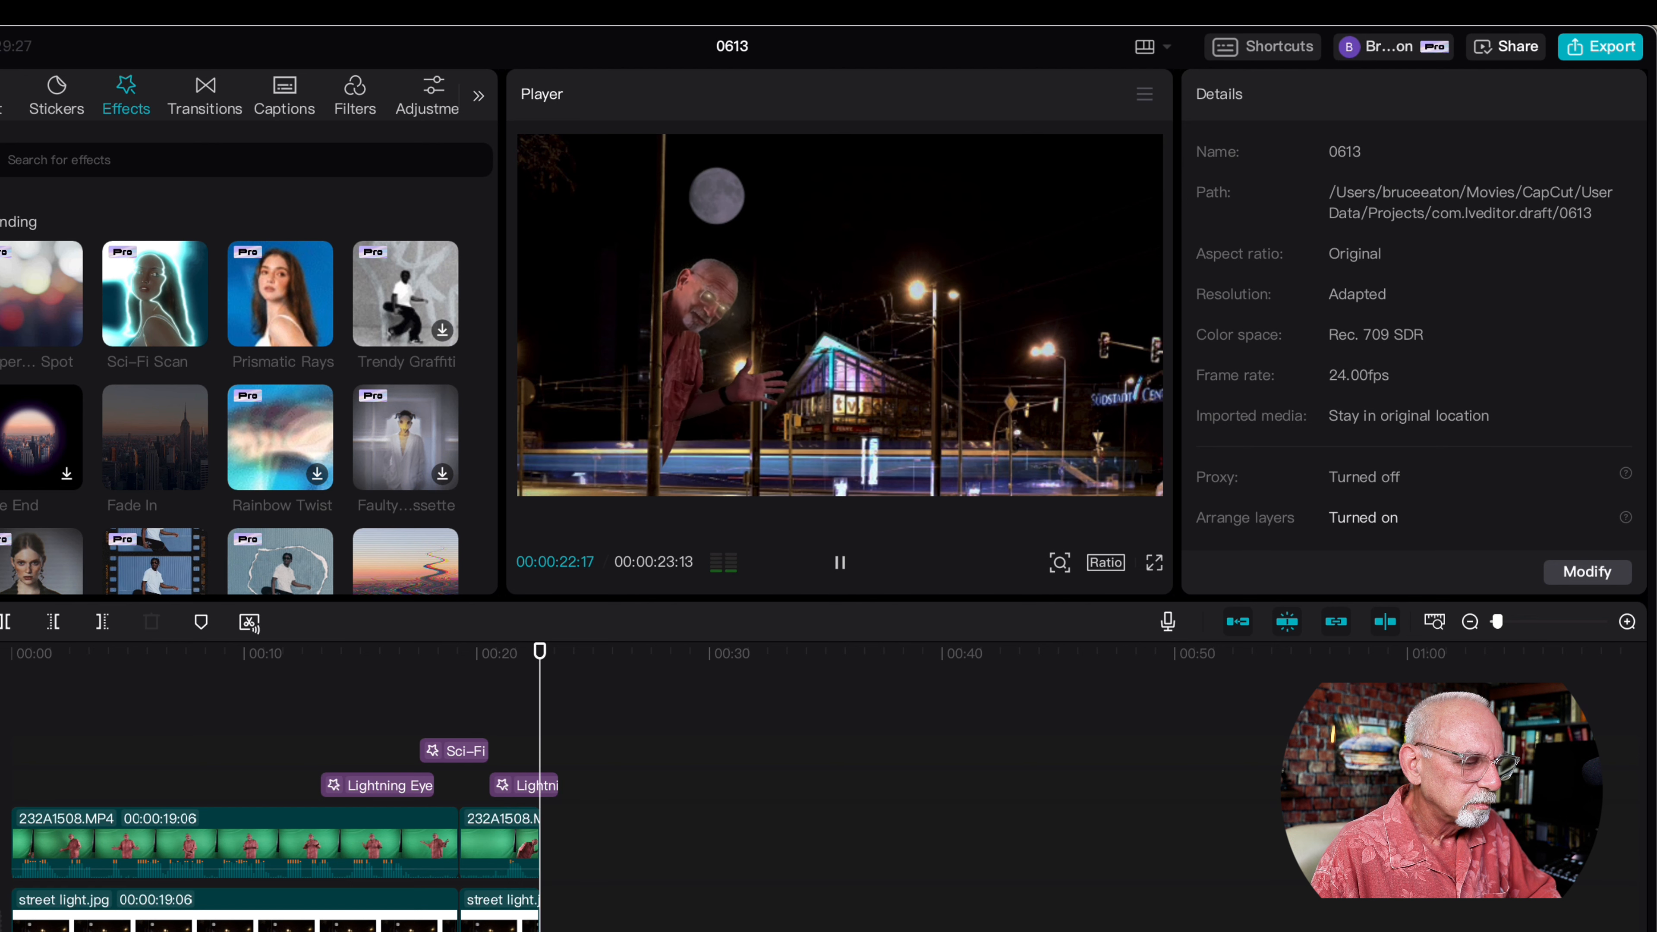
pyautogui.click(453, 750)
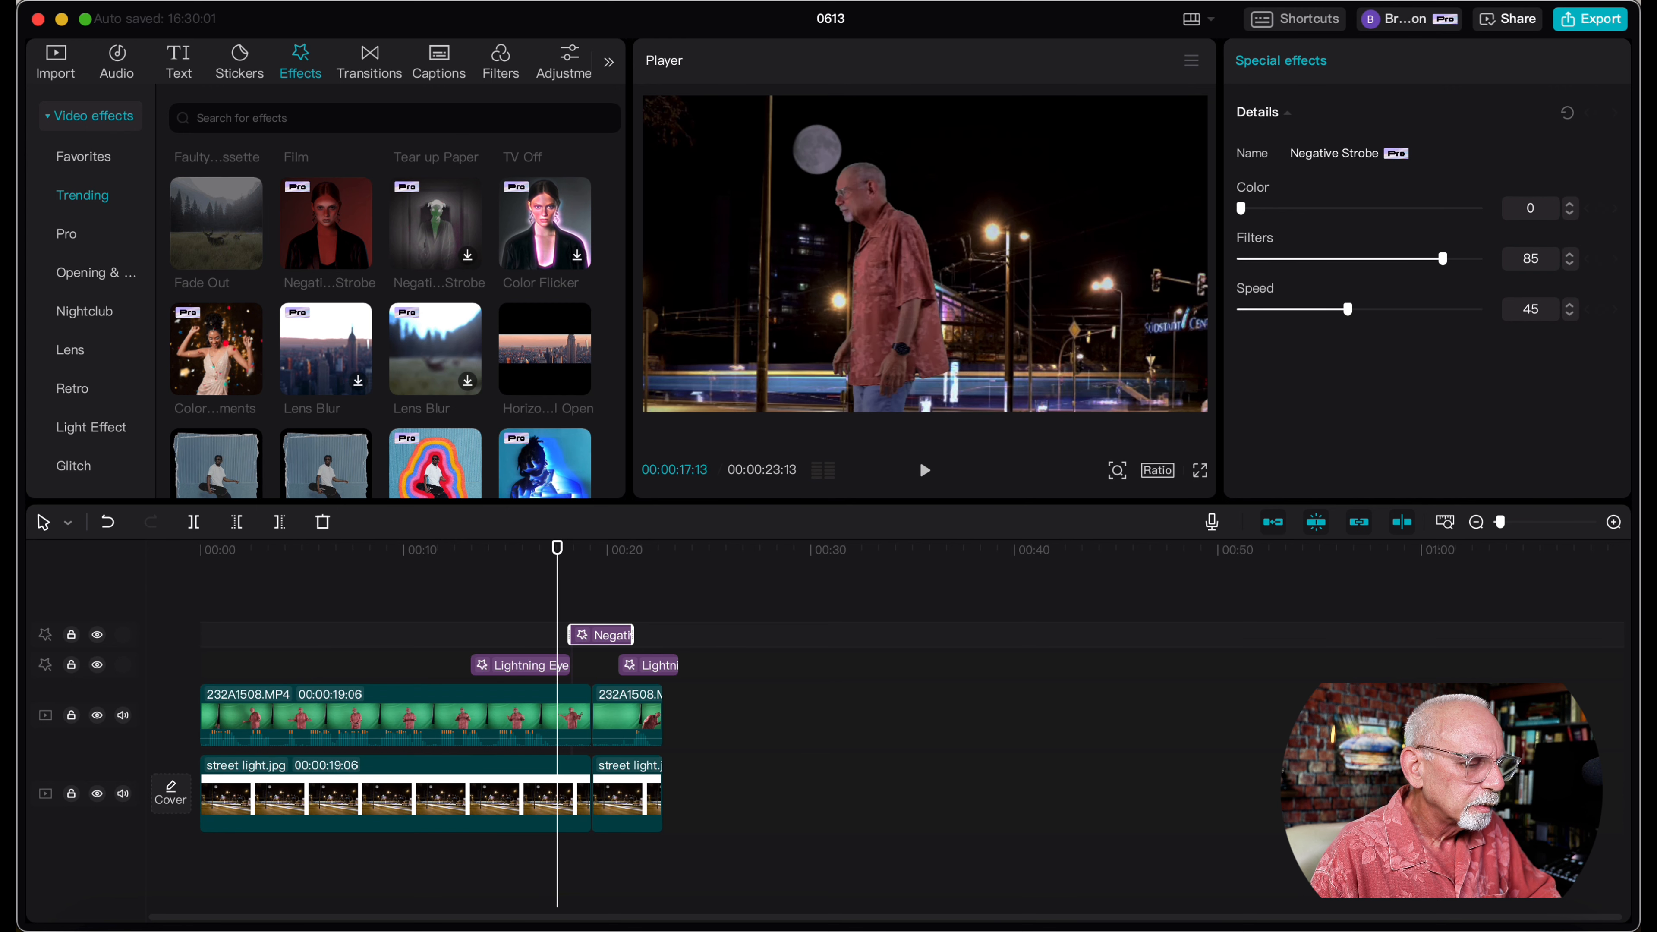
# Shorten the Negative Strobe effect to a brief flash near 19 seconds, then preview a particle effect.
pyautogui.click(923, 470)
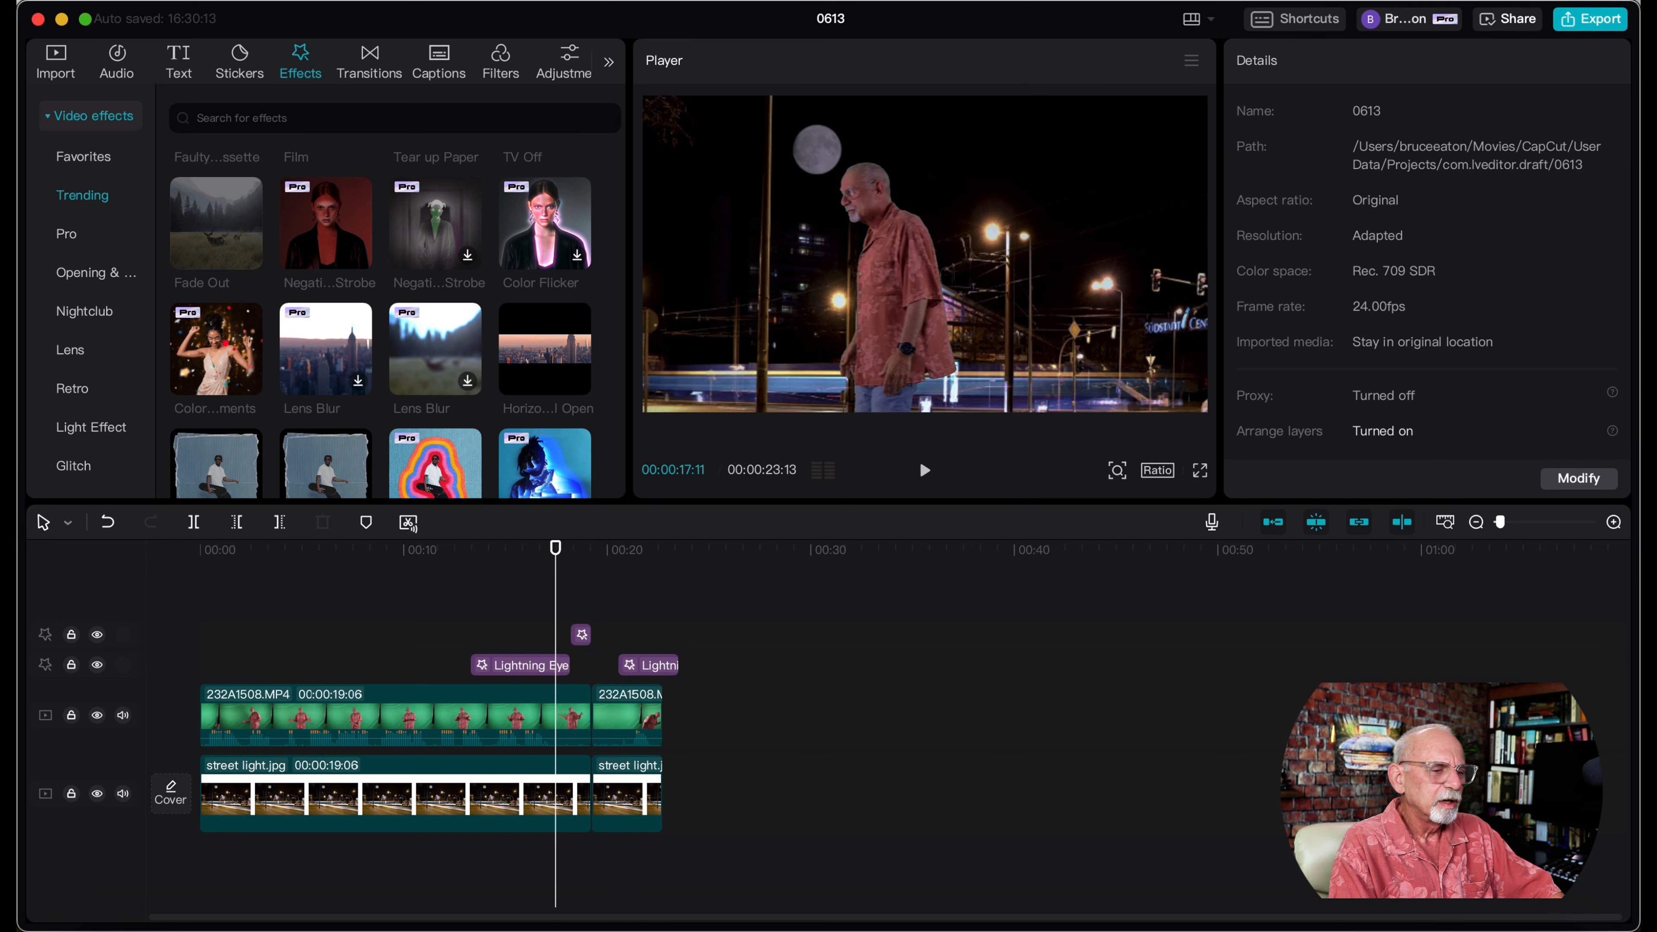
pyautogui.click(923, 470)
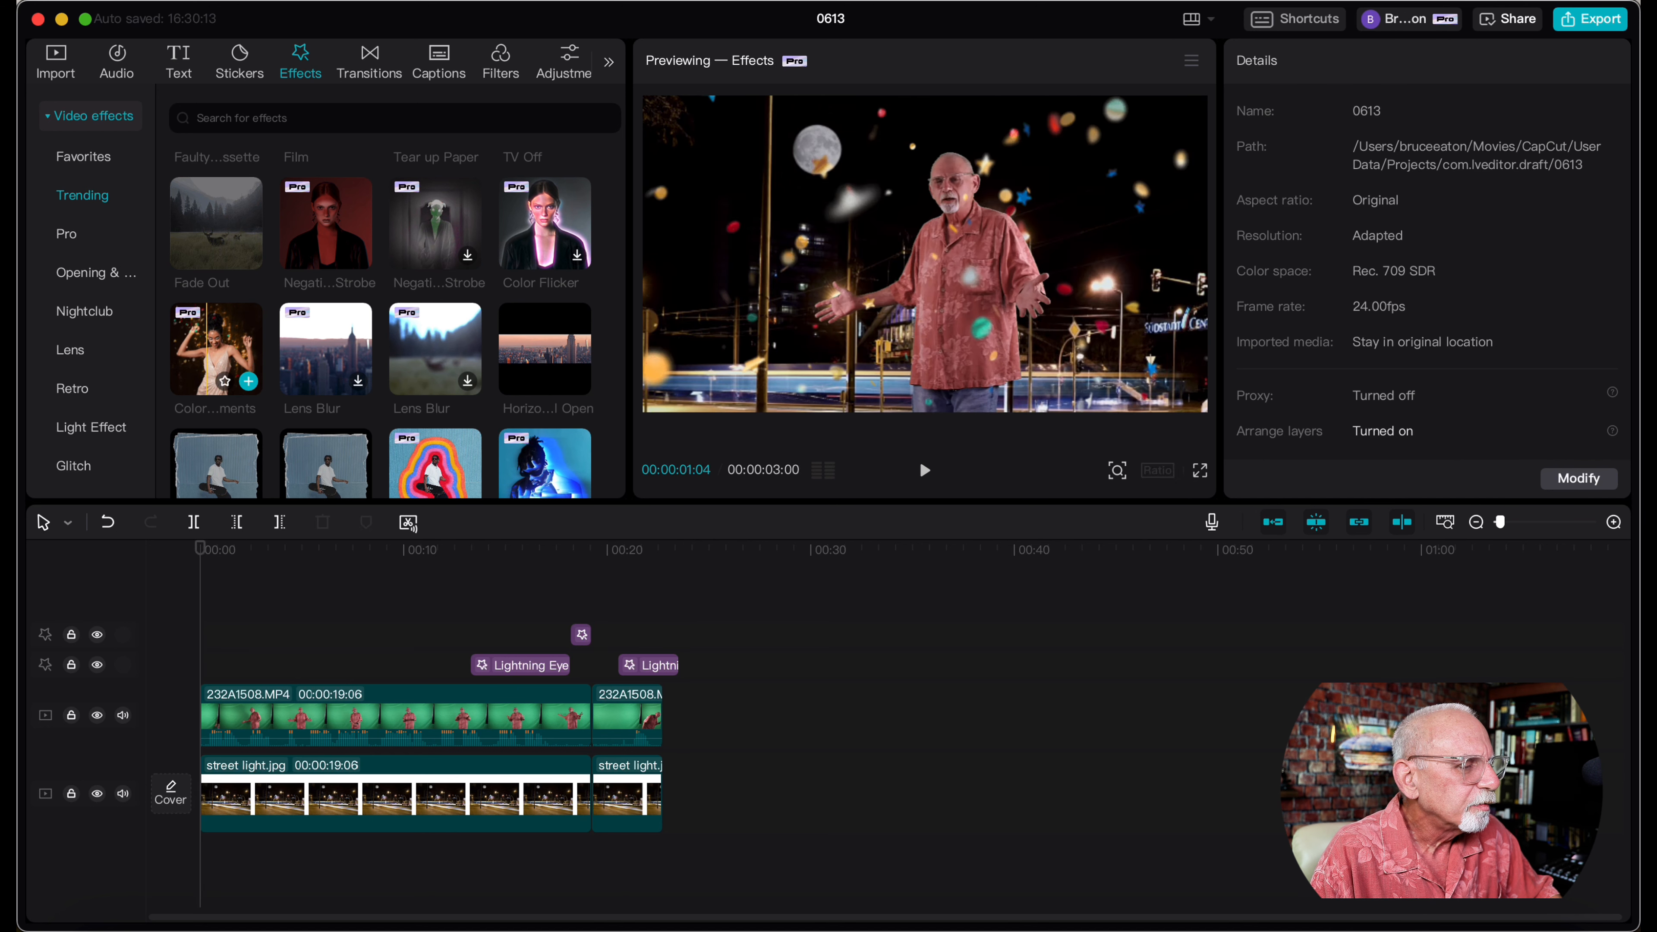
# Add Default text at 00:00 reading 'The Older Creator At Large' across the top.
pyautogui.click(178, 60)
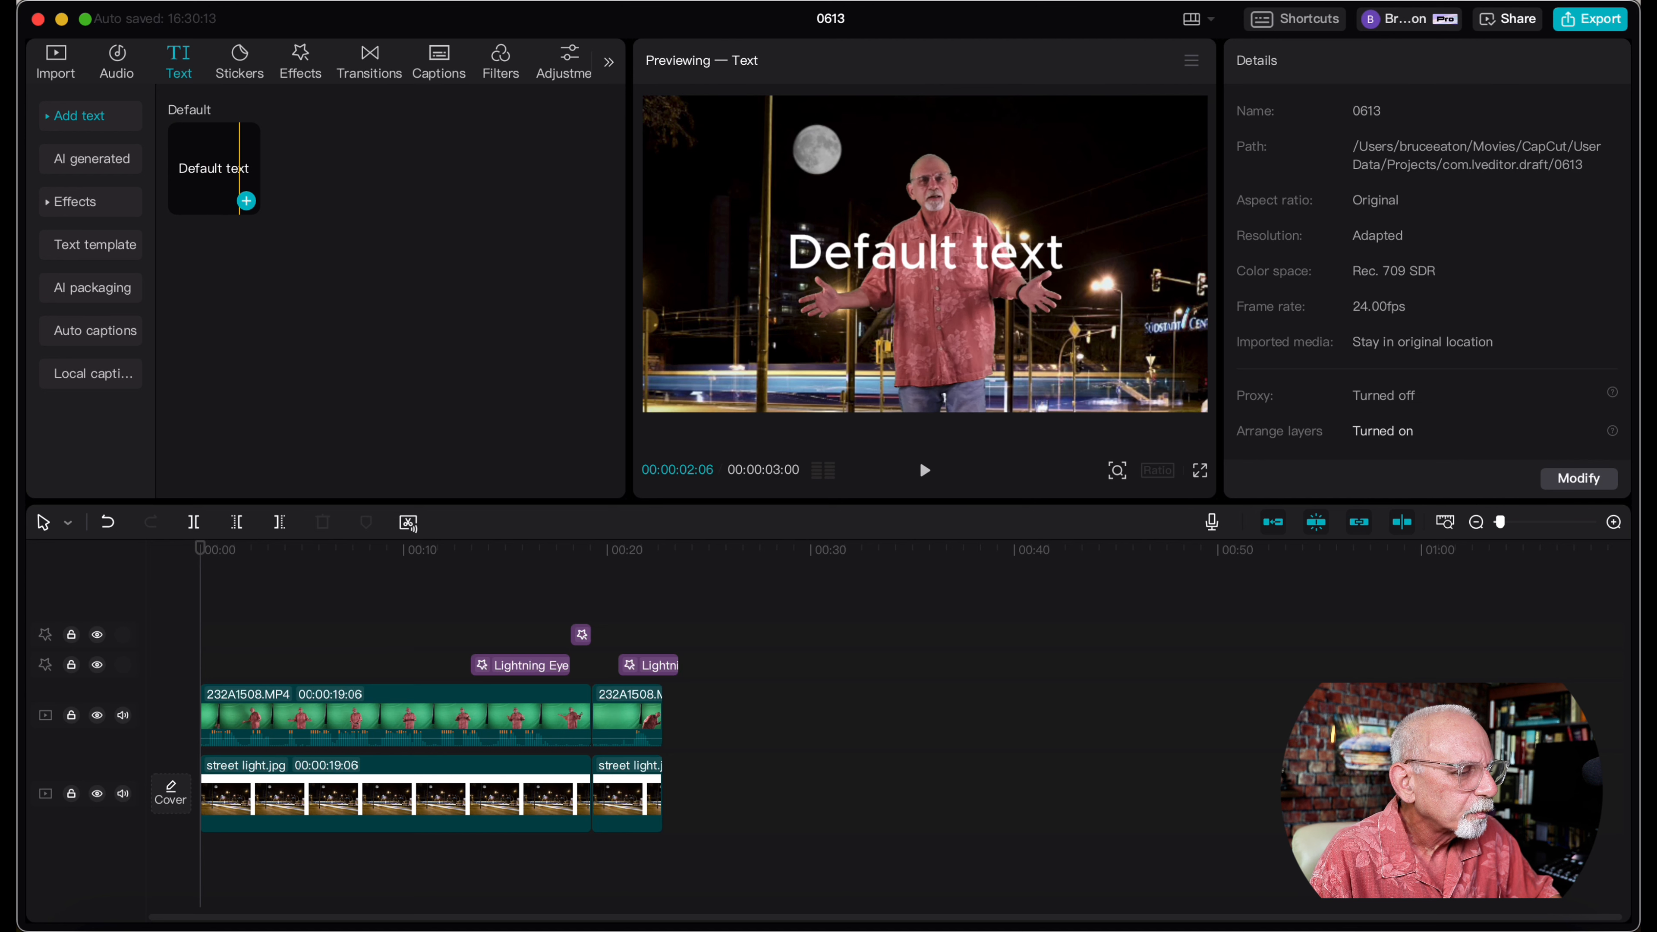
pyautogui.click(246, 202)
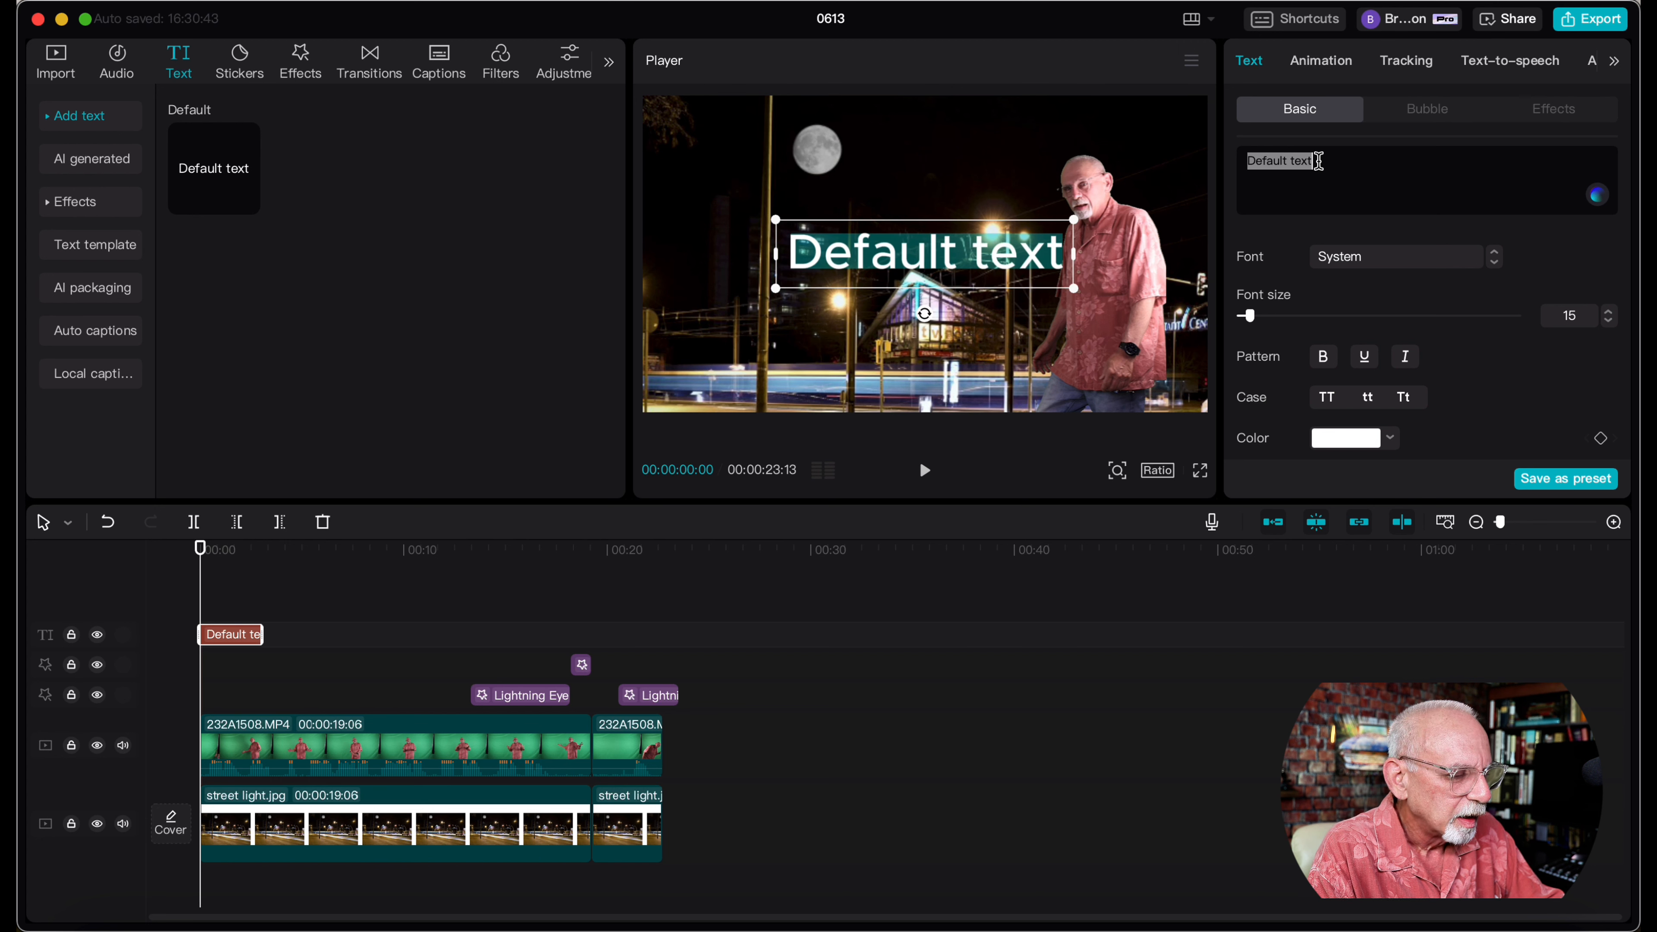
pyautogui.write('The Older')
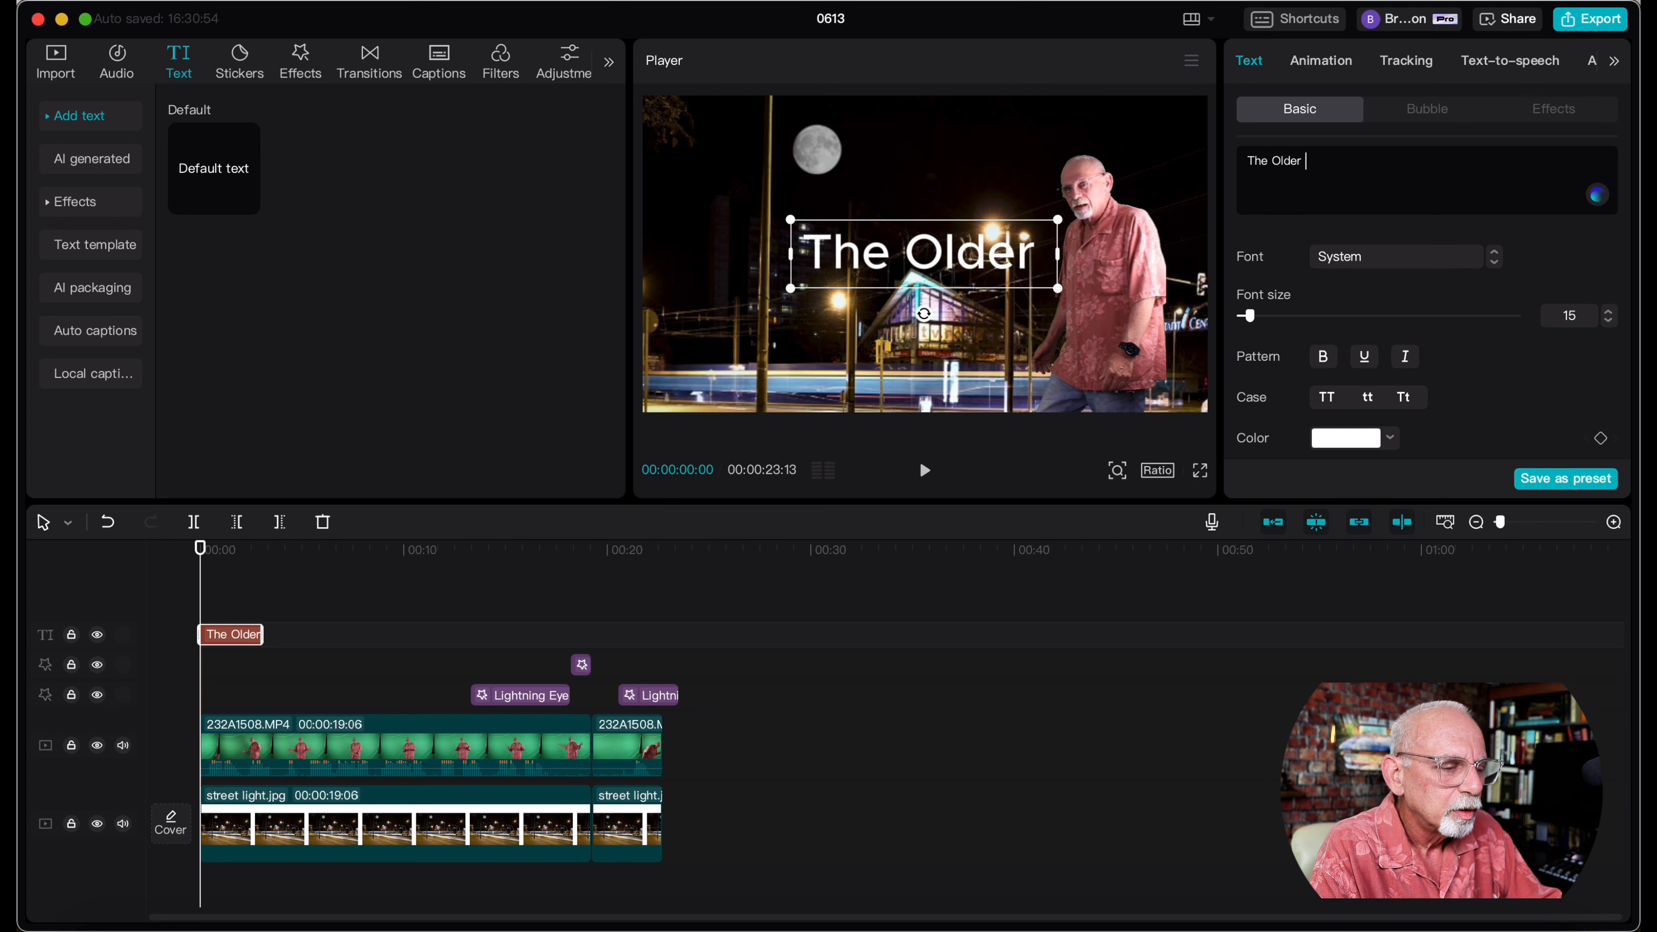
pyautogui.write('Creator')
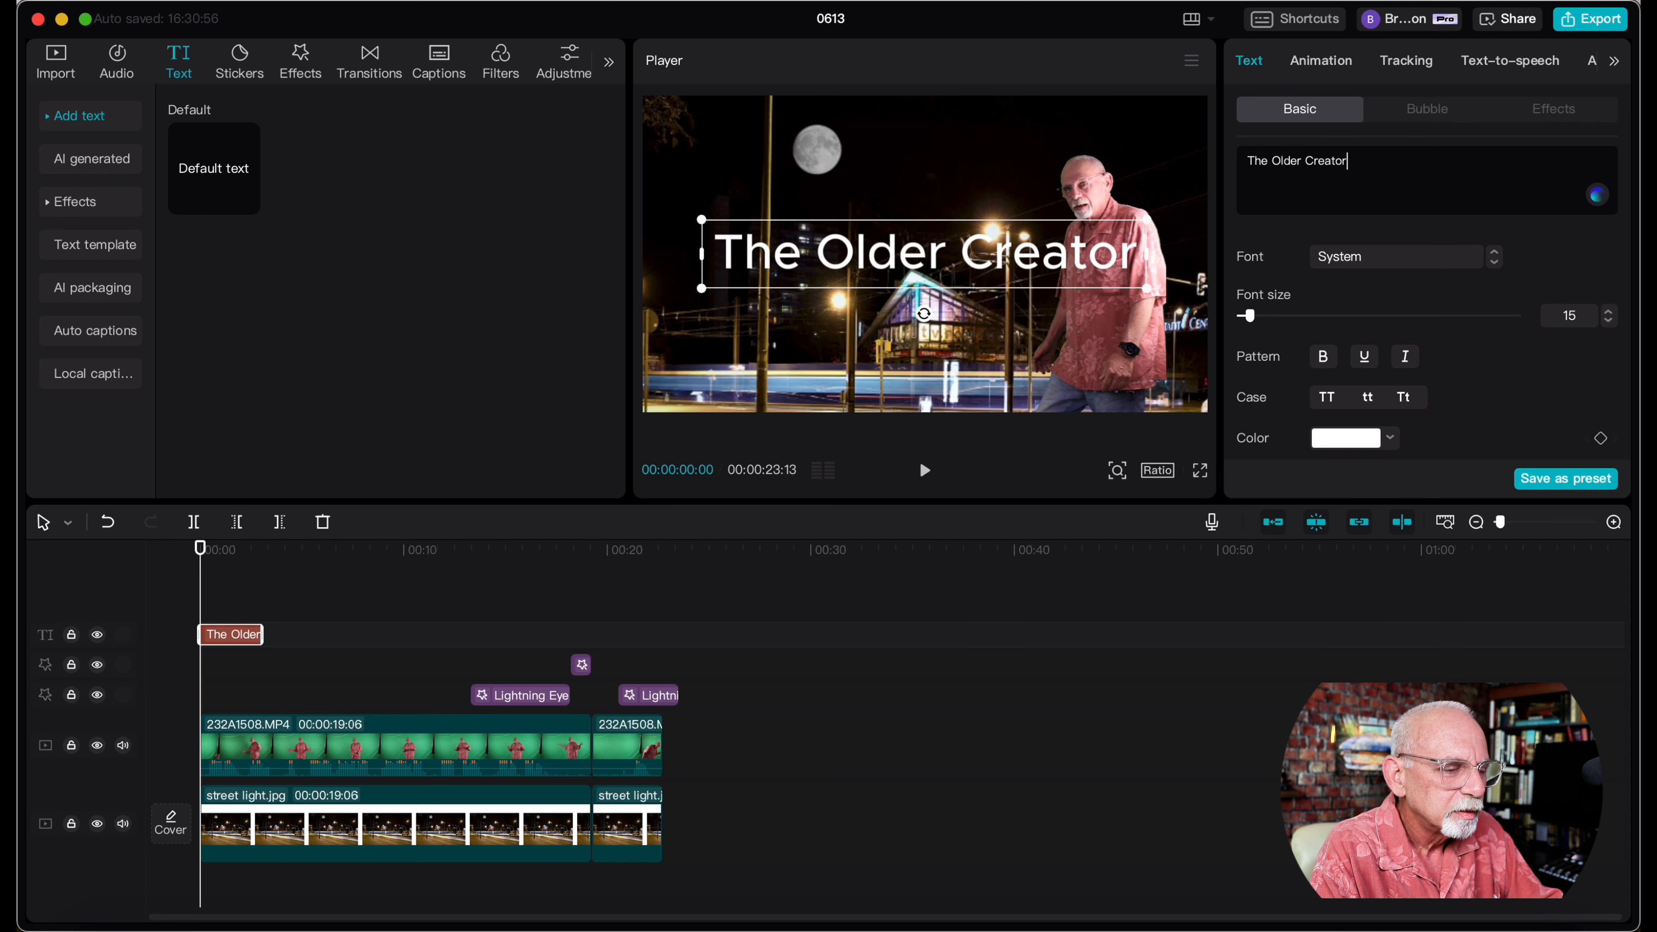
pyautogui.write('At')
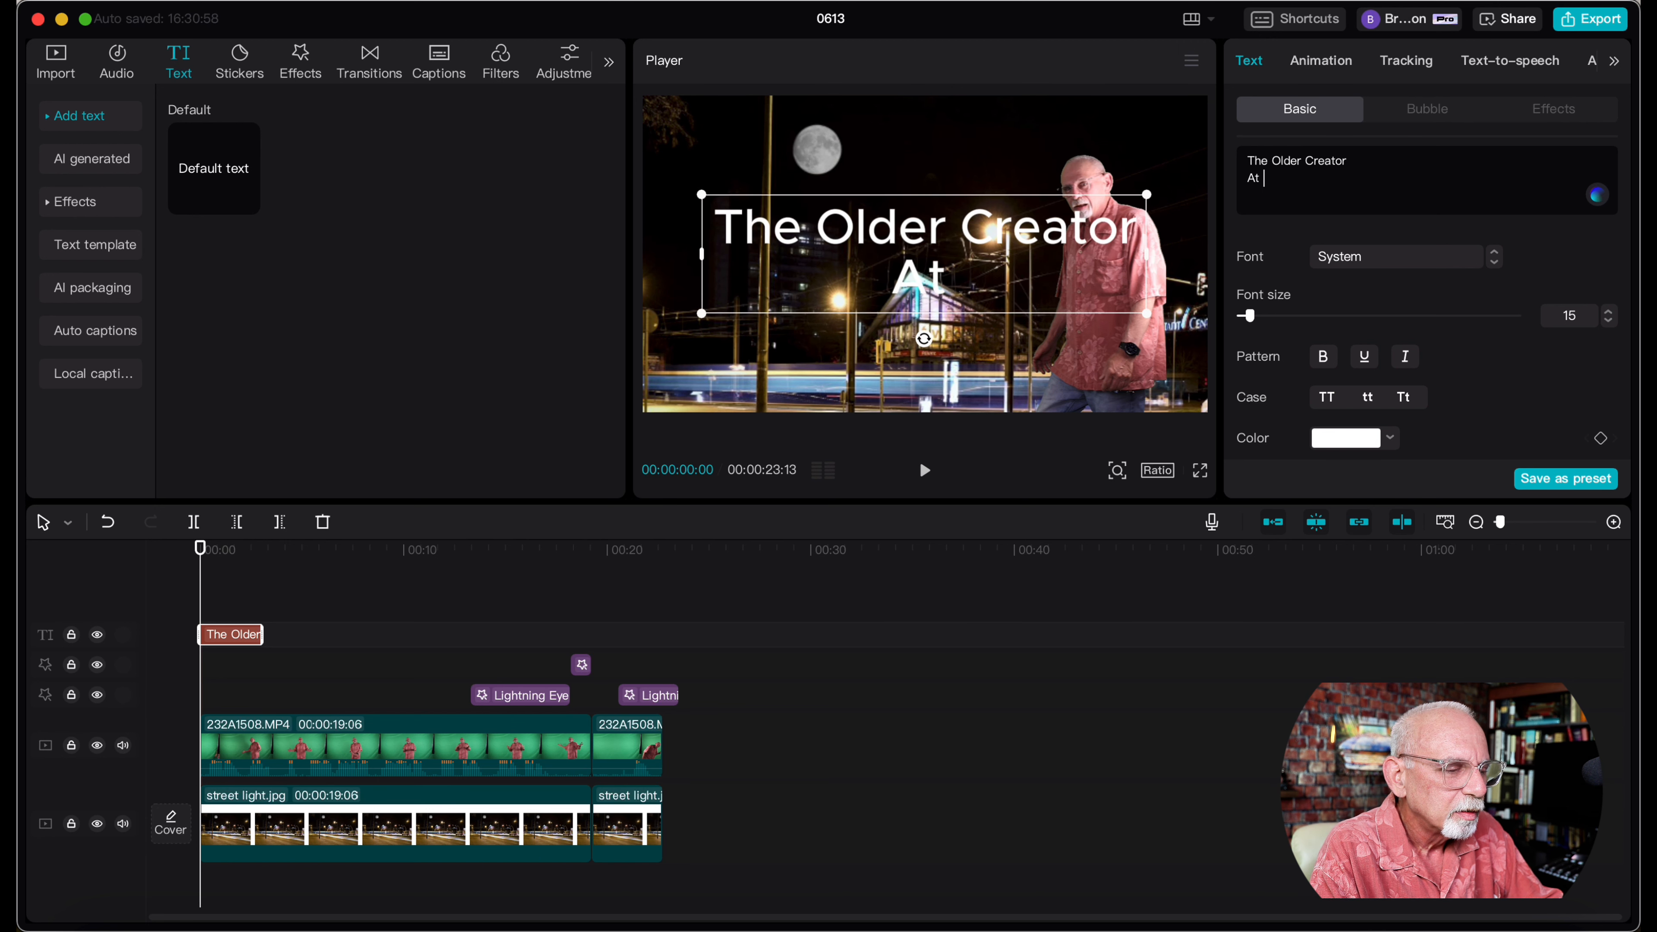
pyautogui.write('Large')
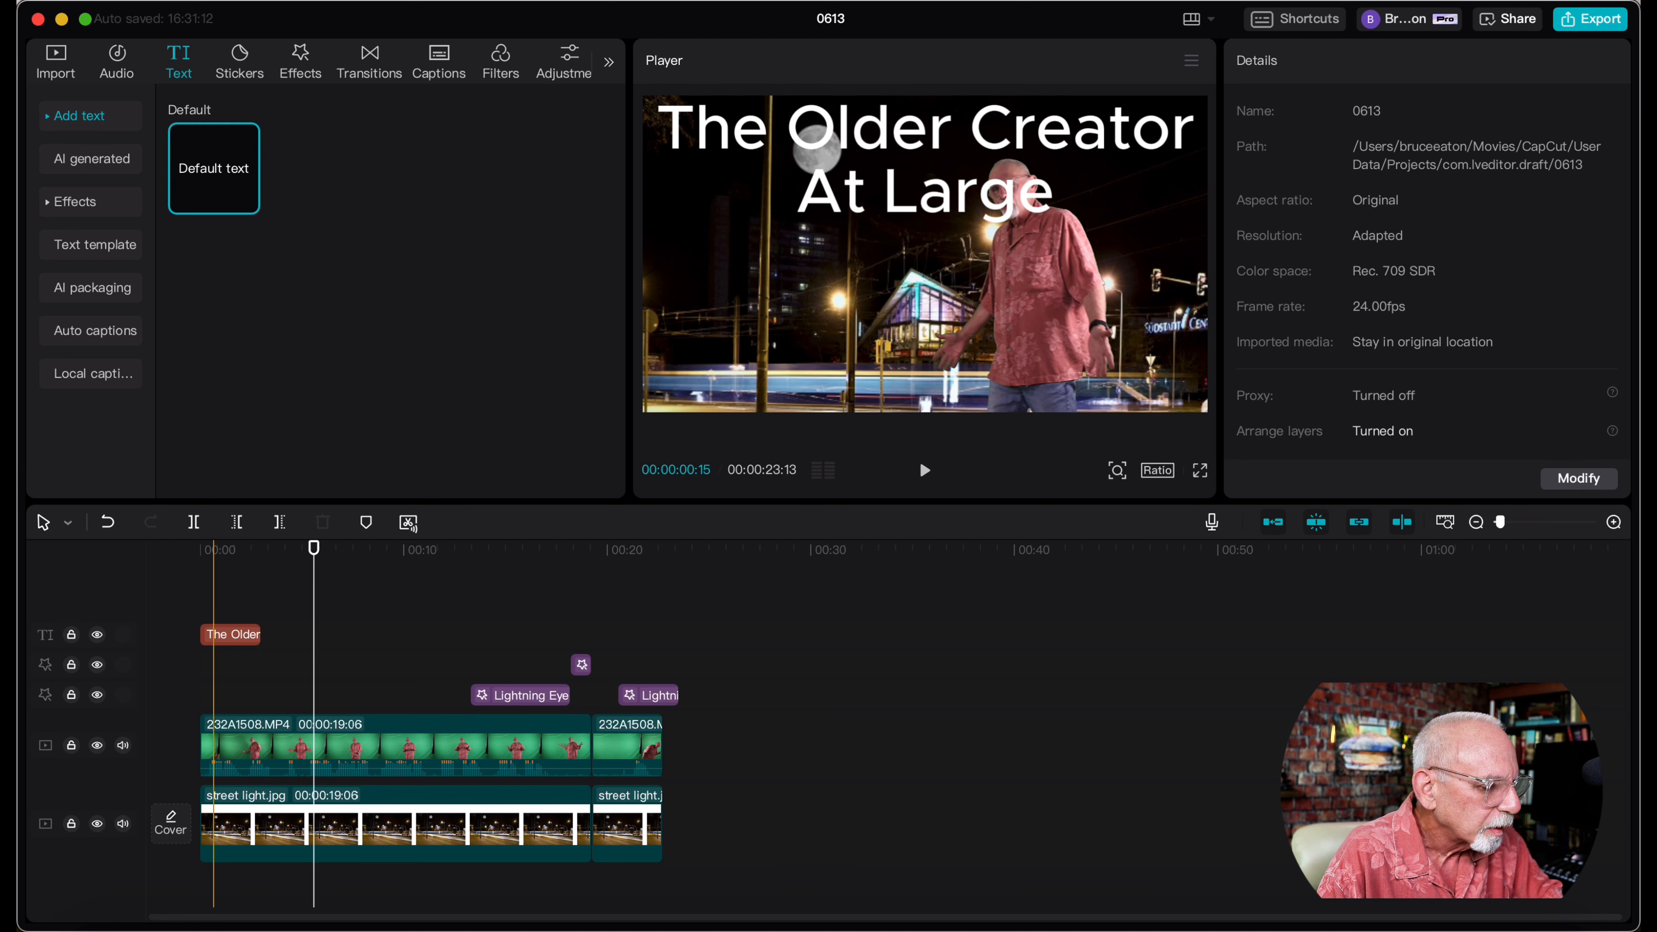
# Extend the title clip to about four seconds and show its text style presets.
pyautogui.click(230, 634)
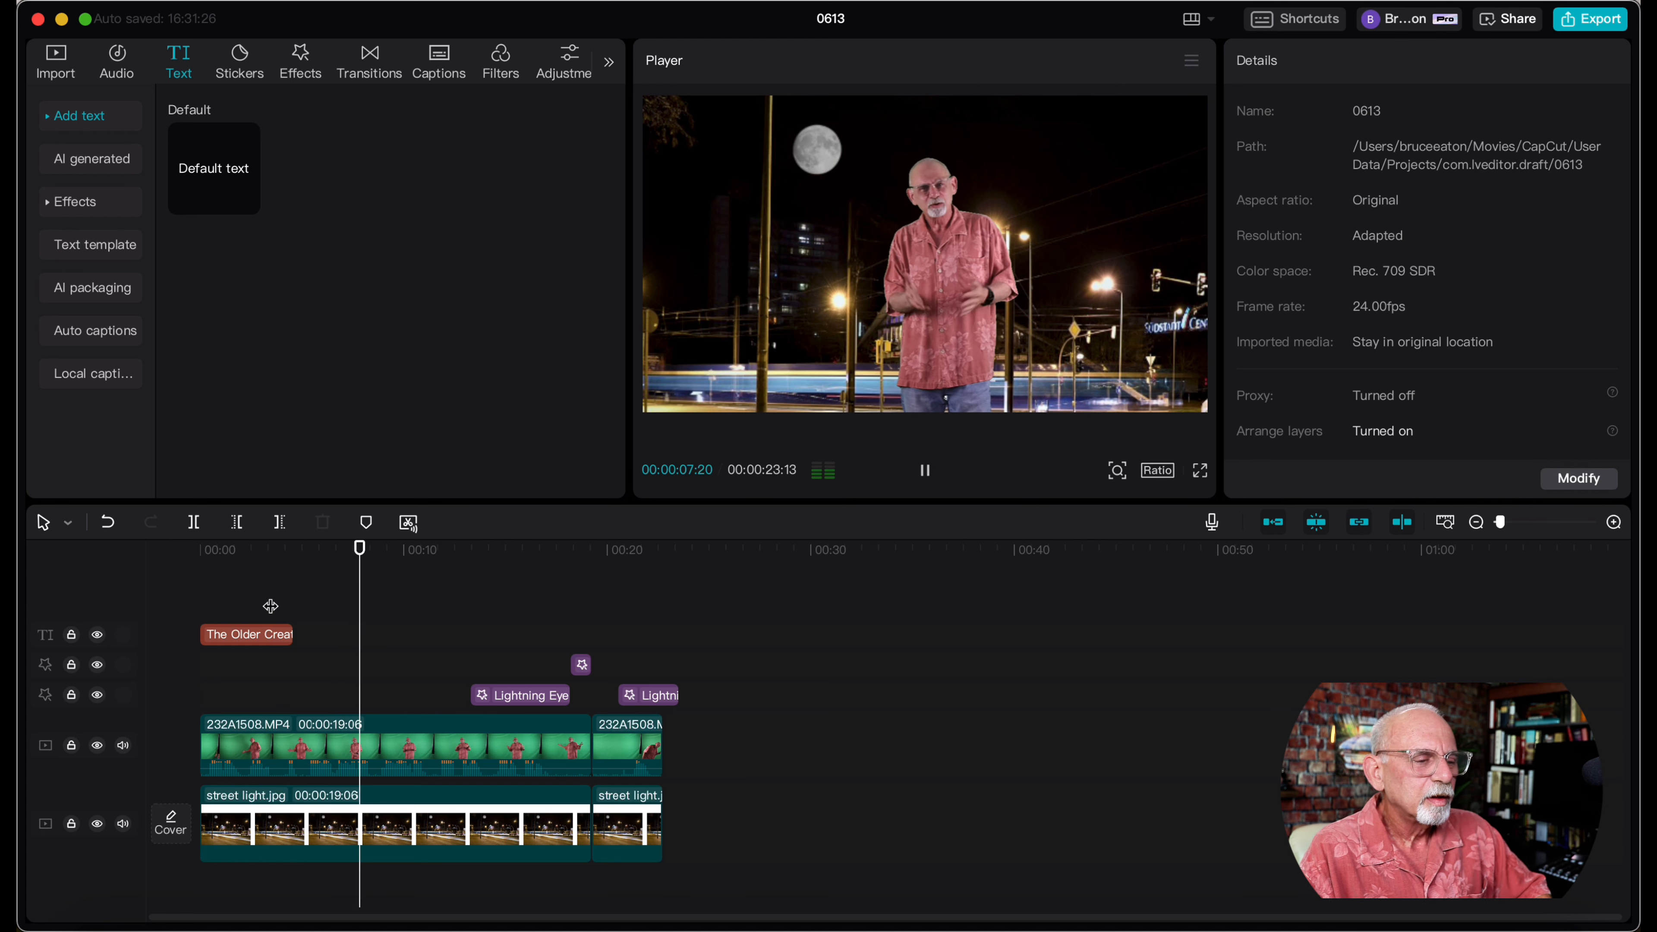
pyautogui.click(924, 471)
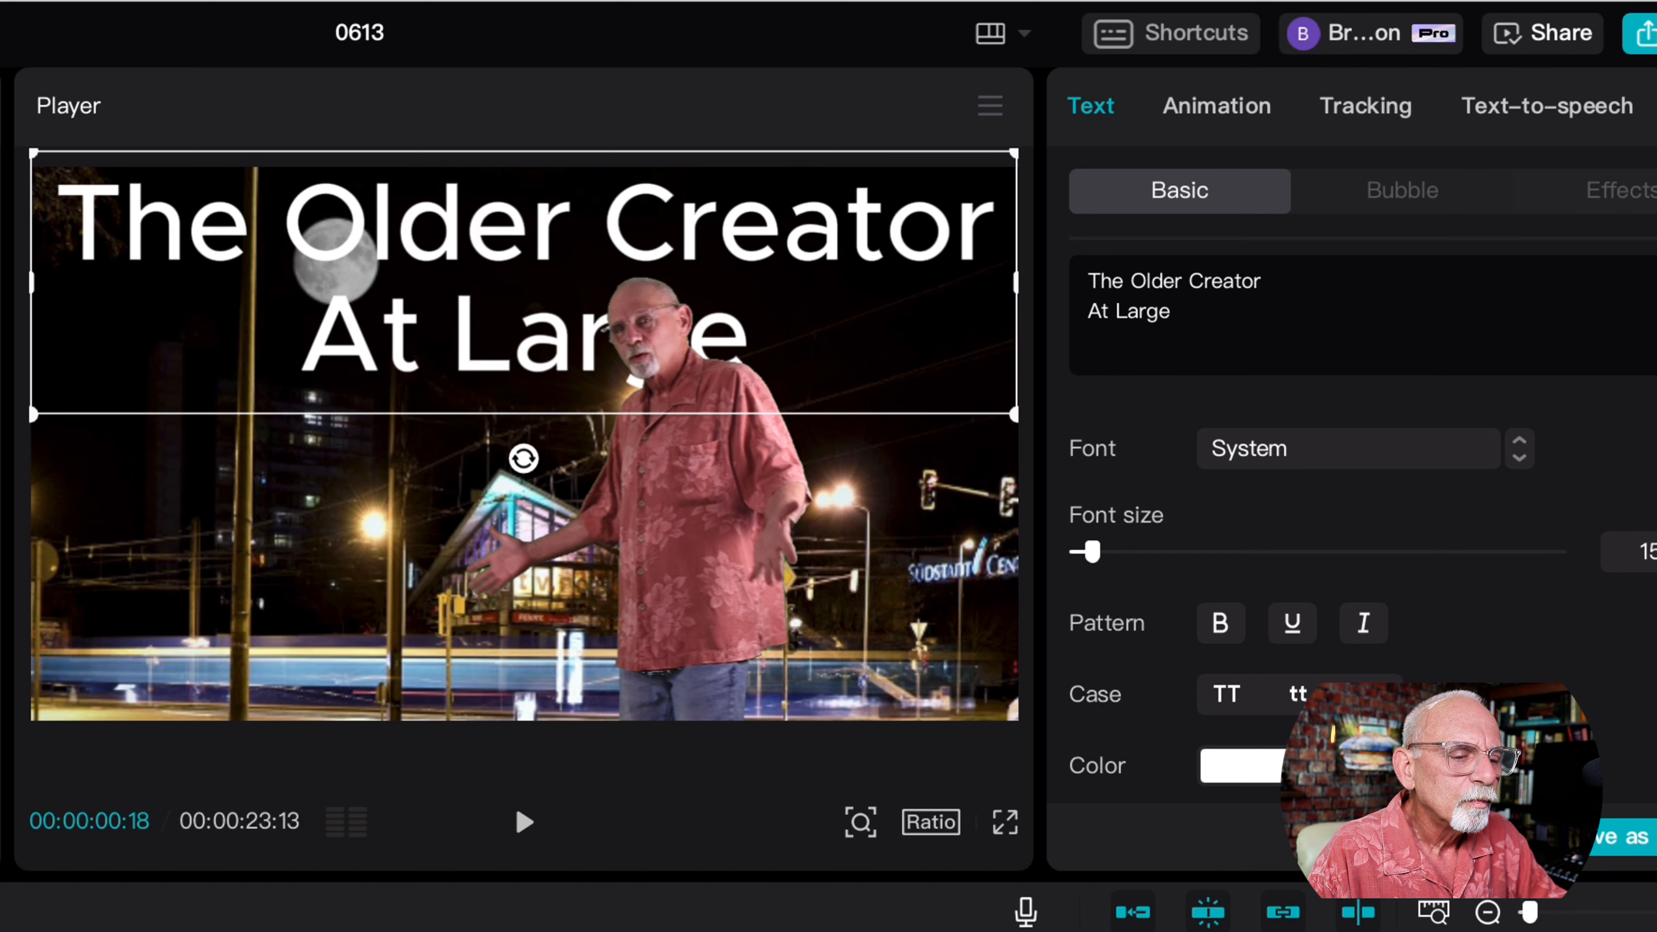
pyautogui.click(1617, 190)
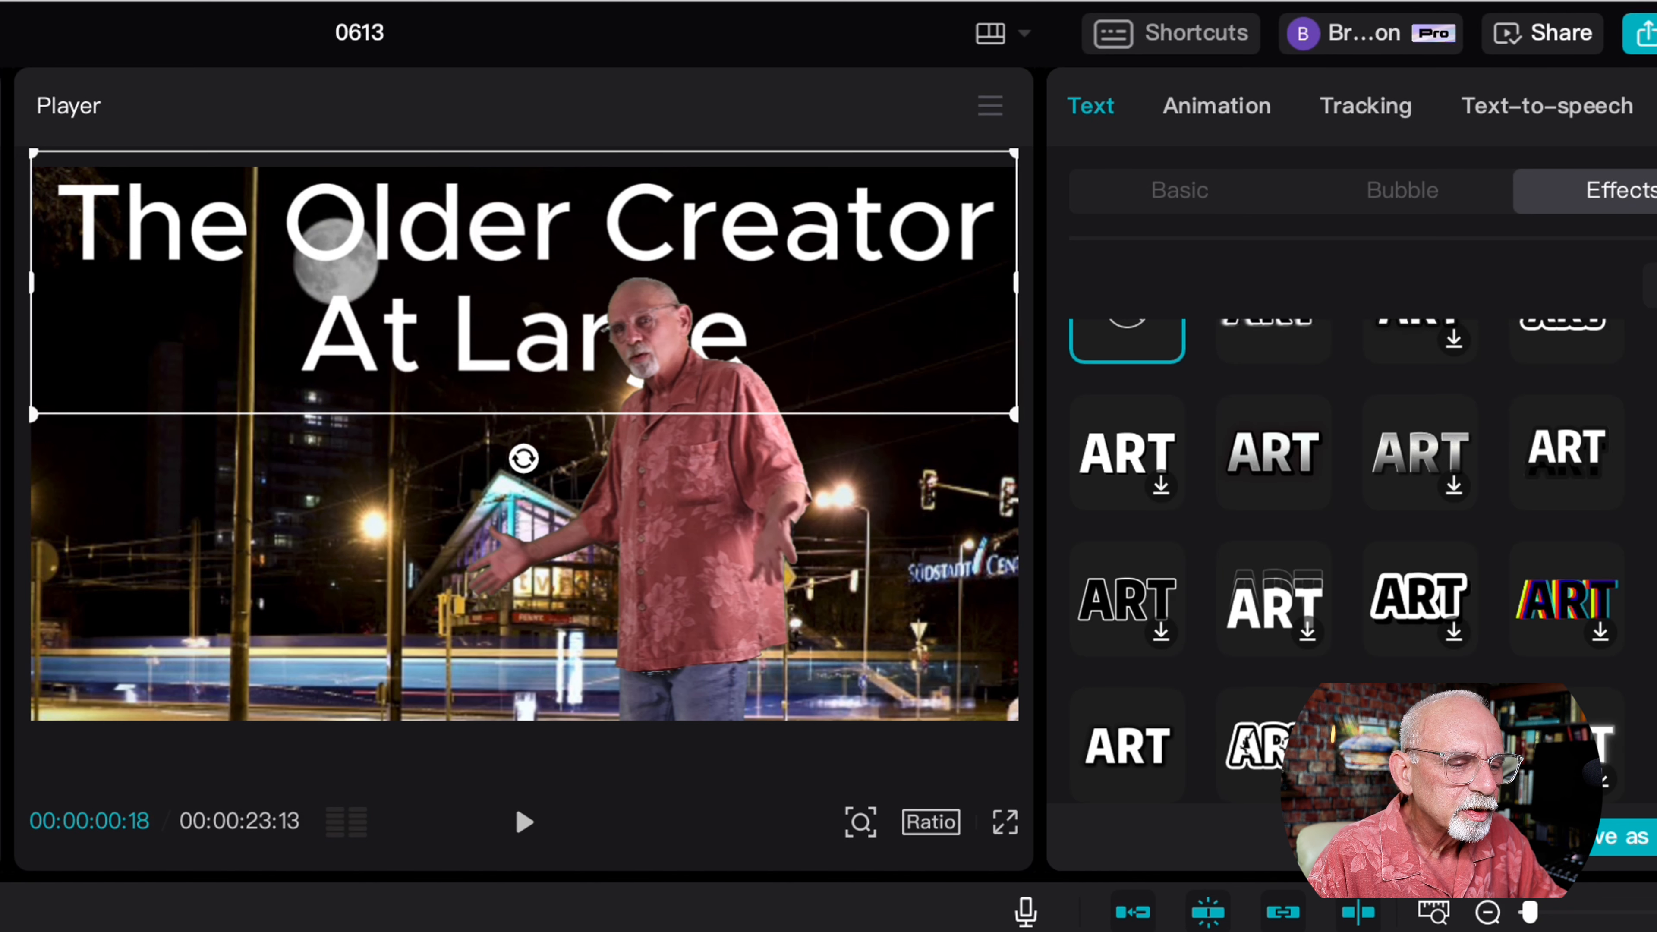
# Give the title a grey shadowed style and the Bounce Left entrance animation.
pyautogui.click(1544, 317)
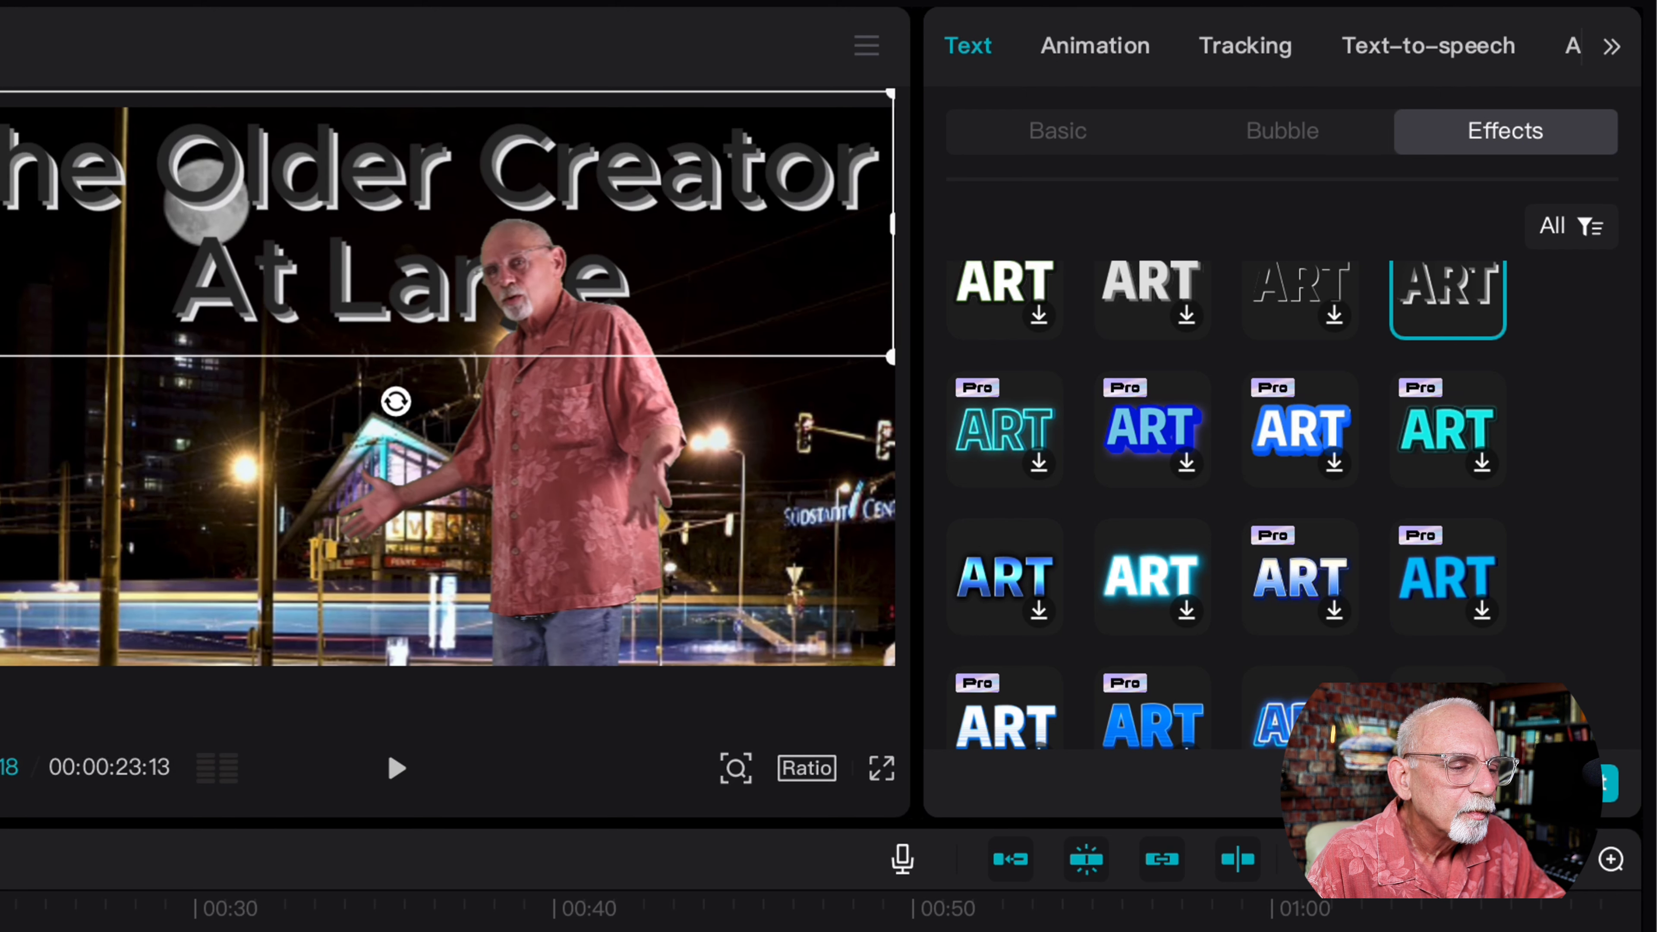
pyautogui.click(1095, 46)
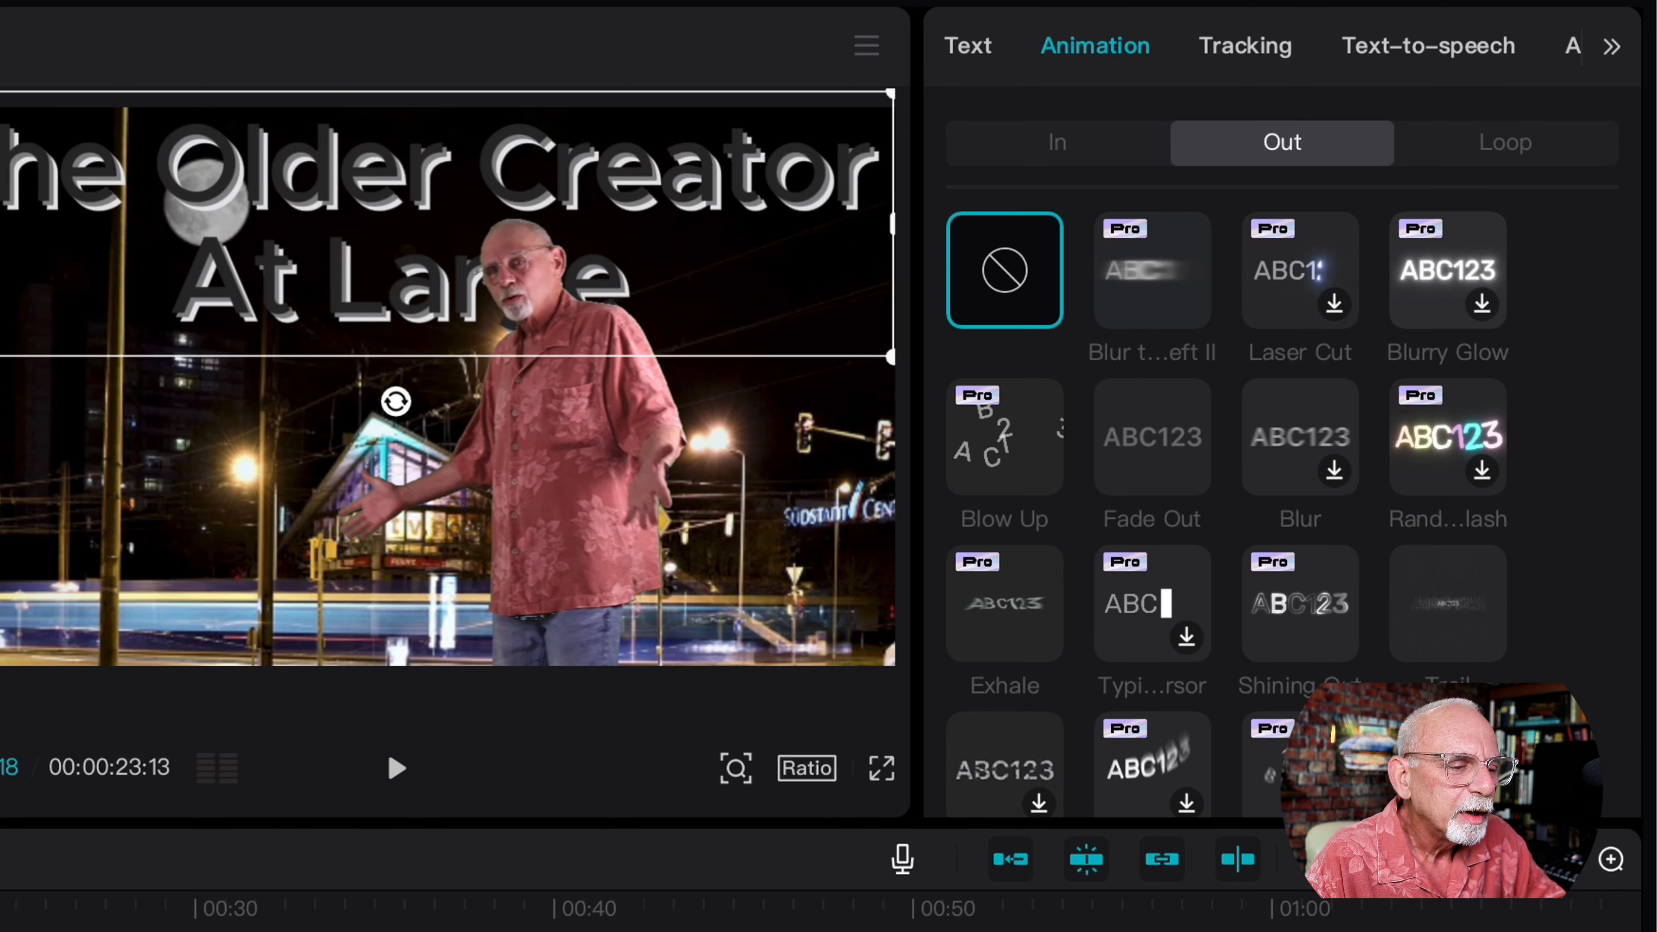
pyautogui.click(1056, 143)
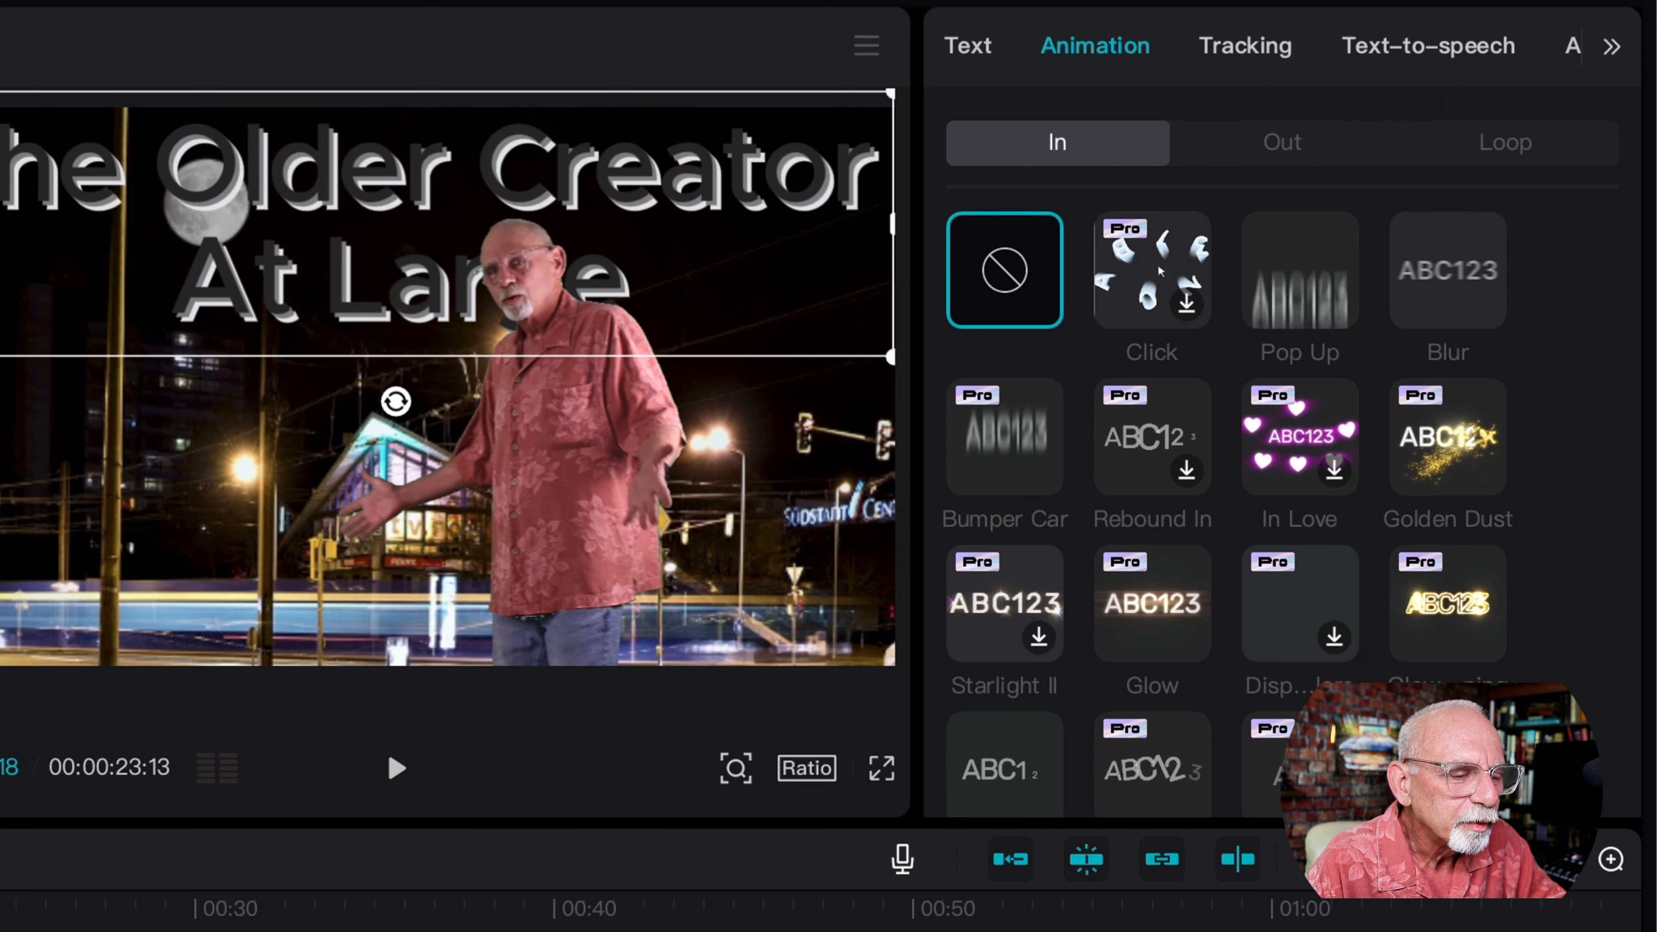
pyautogui.click(1301, 602)
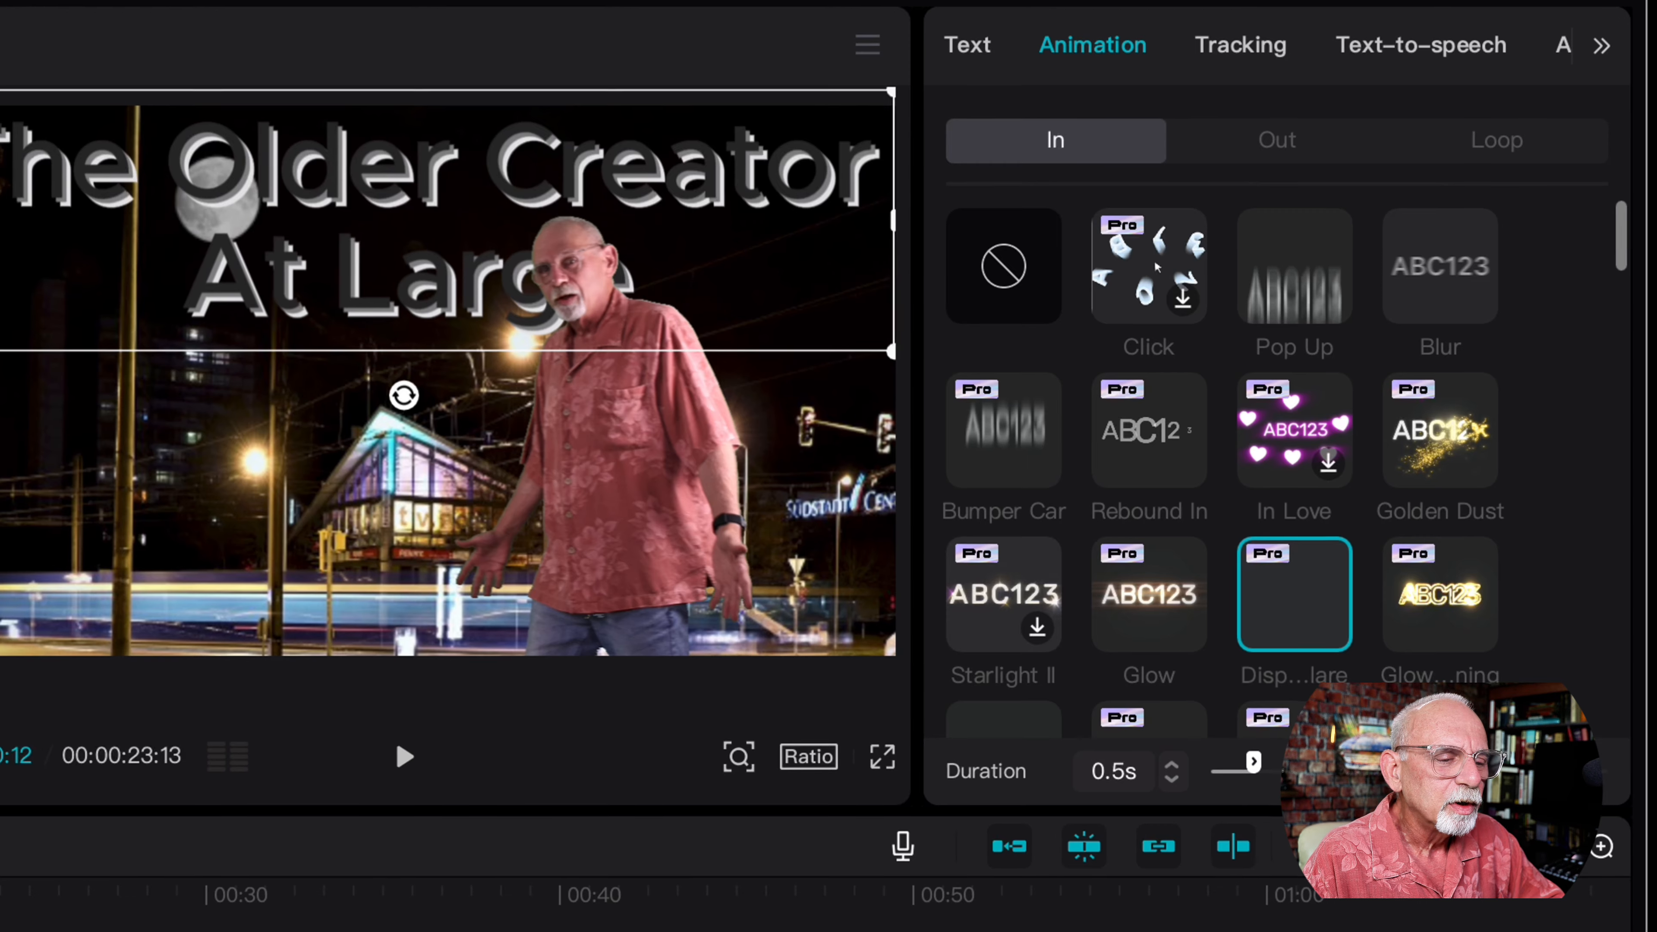
pyautogui.scroll(-3)
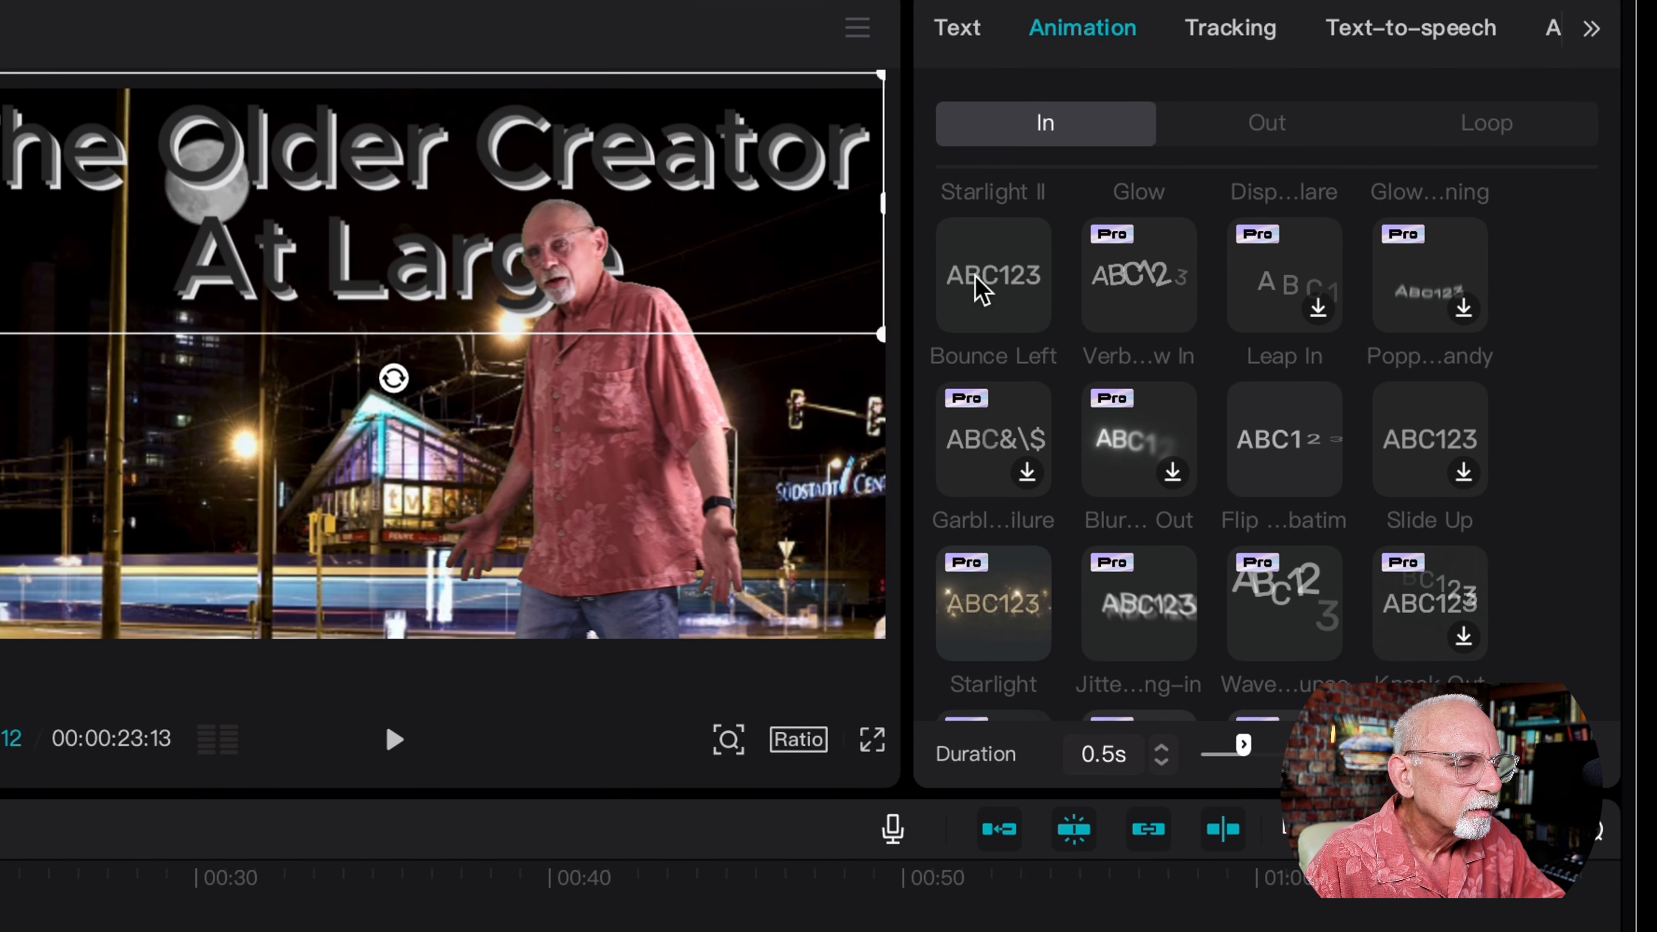
pyautogui.click(991, 275)
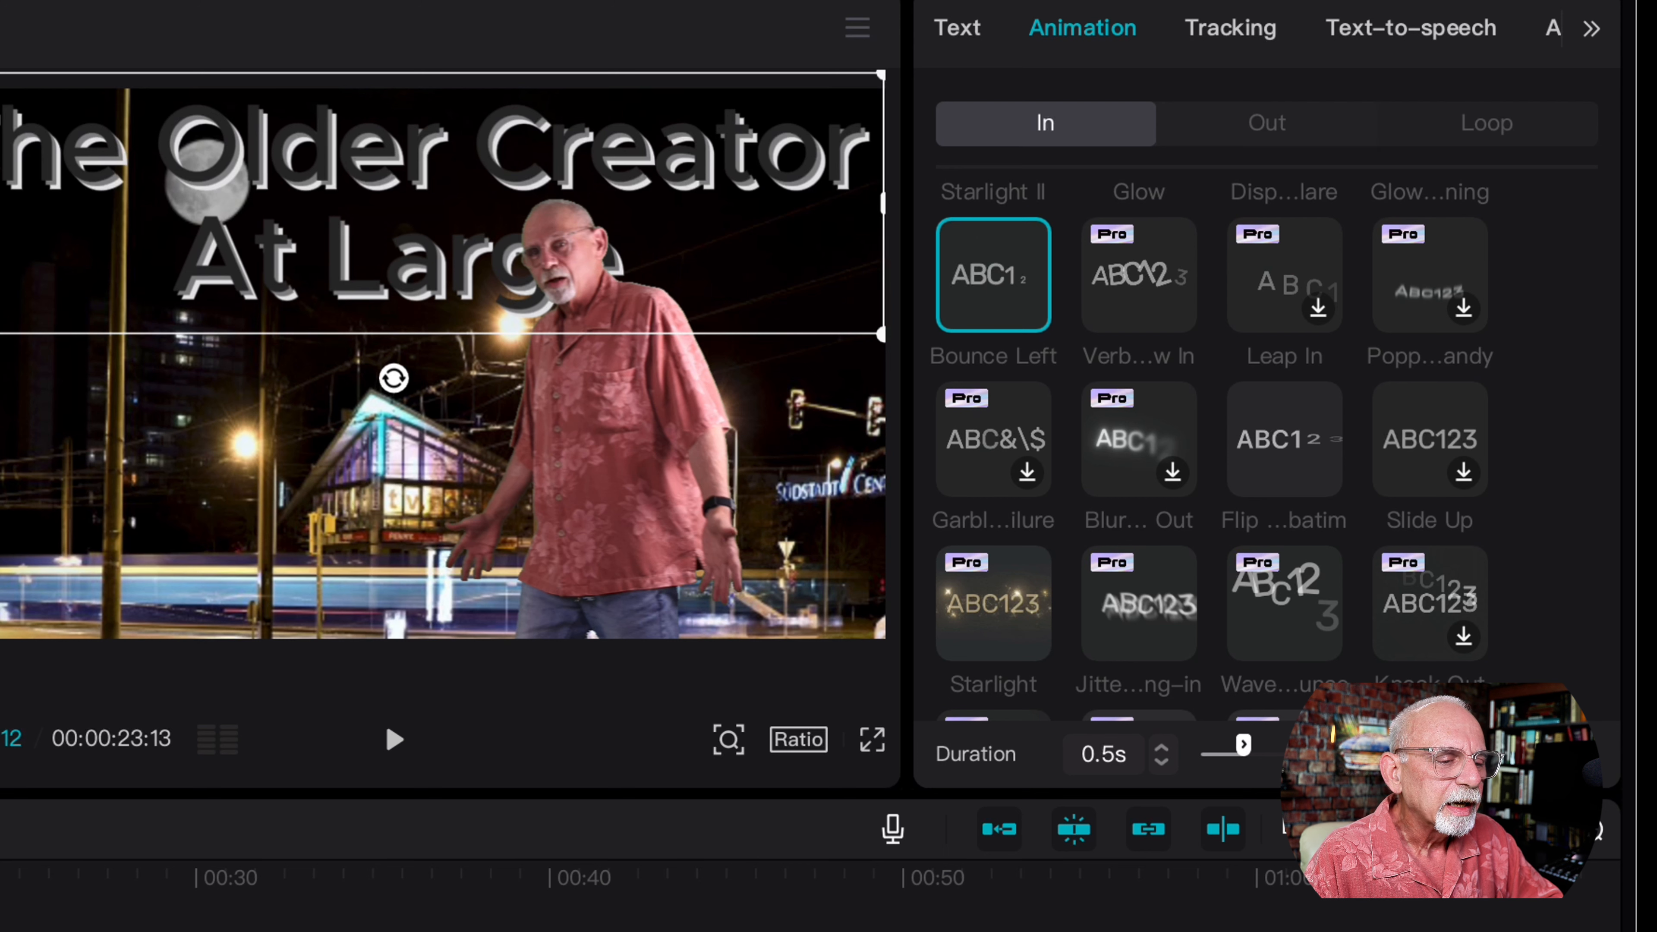
# Give the title the Trail exit animation and move to the sound effects search.
pyautogui.click(1265, 122)
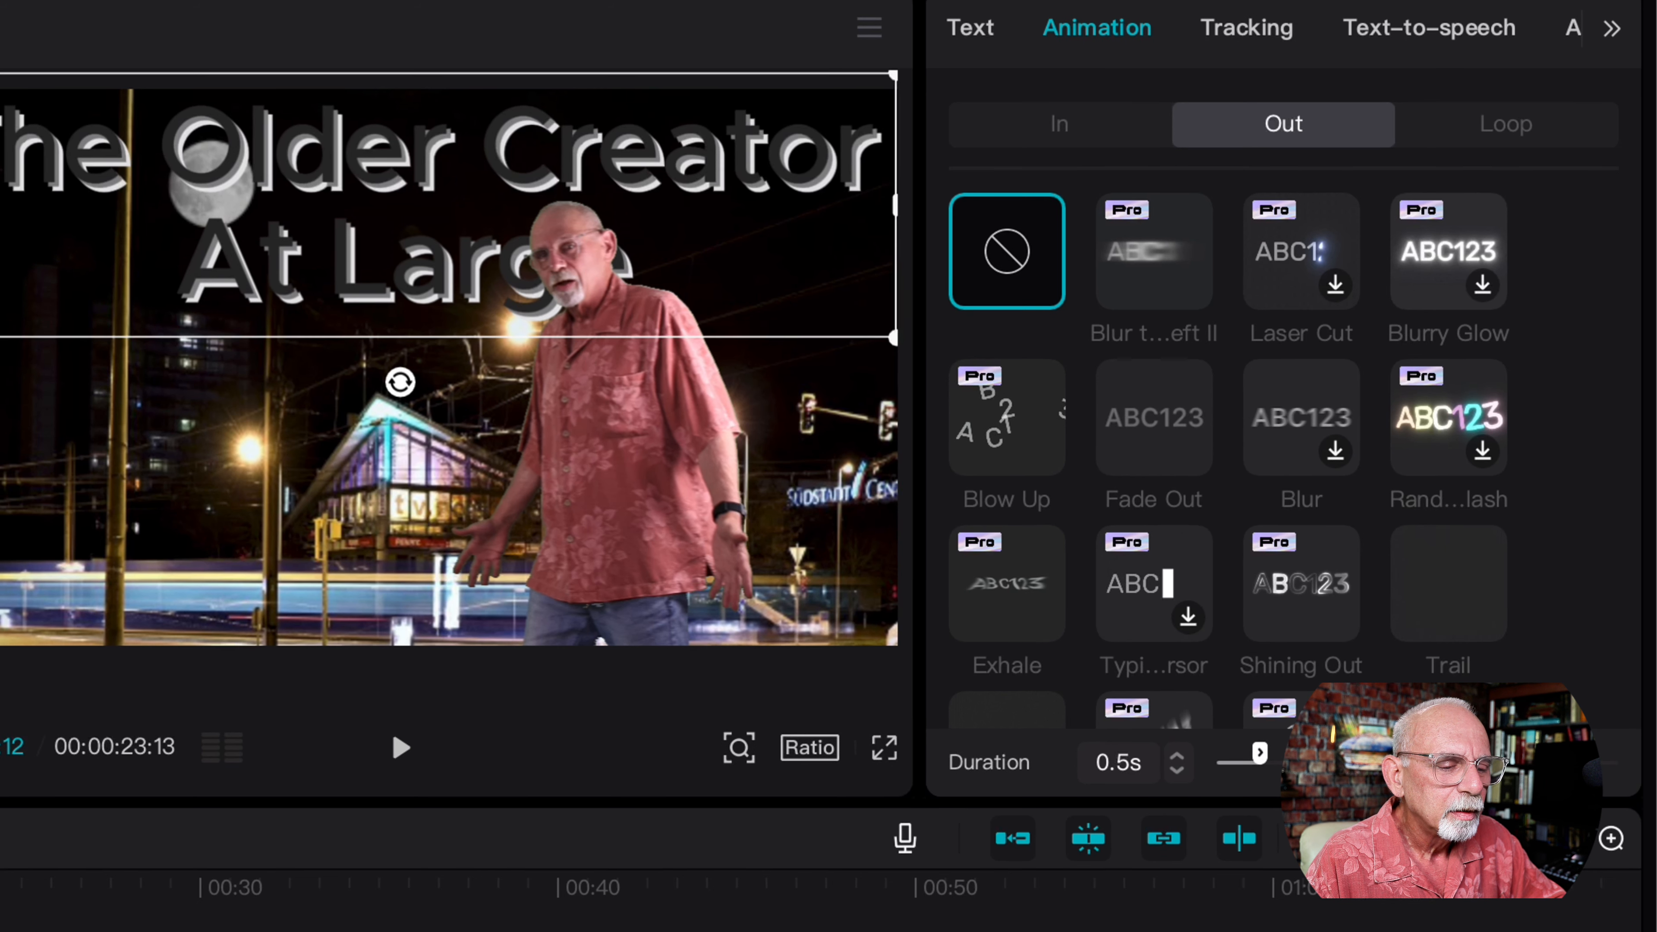
pyautogui.click(1448, 584)
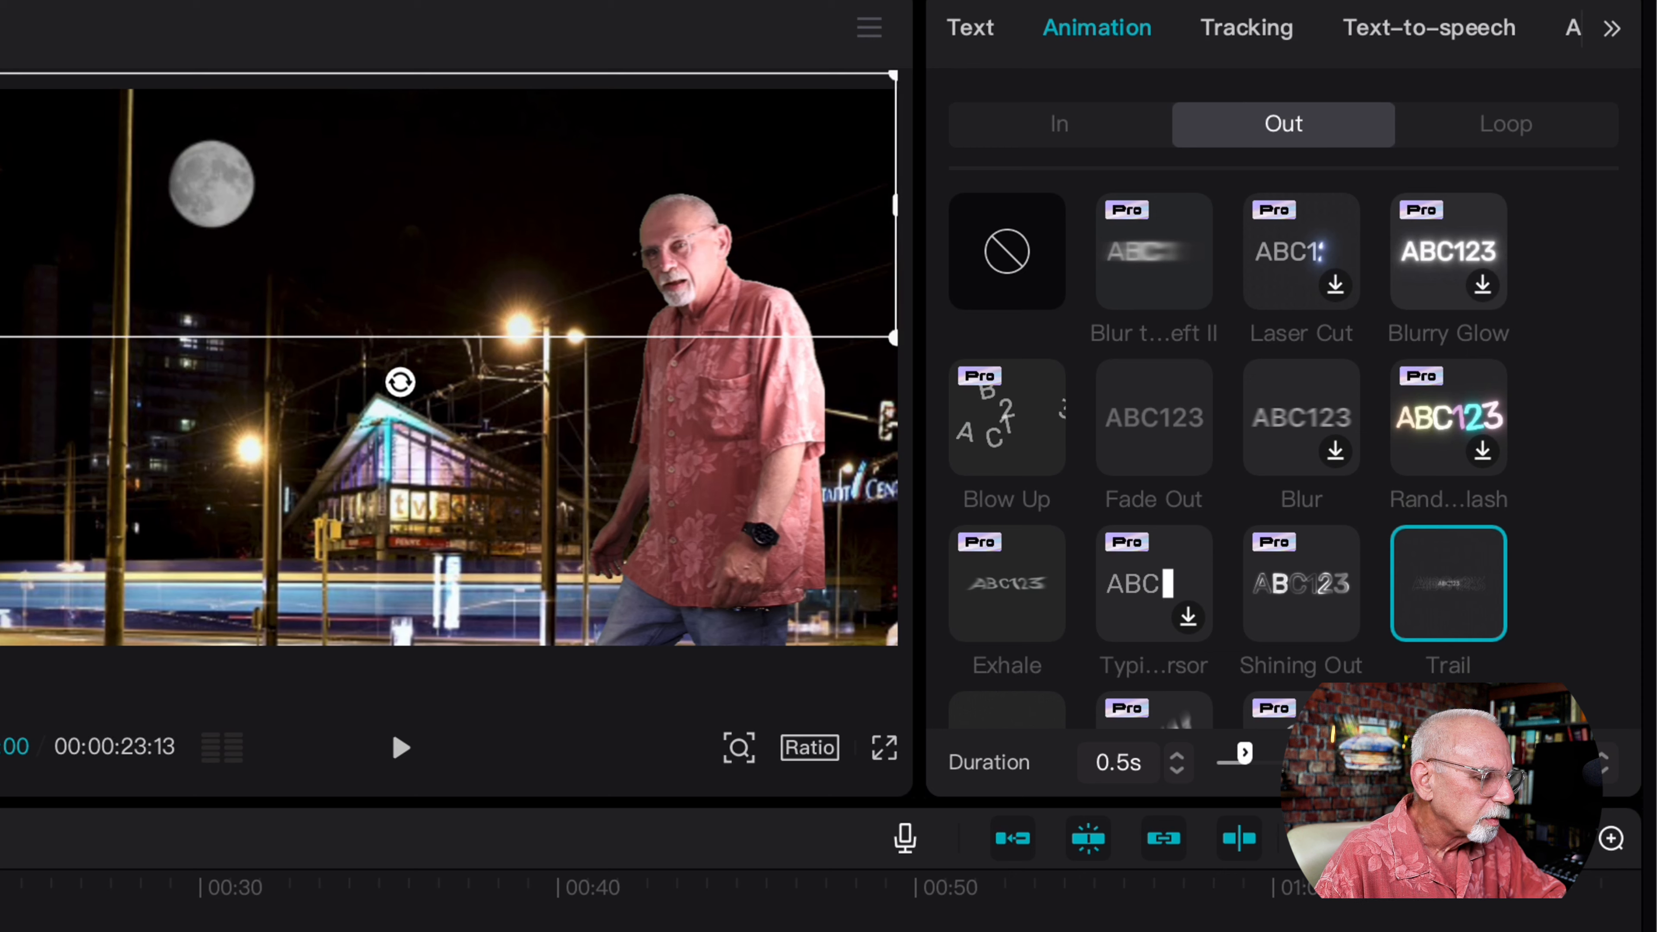
pyautogui.click(400, 749)
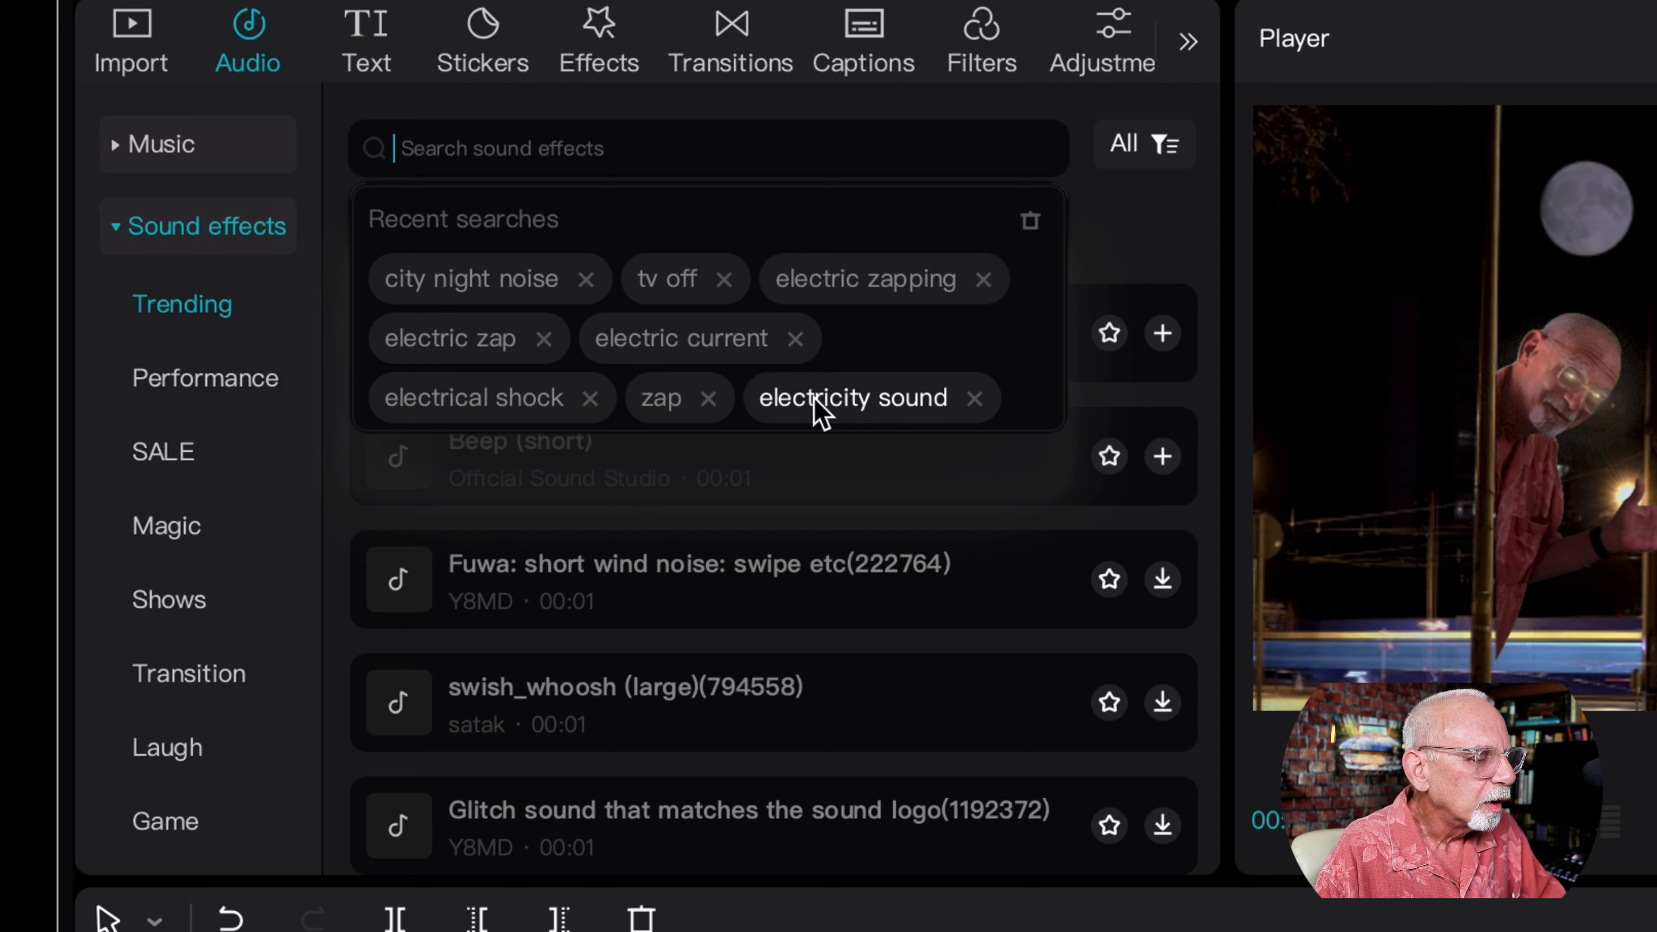
# Search 'electricity sound' again and preview the short-circuit electric shock effect.
pyautogui.click(853, 397)
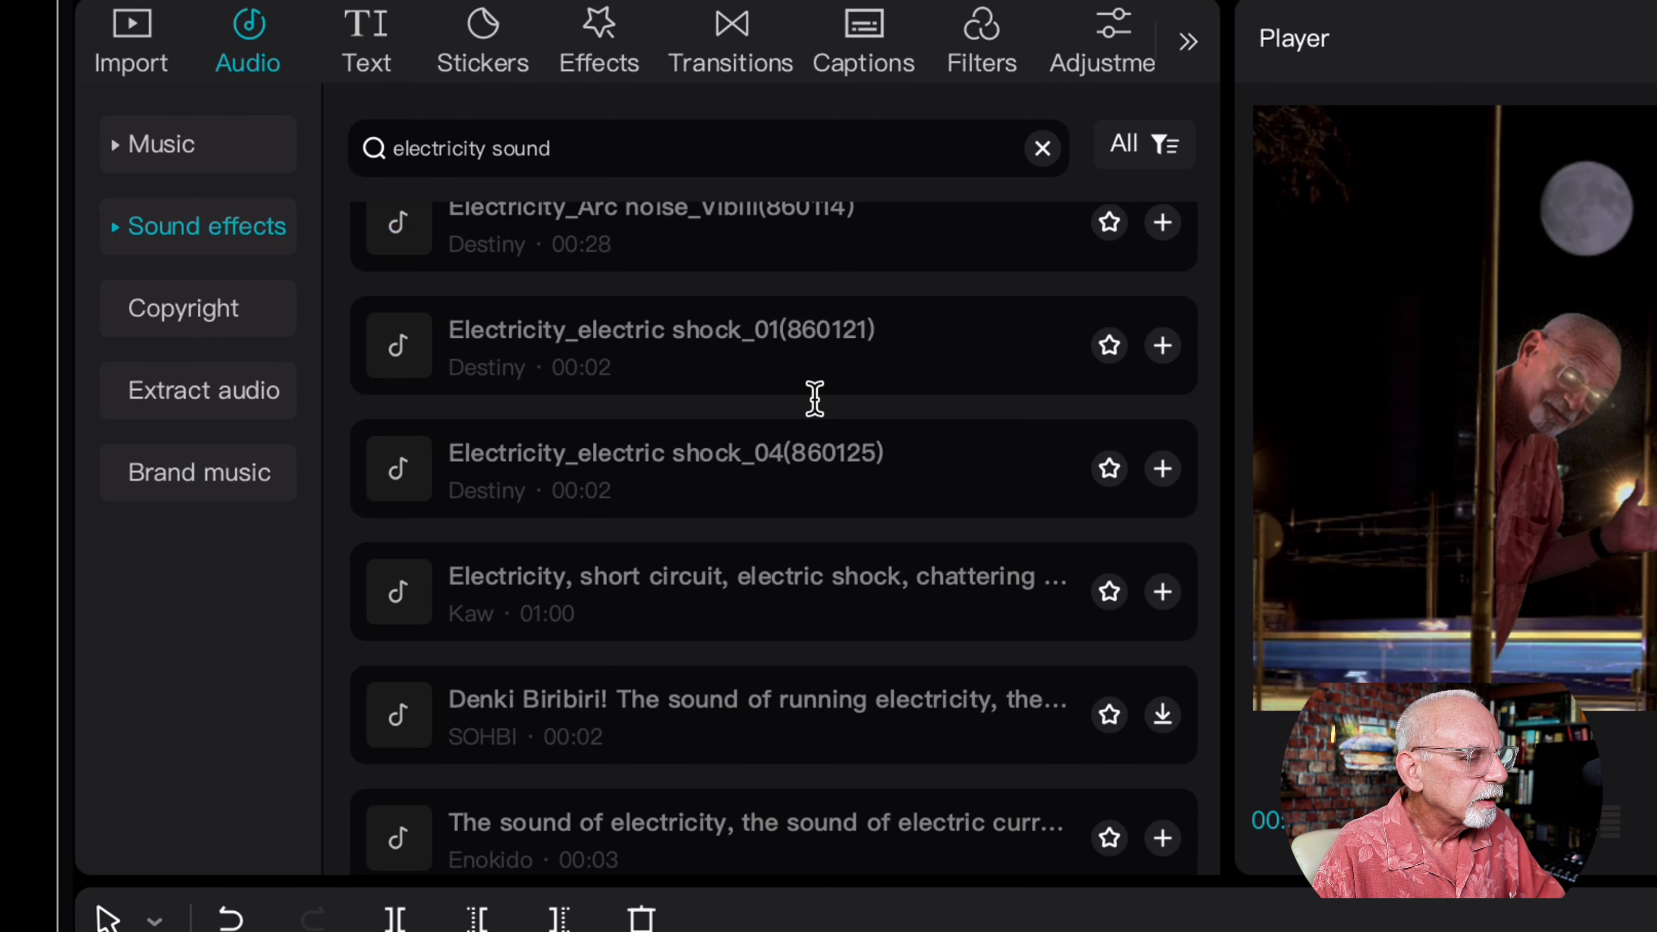
pyautogui.click(660, 345)
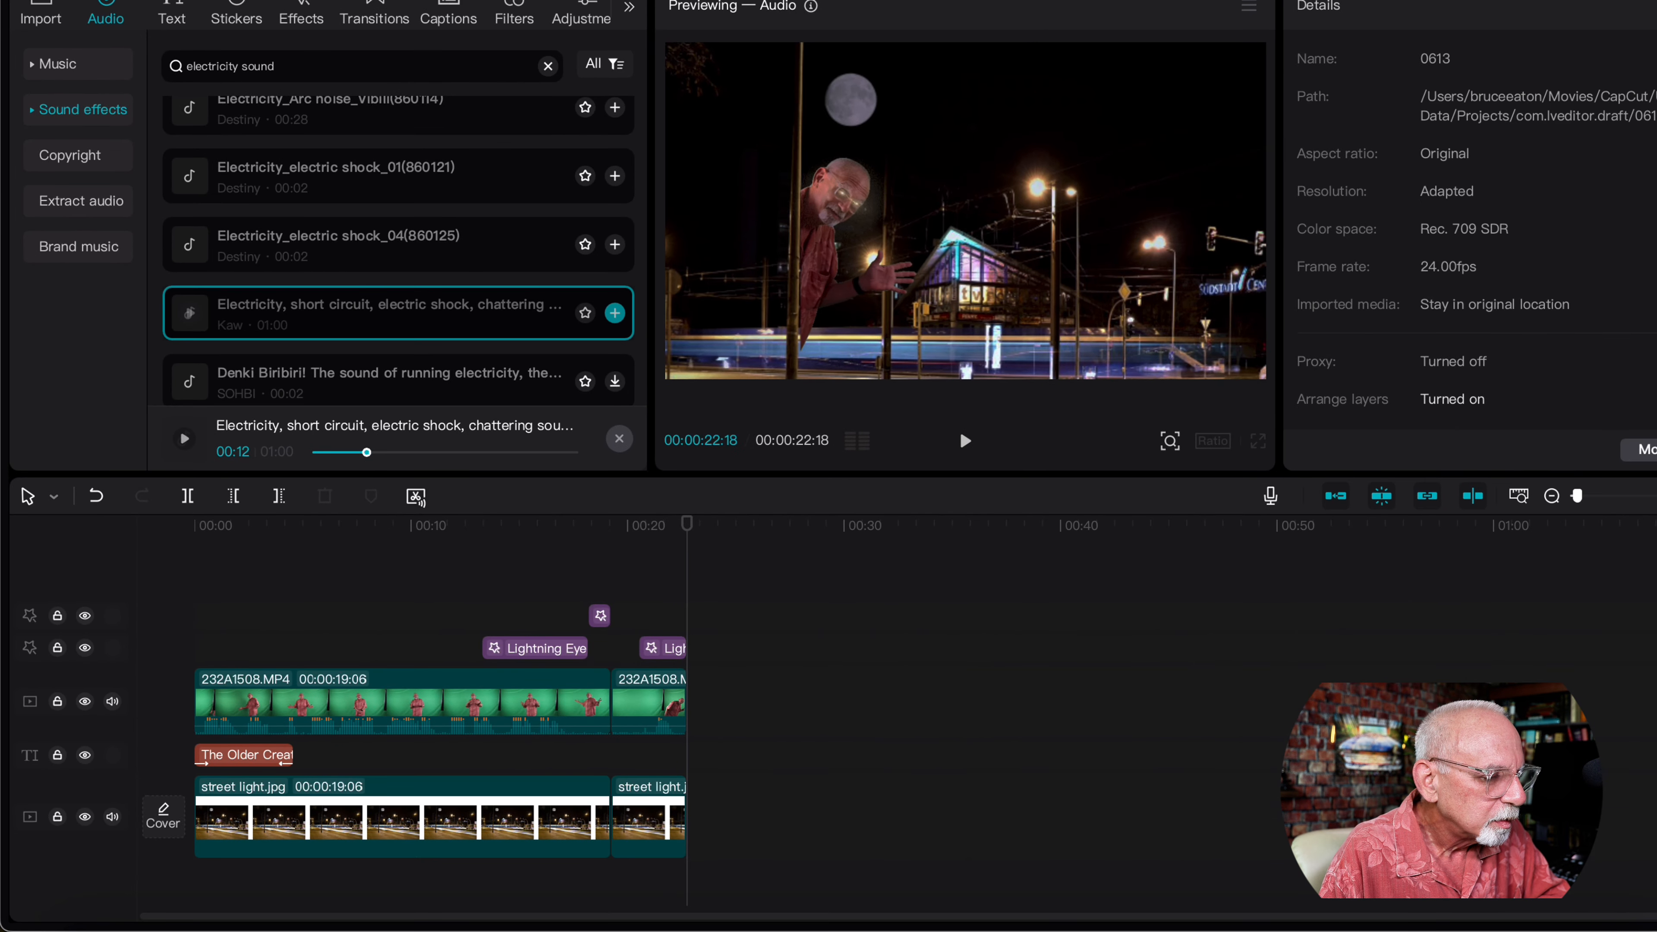
# Add the short-circuit electricity sound near 13 seconds at -14.2 dB and play it back.
pyautogui.click(613, 312)
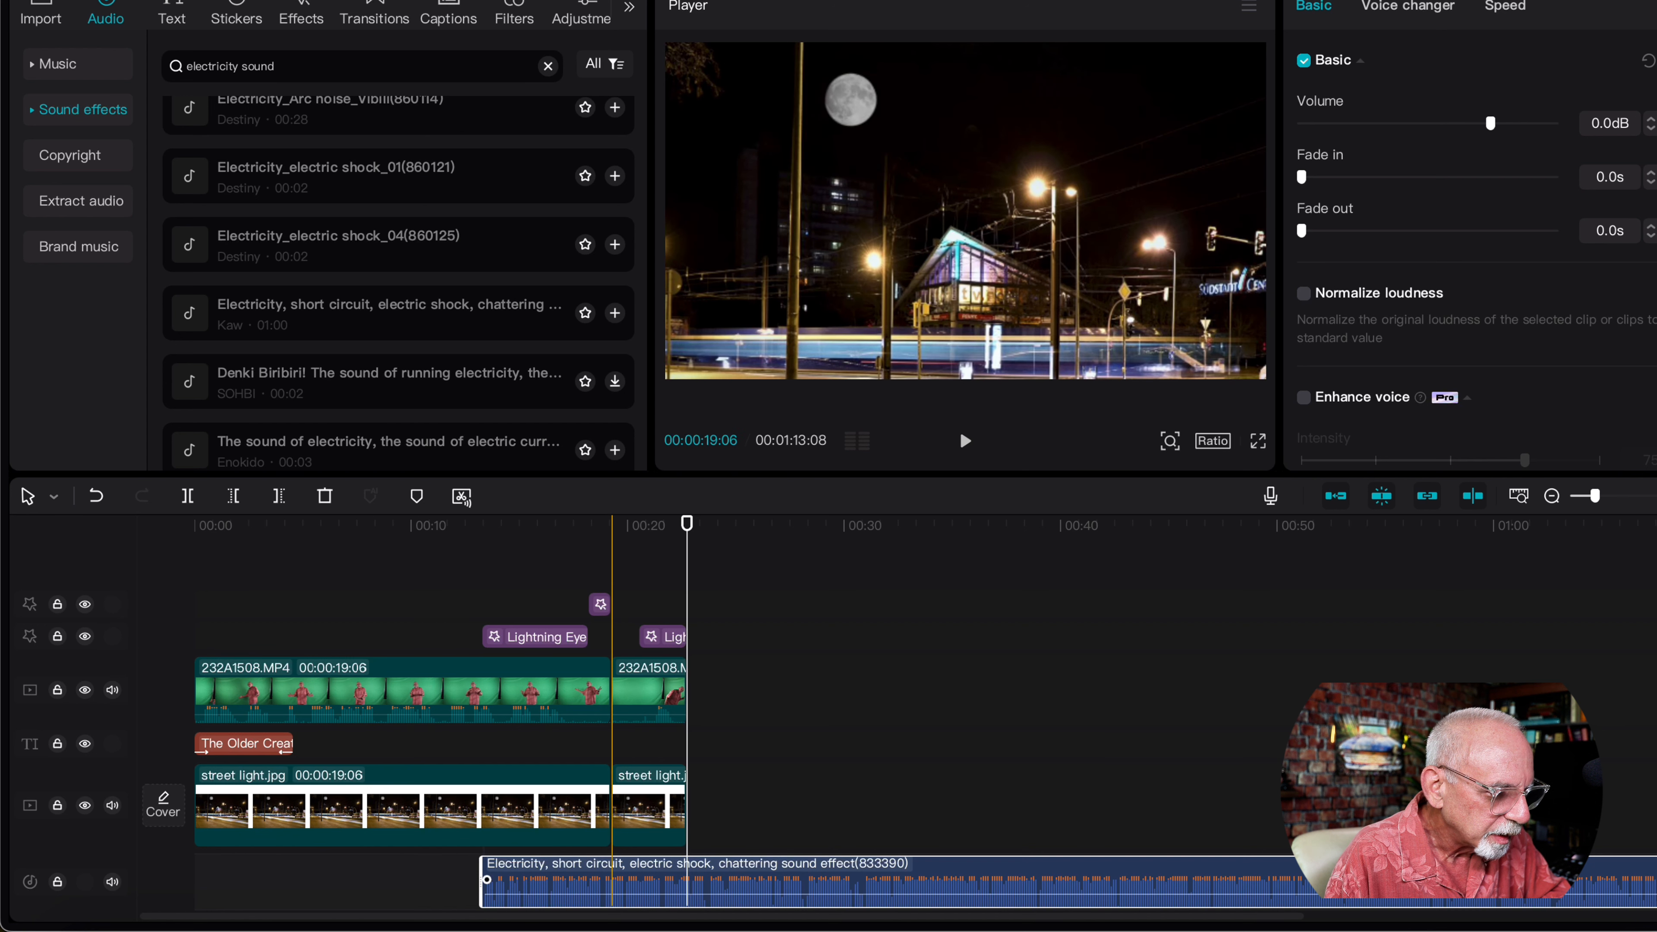
pyautogui.moveTo(1491, 122); pyautogui.dragTo(1452, 123)
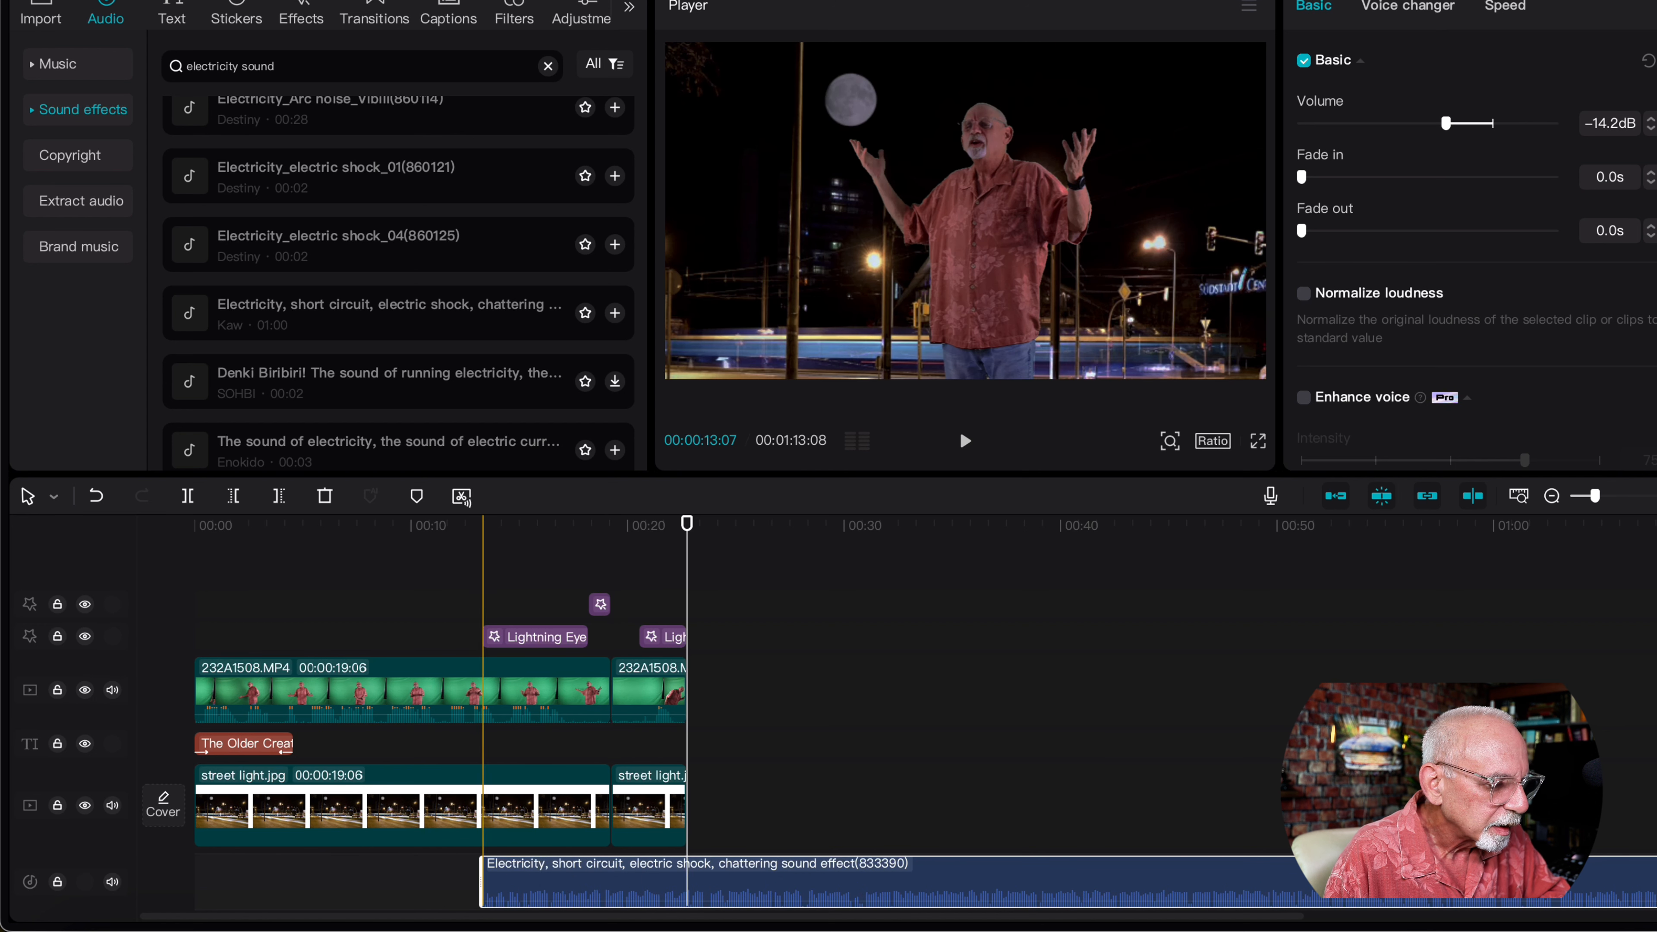
pyautogui.click(963, 441)
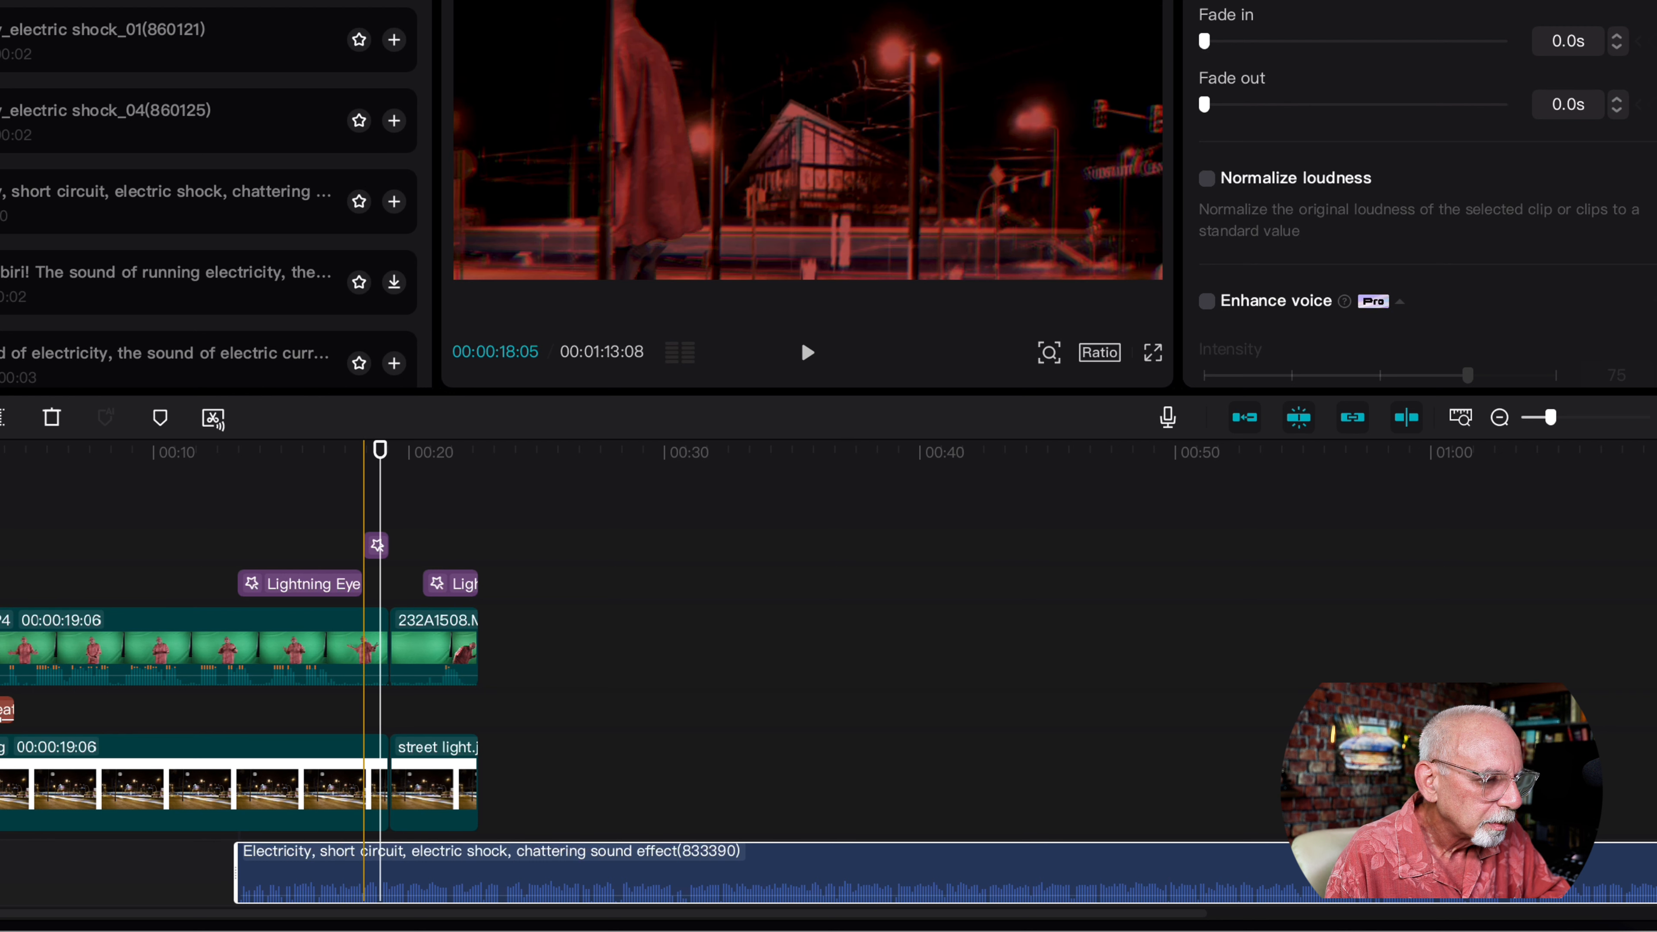
pyautogui.moveTo(367, 486)
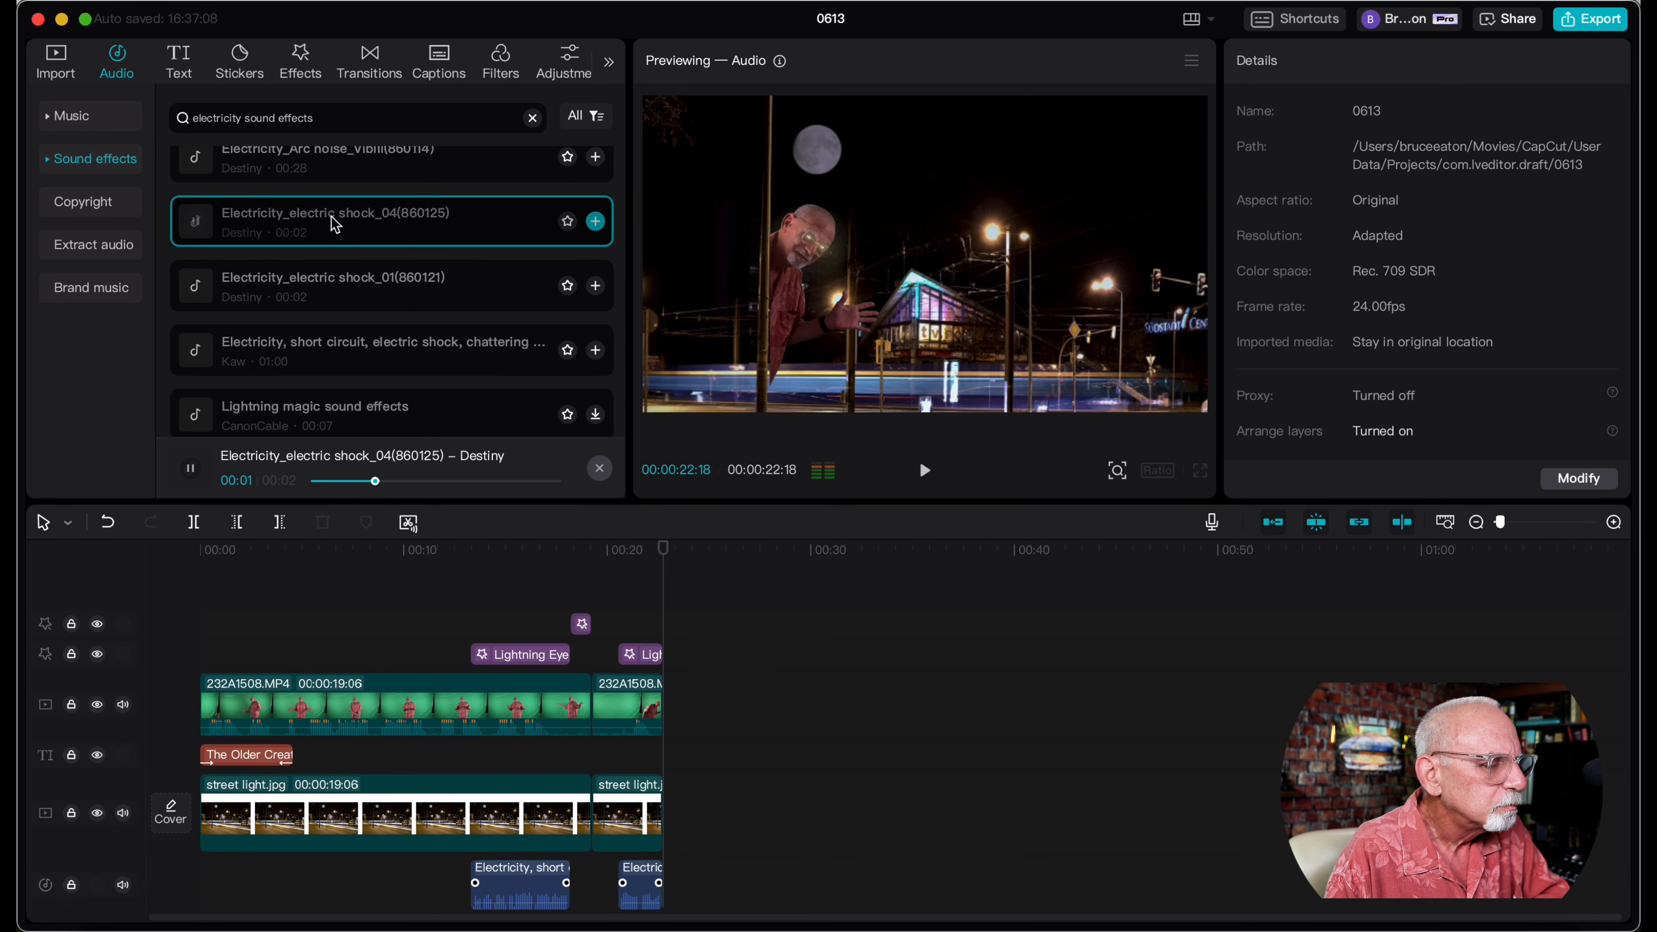
# Add the electric shock_04 sound around 18 seconds and play back to check its timing.
pyautogui.click(189, 468)
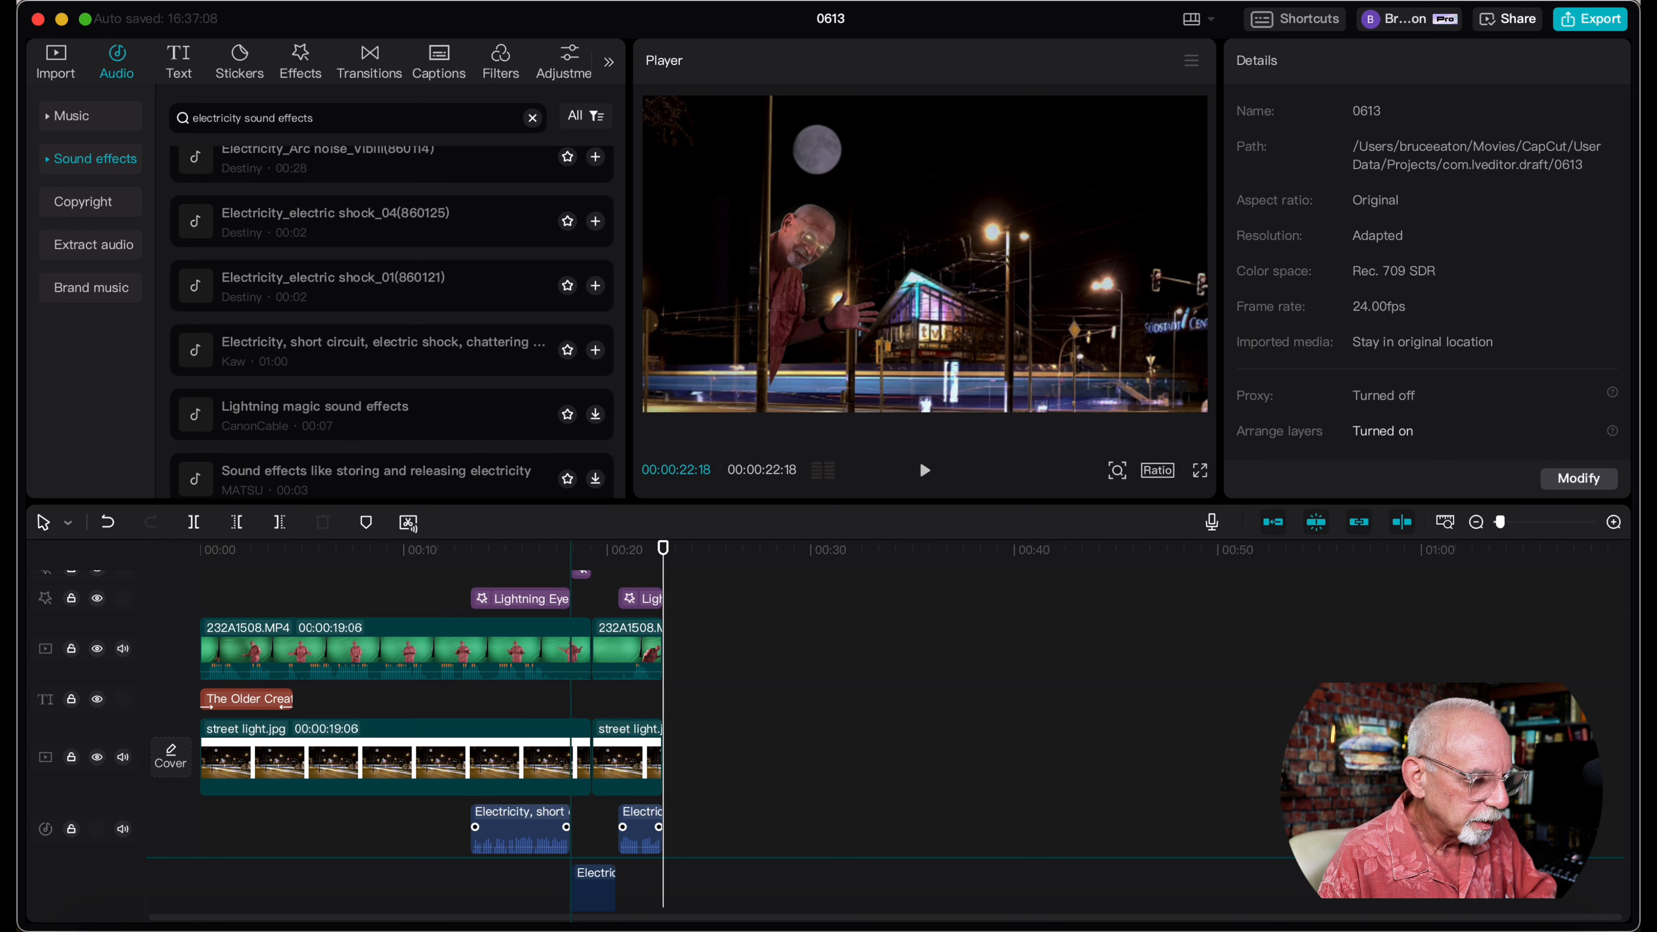
pyautogui.click(595, 884)
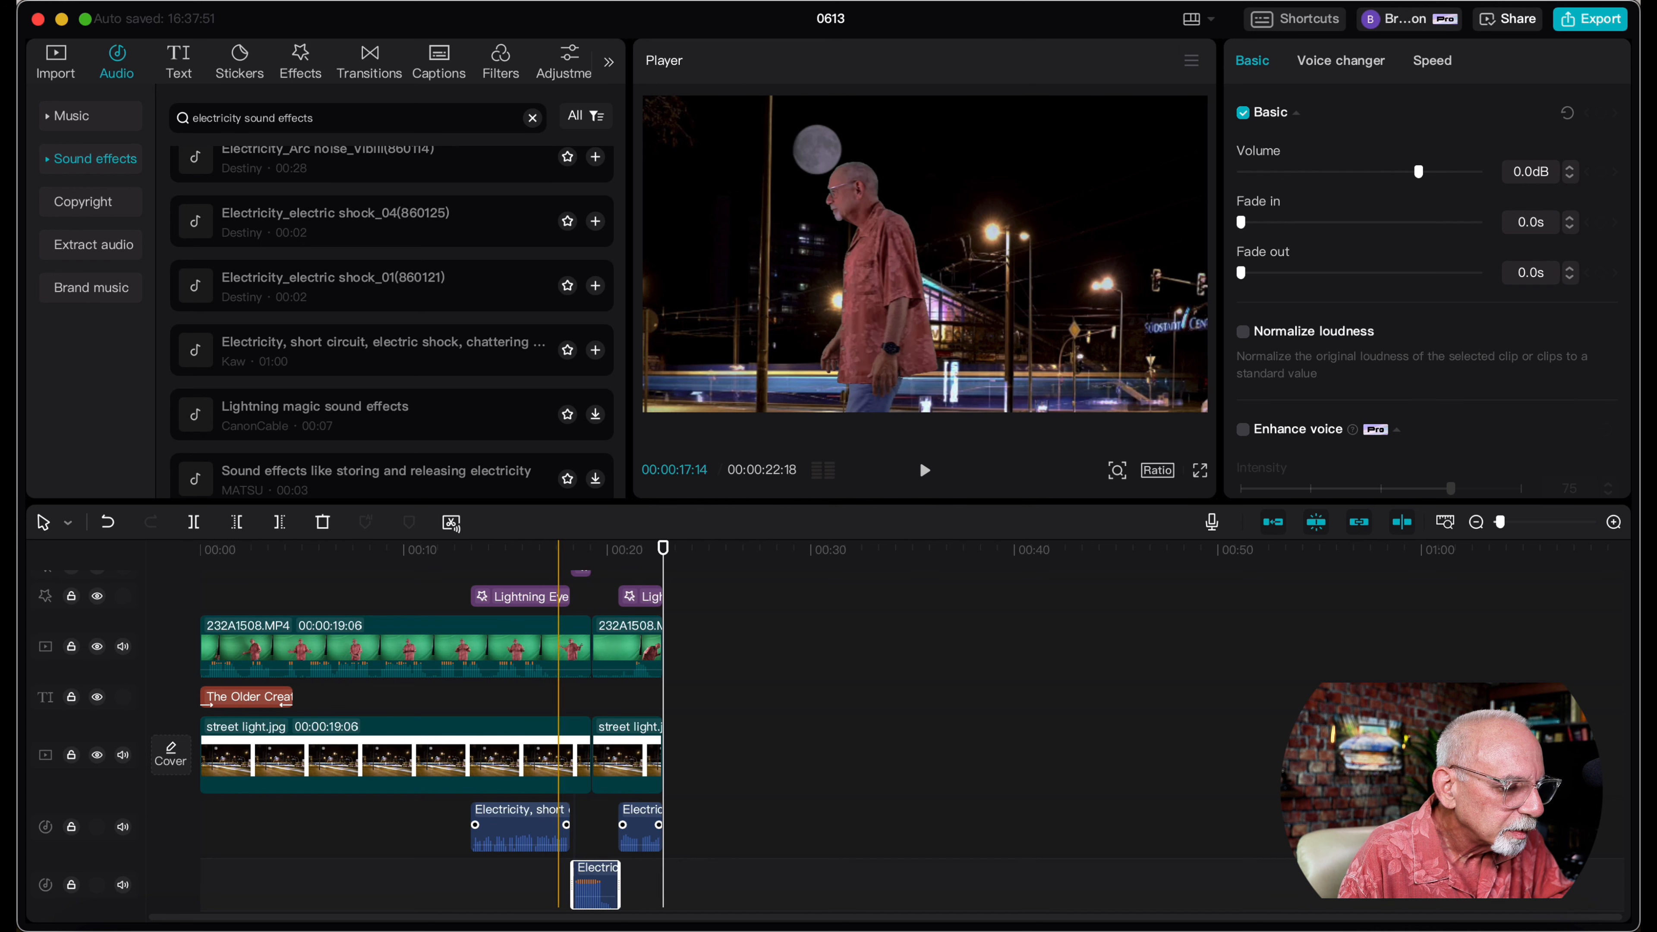
pyautogui.click(924, 471)
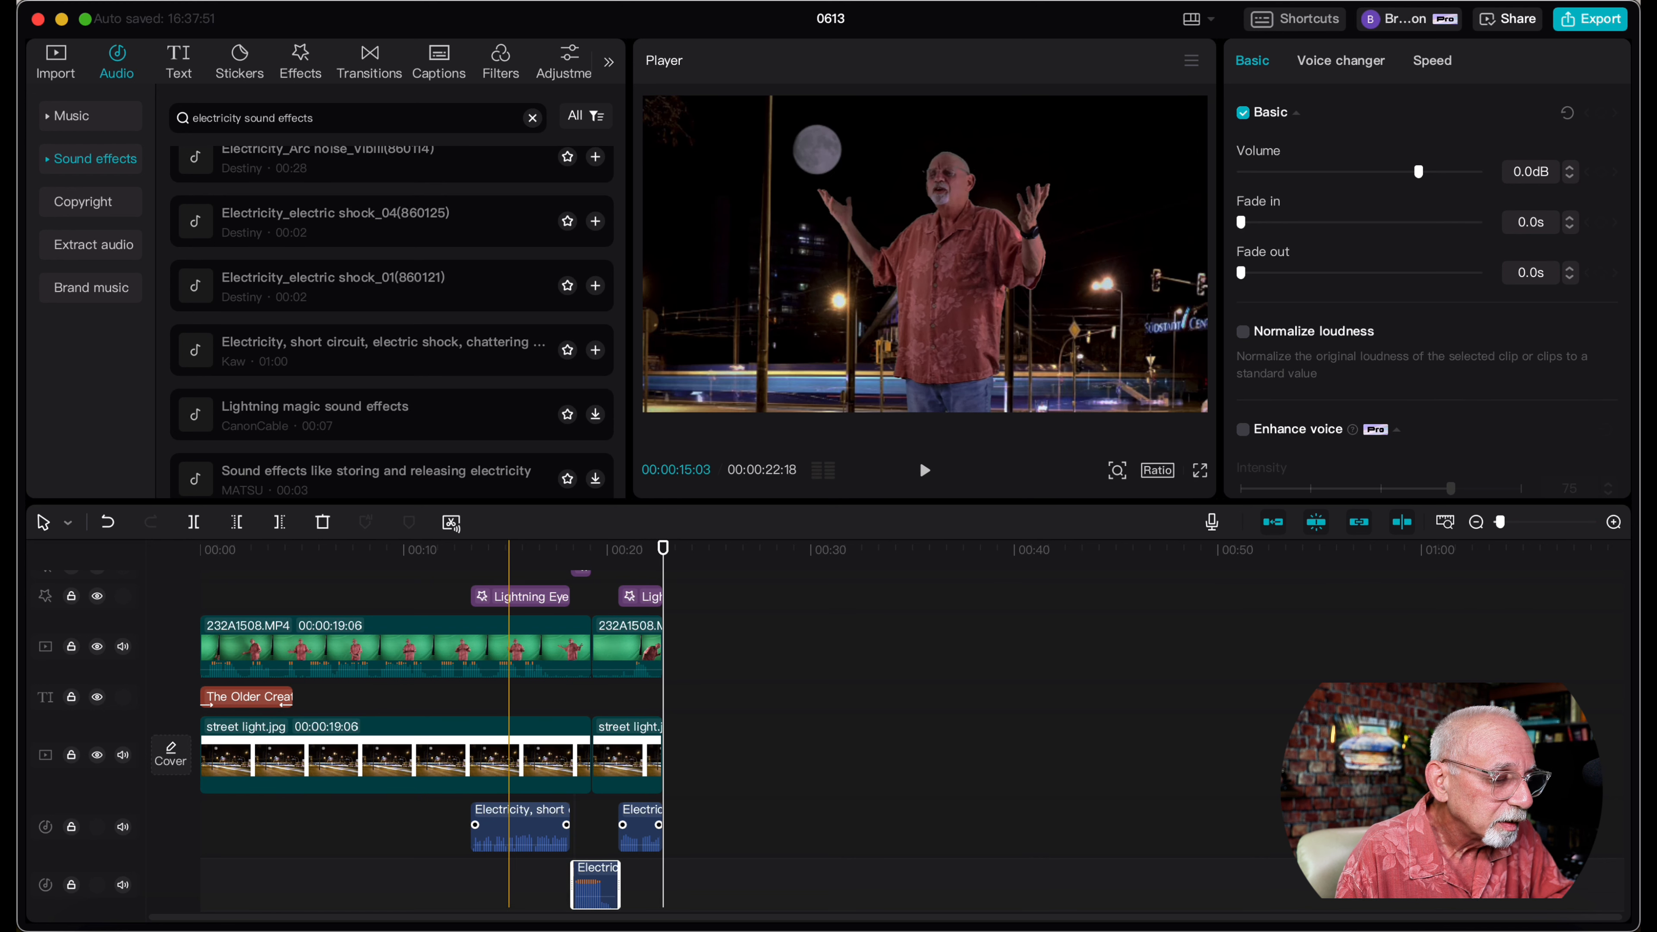
pyautogui.click(923, 470)
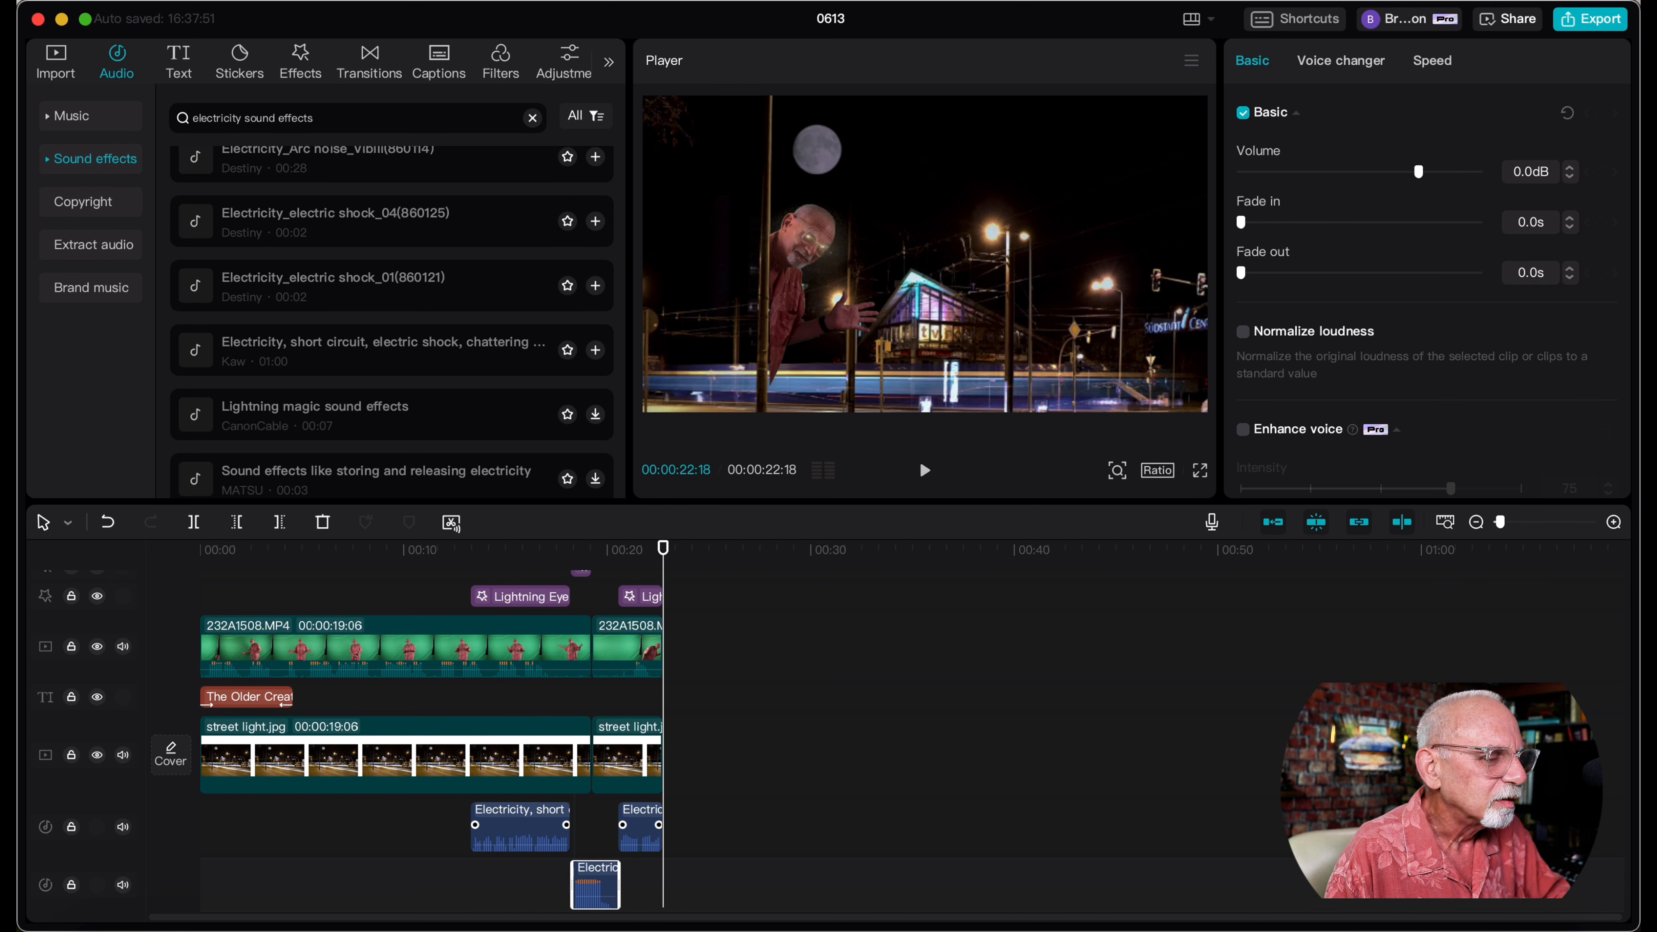
pyautogui.click(532, 117)
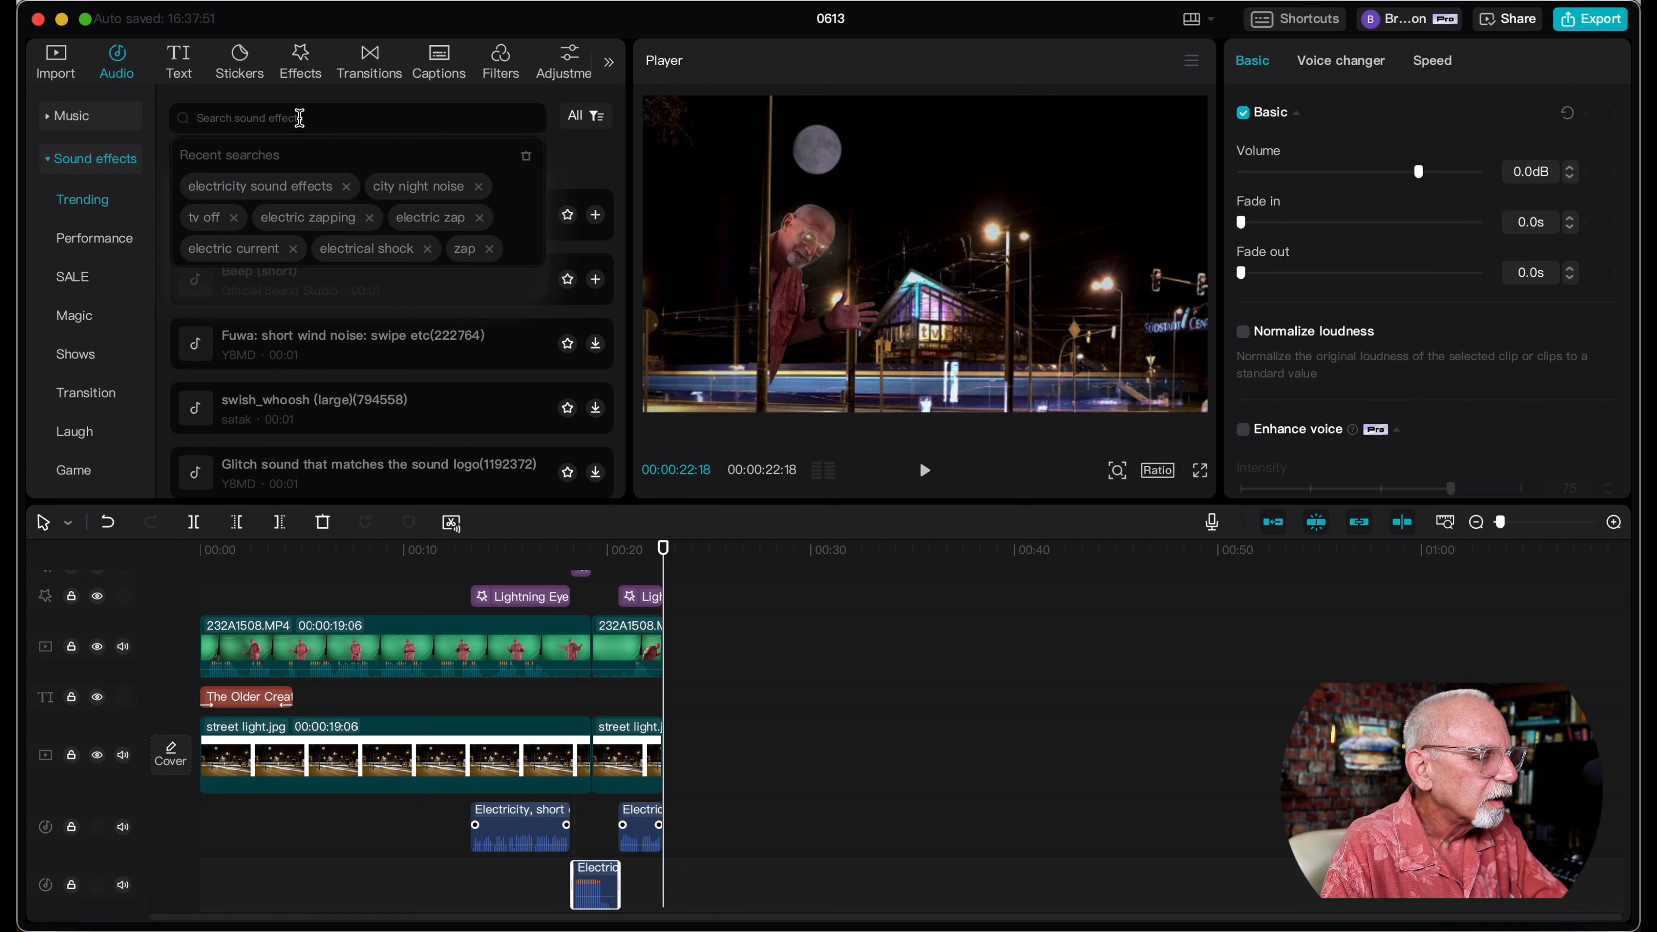
# Search 'tv off' and add the TV turn-off Tune sound near 19 seconds.
pyautogui.write('tv')
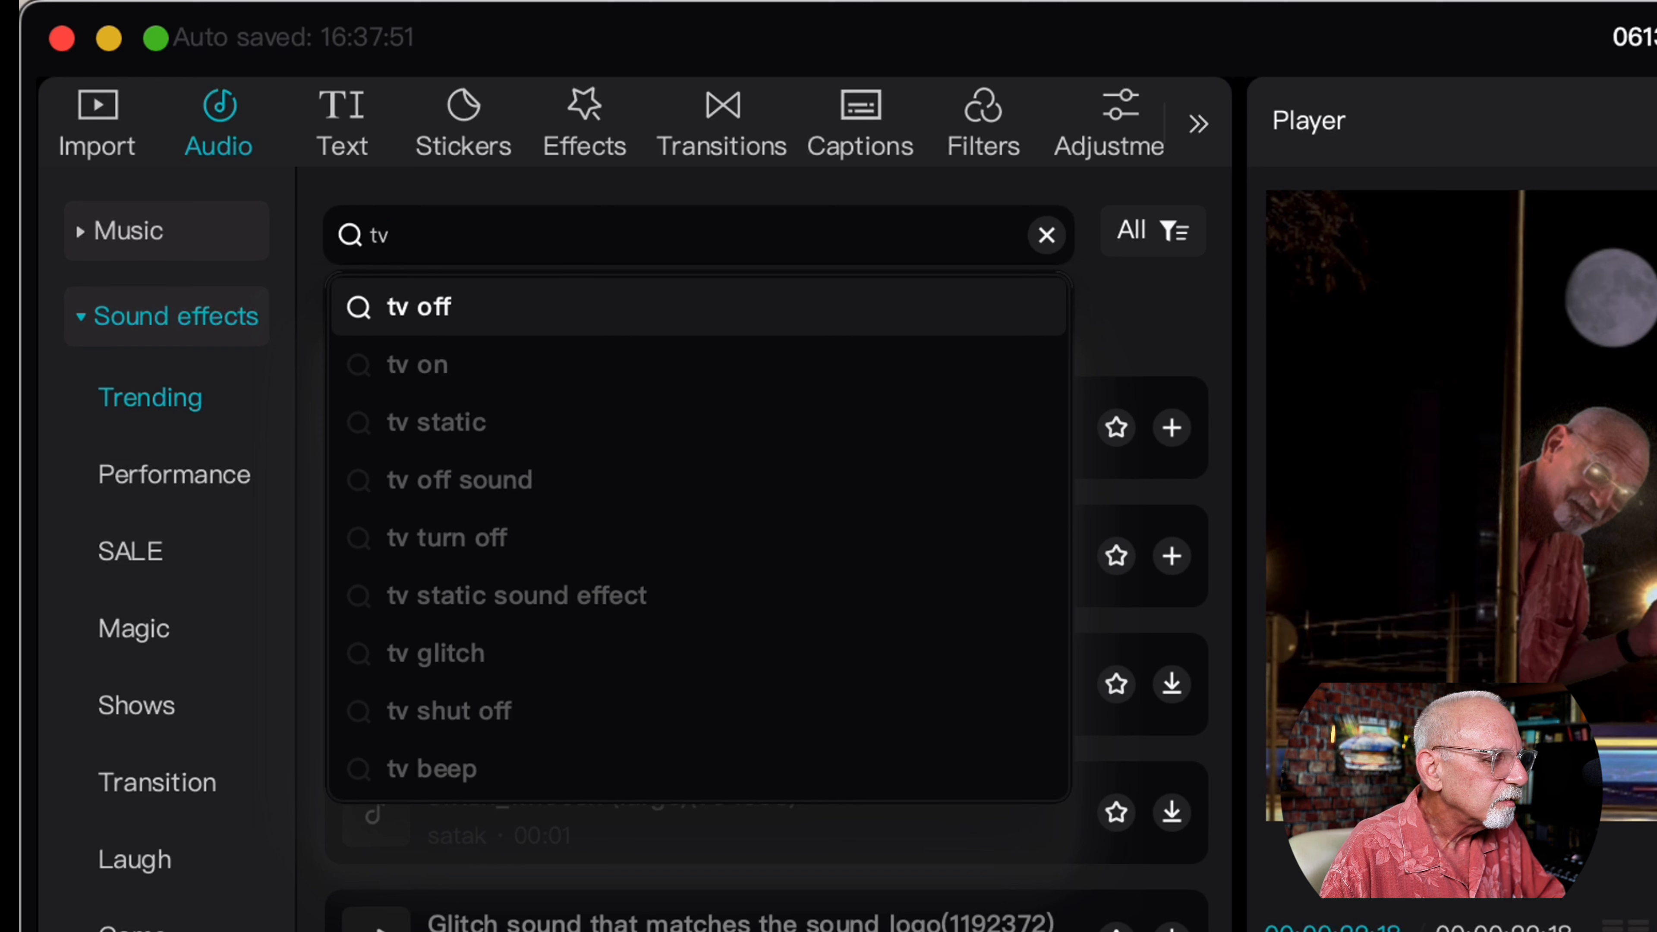
pyautogui.click(420, 308)
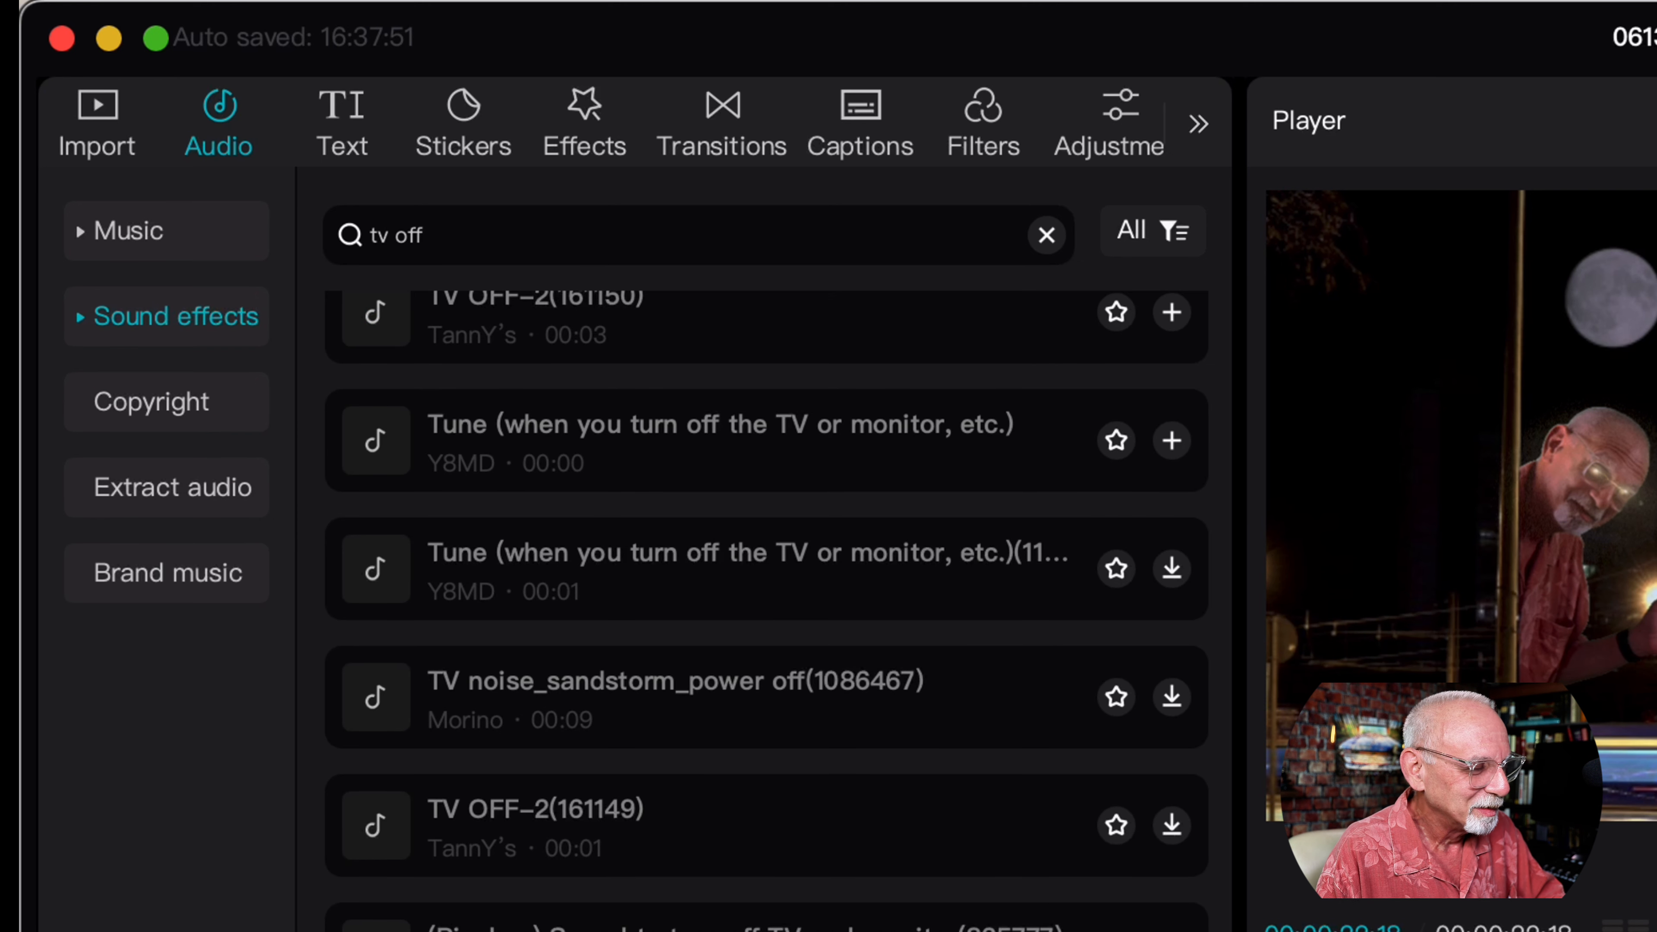
pyautogui.click(766, 569)
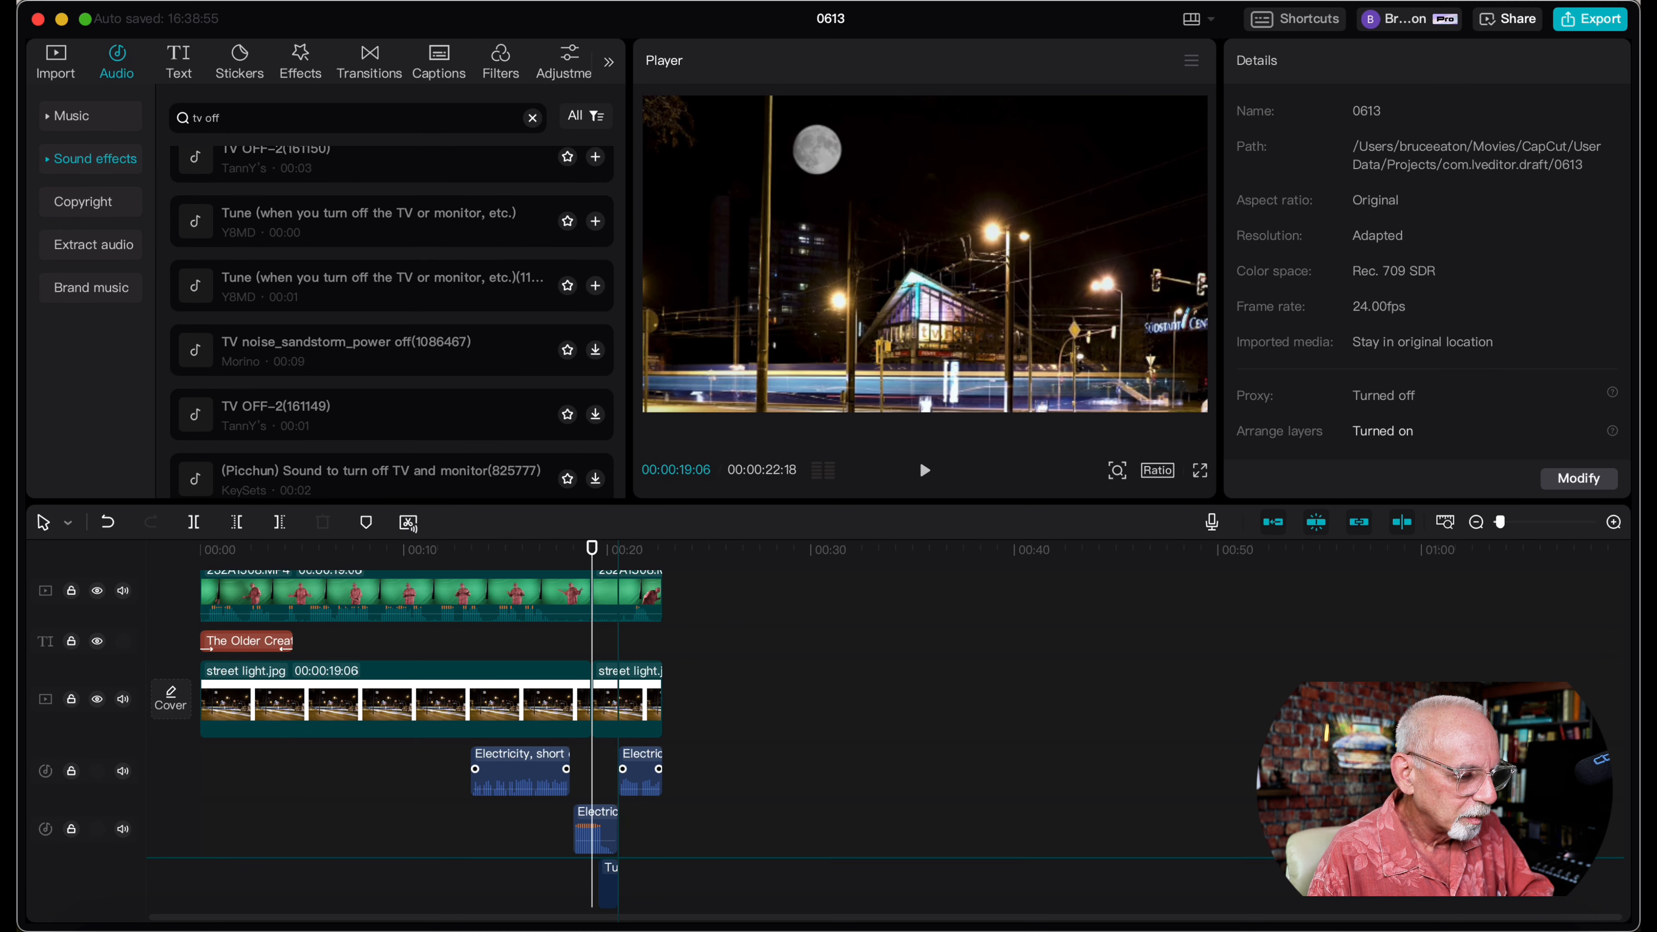
# Preview the sounds together and nudge the electric shock_04 clip slightly earlier.
pyautogui.click(601, 883)
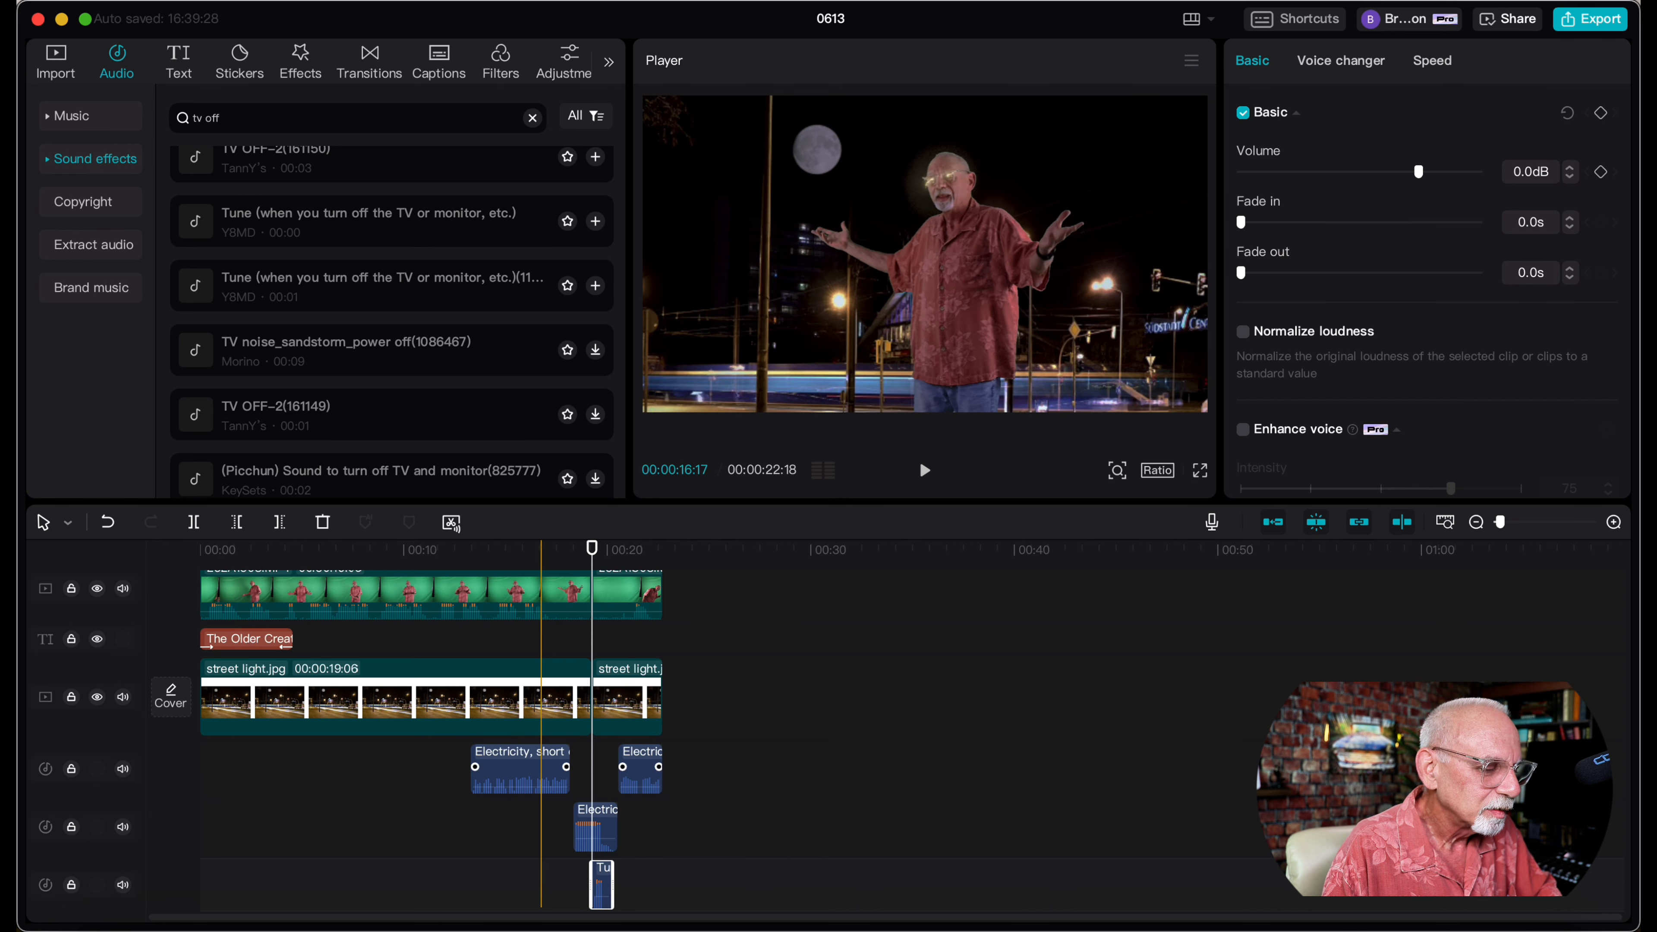
pyautogui.click(923, 469)
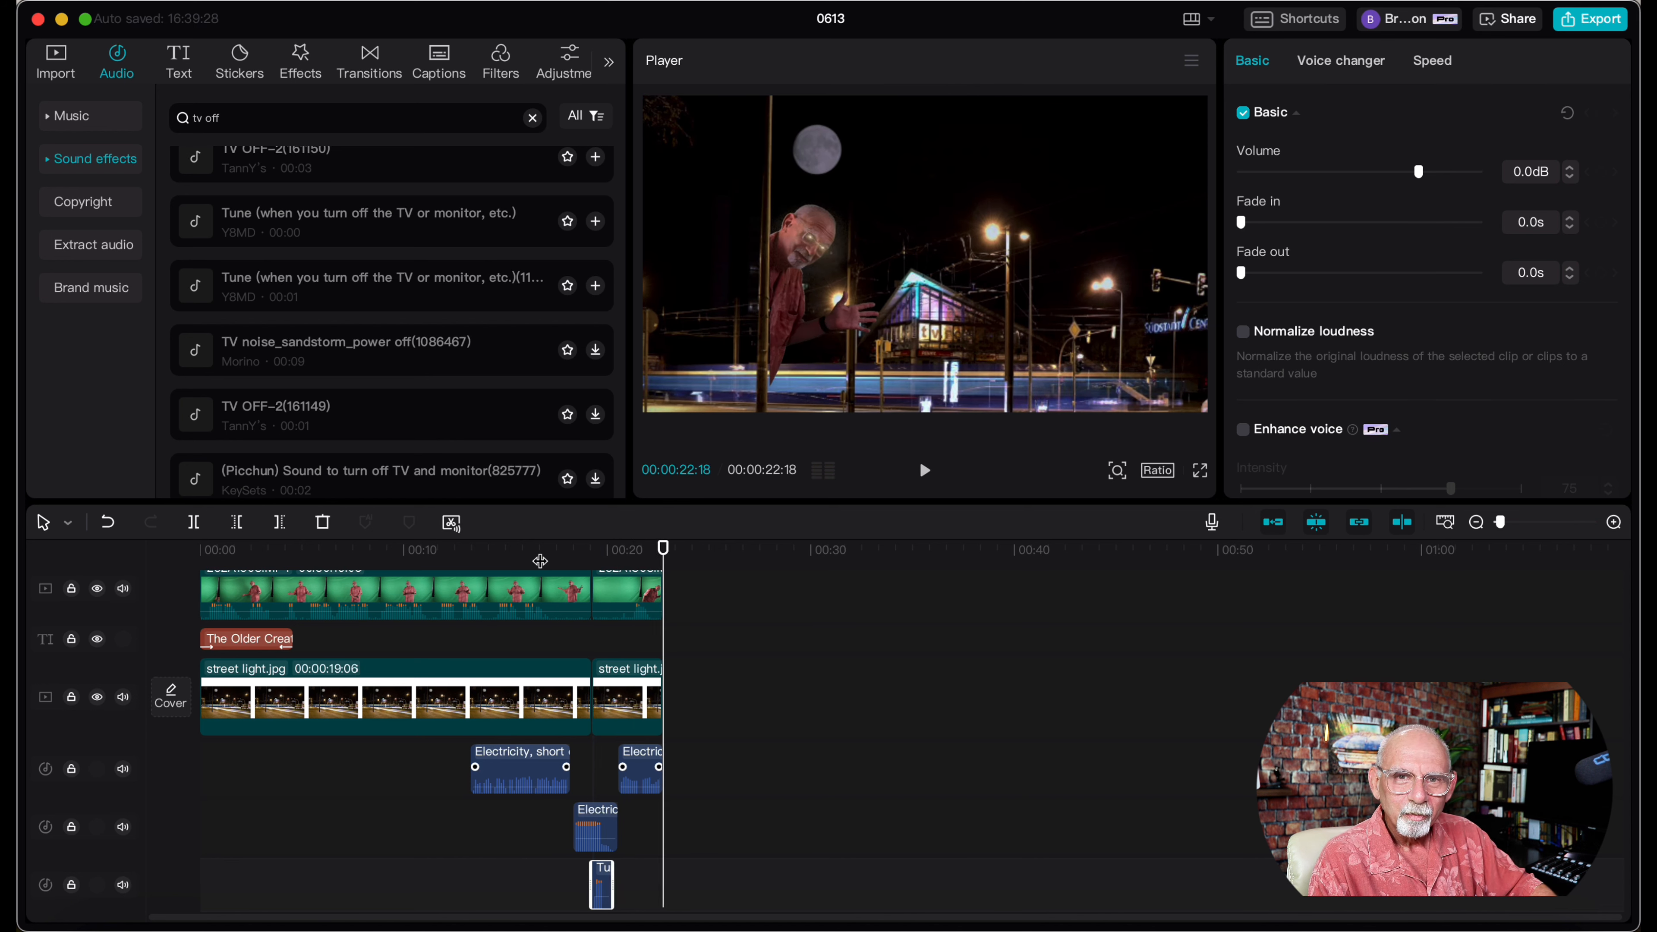
pyautogui.click(576, 549)
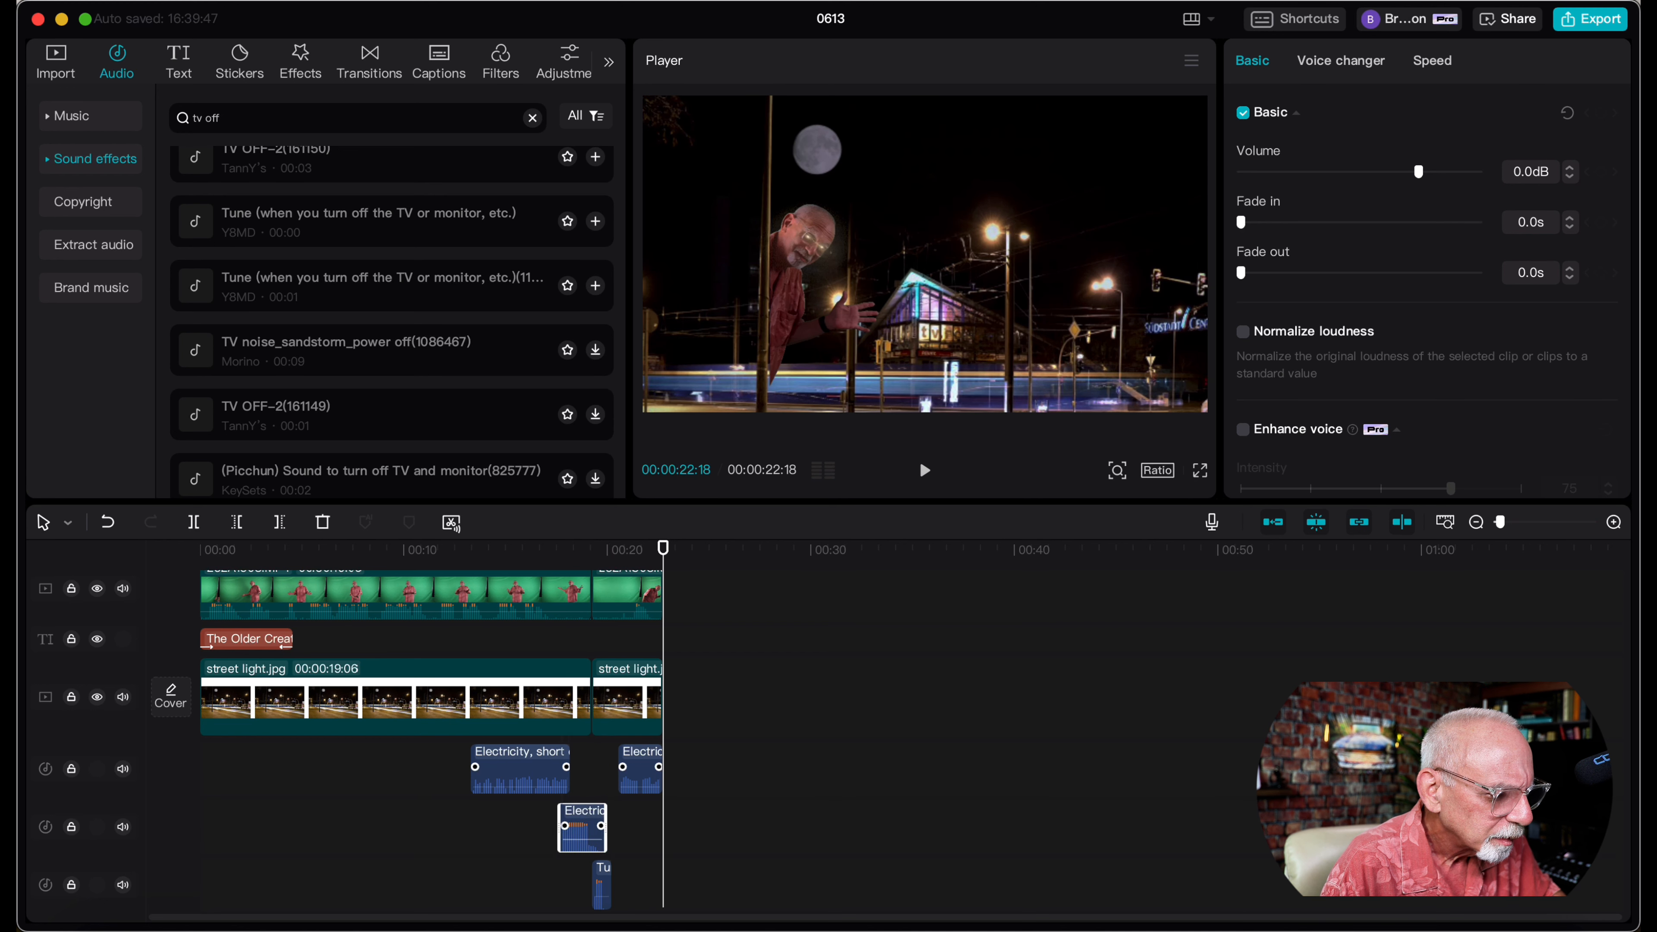
# Give the TV turn-off sound a short fade-in, align it with the clip cut, and play the ending.
pyautogui.click(583, 829)
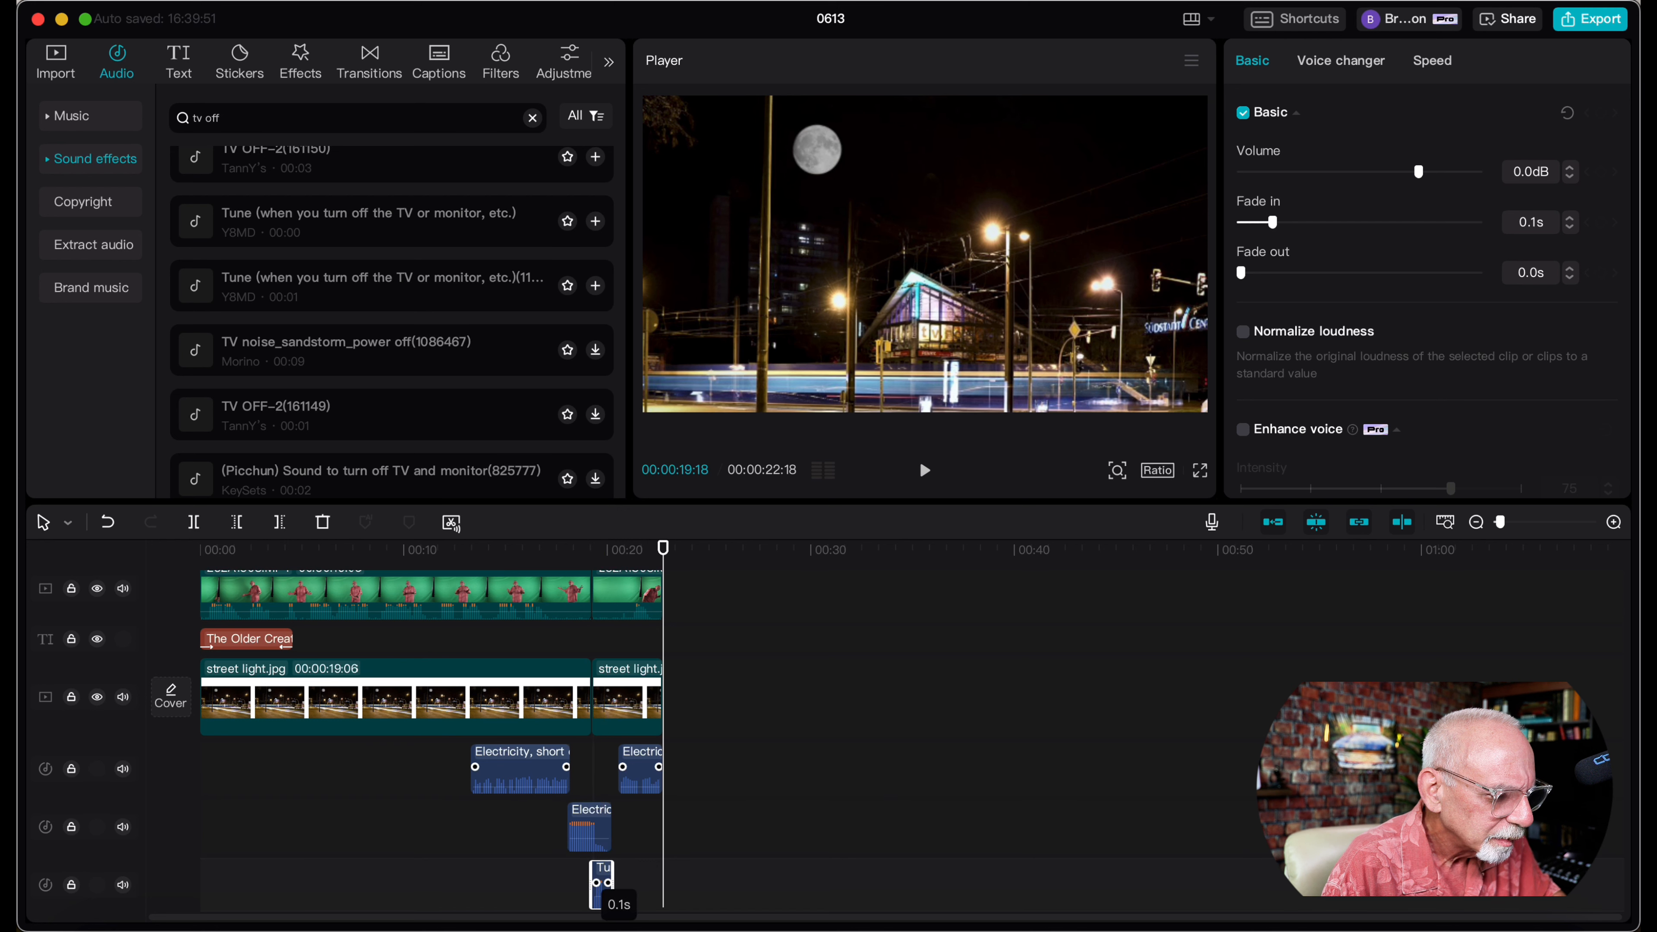
pyautogui.moveTo(1258, 222); pyautogui.dragTo(1239, 222)
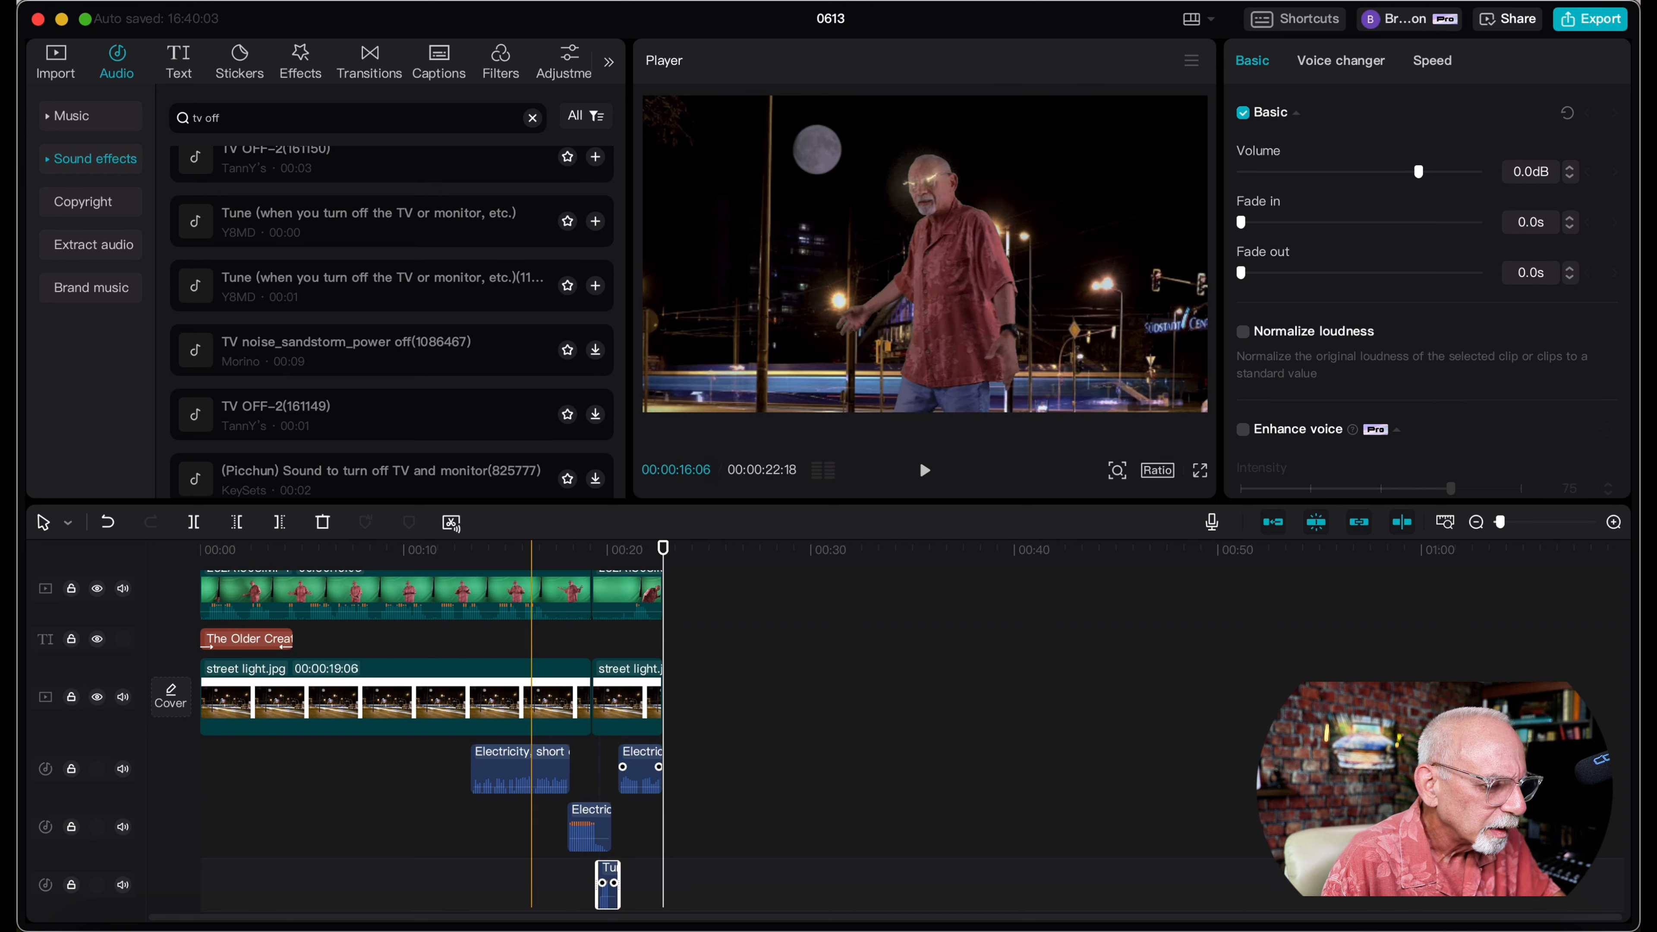
pyautogui.click(922, 469)
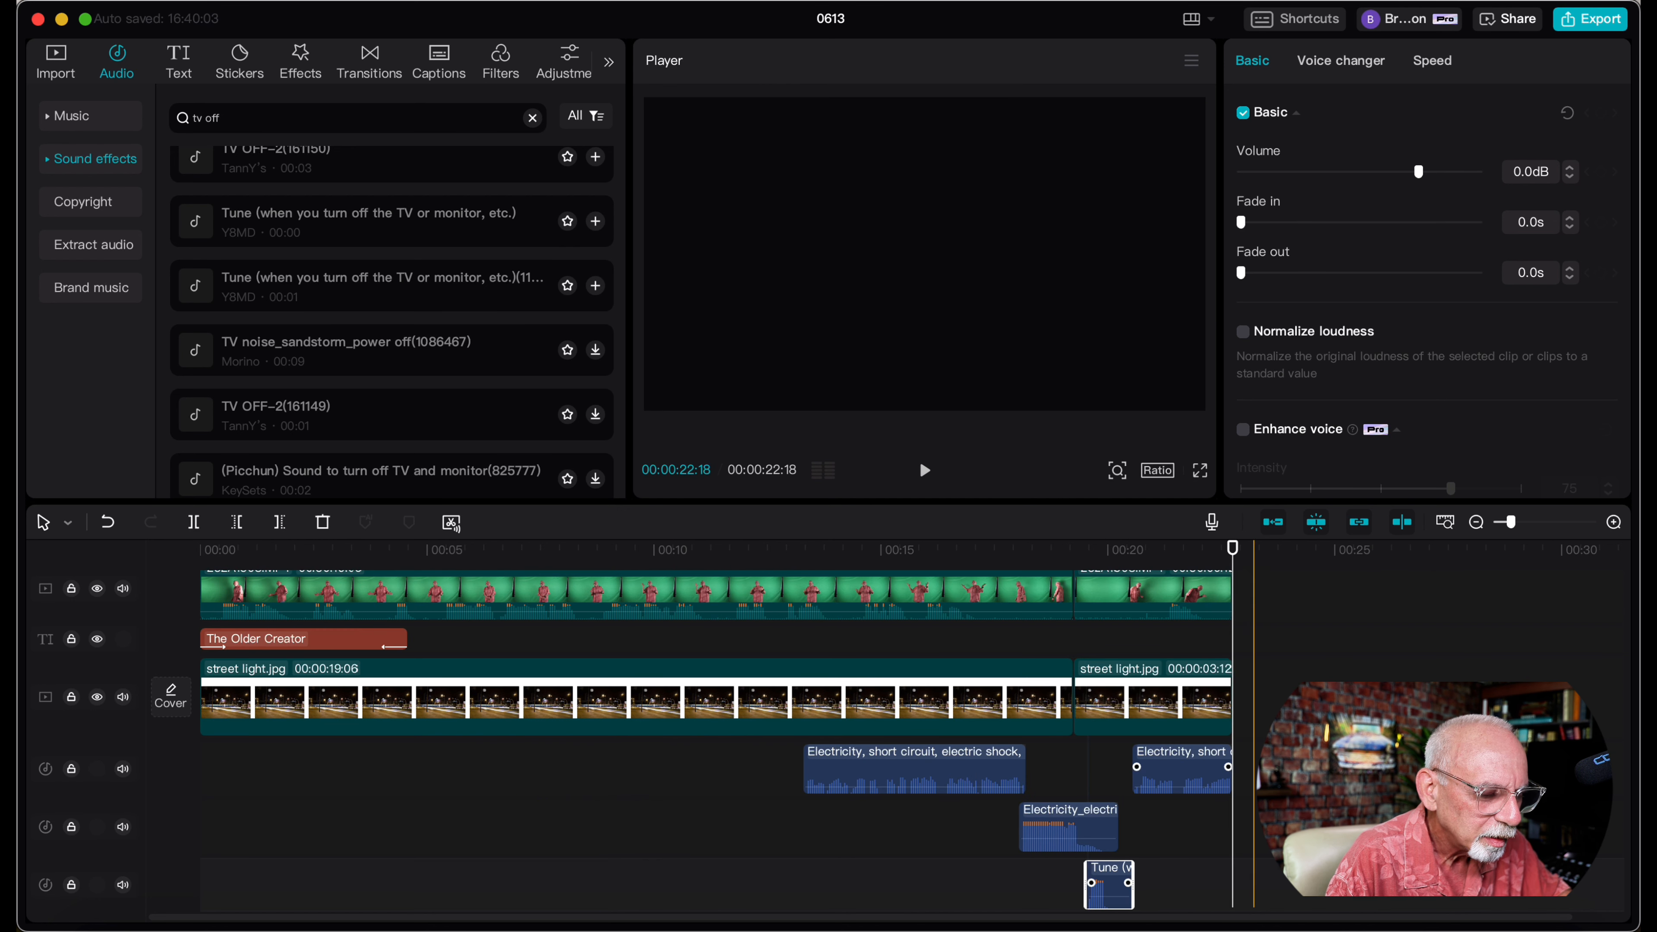
pyautogui.click(1124, 549)
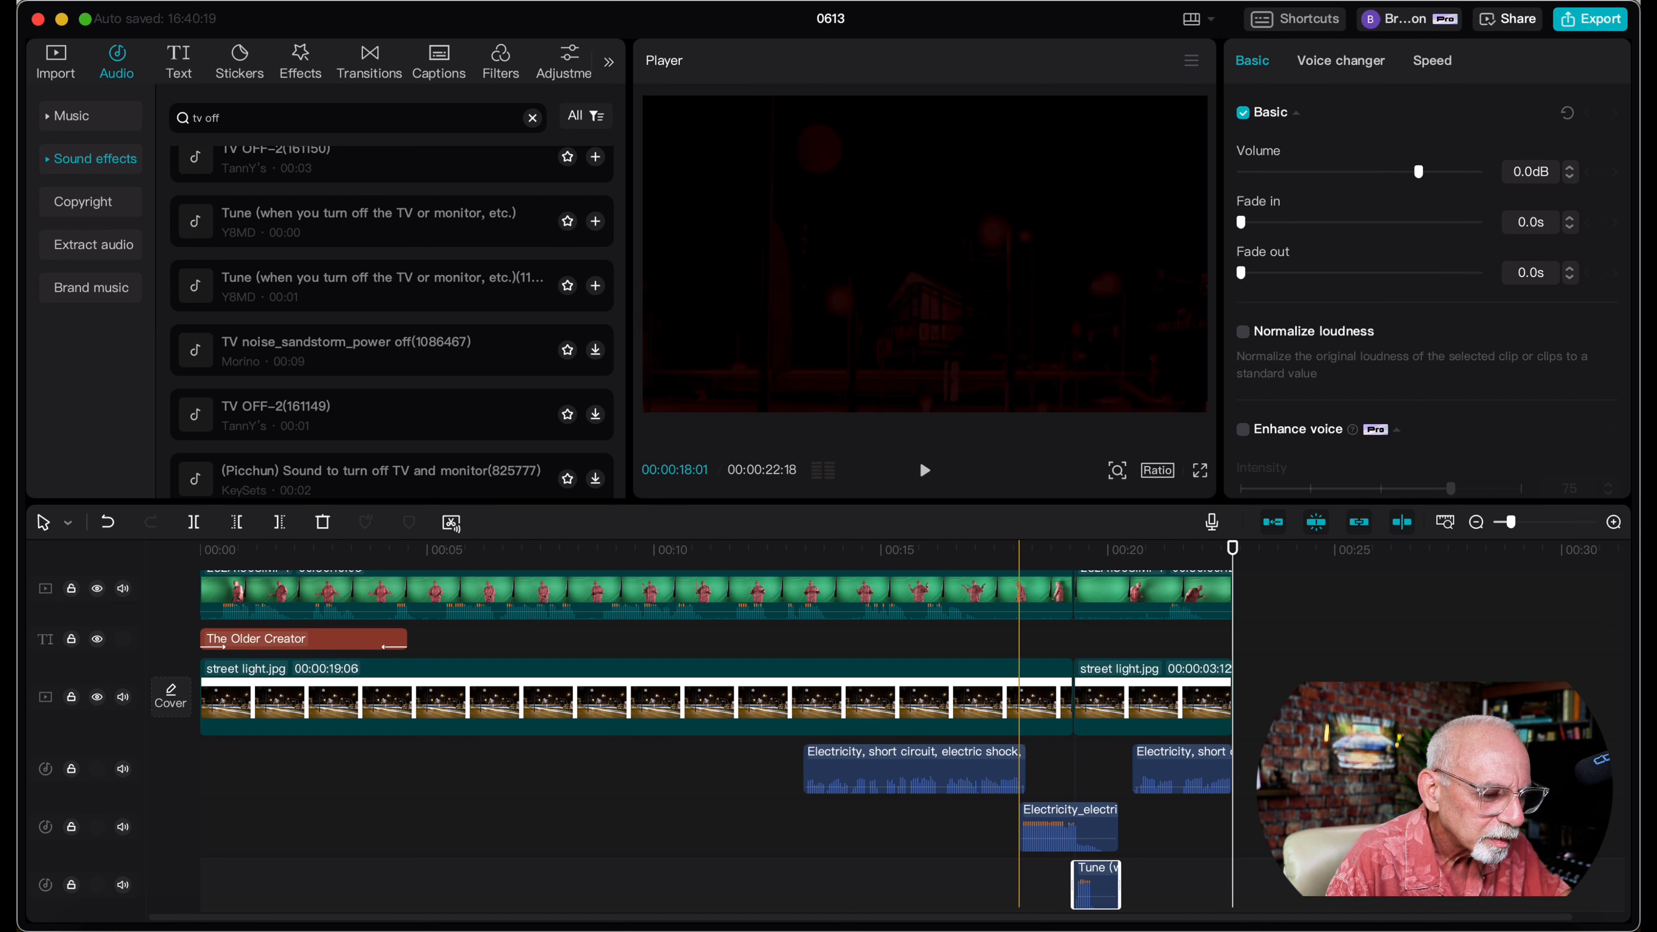
pyautogui.click(923, 470)
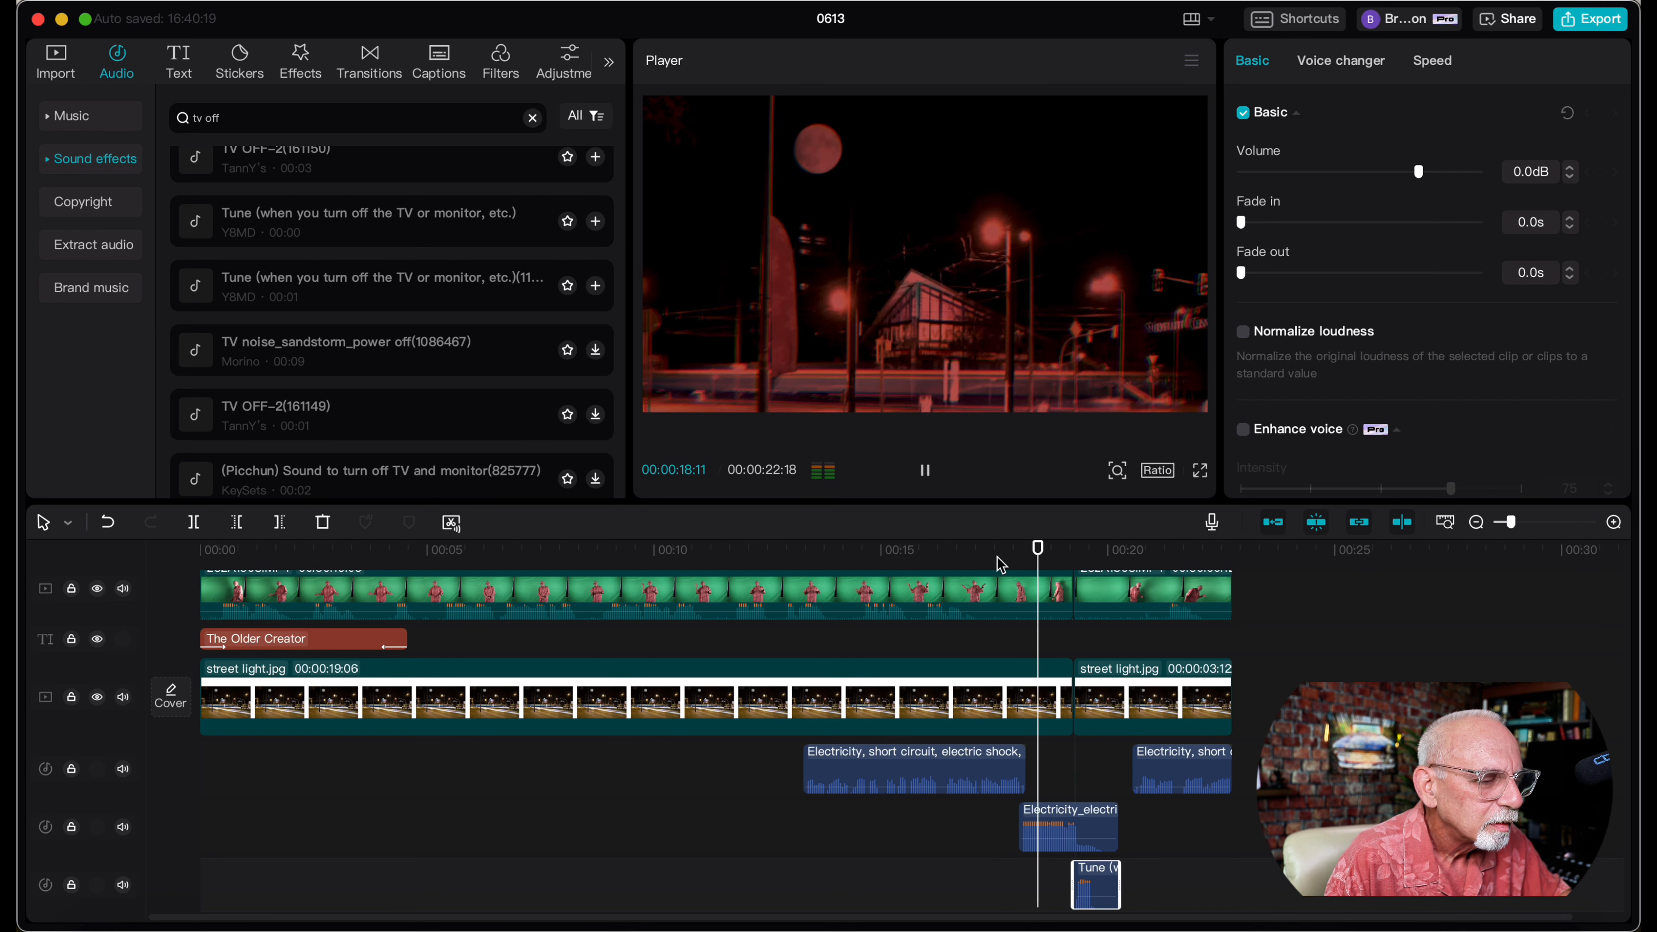